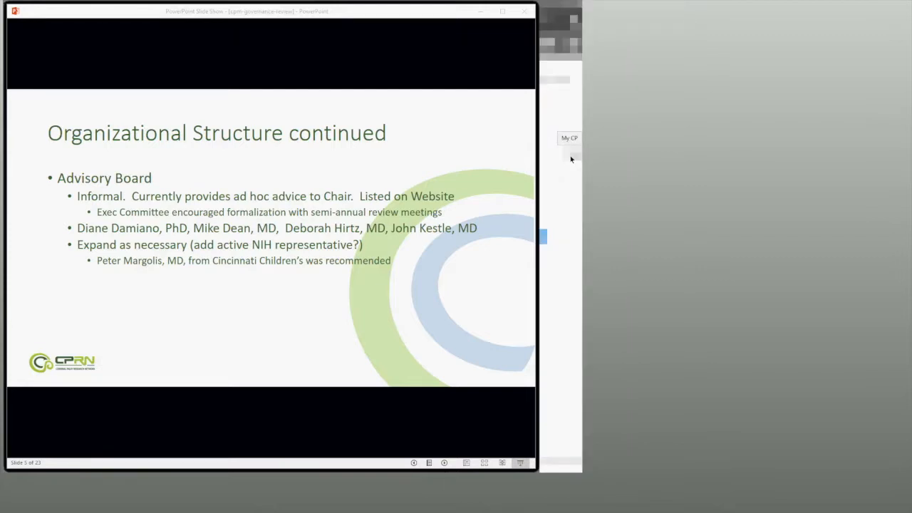
mouse_move(555, 158)
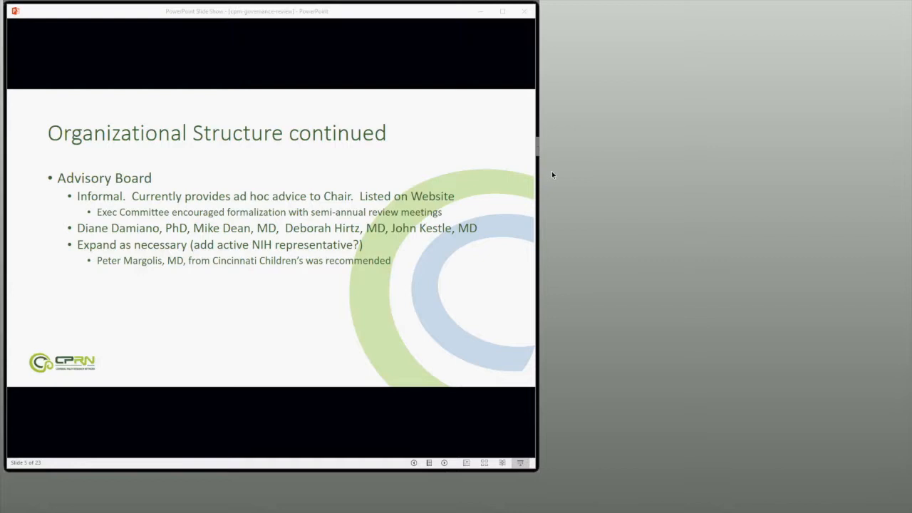
mouse_move(146, 235)
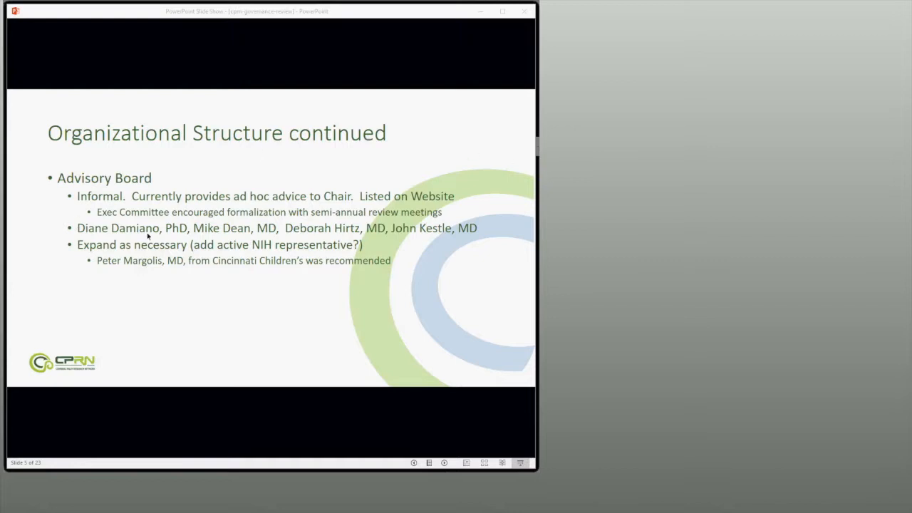
mouse_move(131, 240)
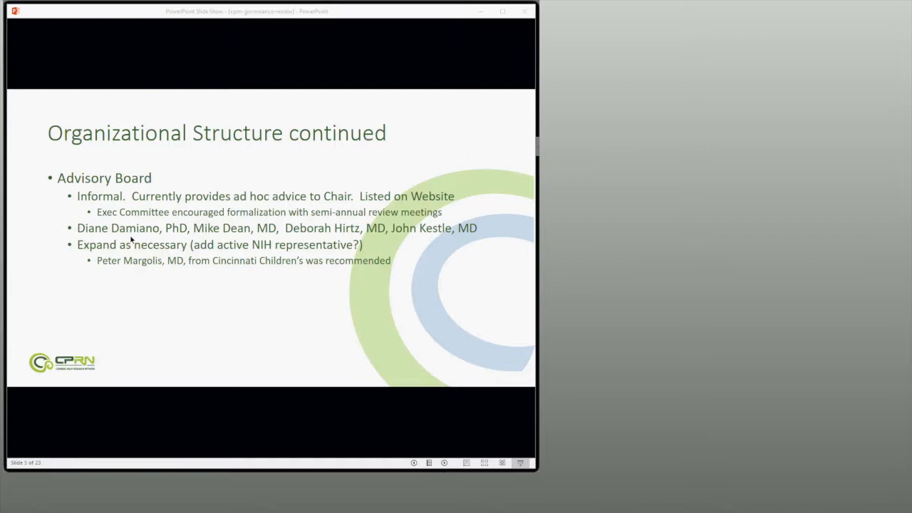
mouse_move(141, 238)
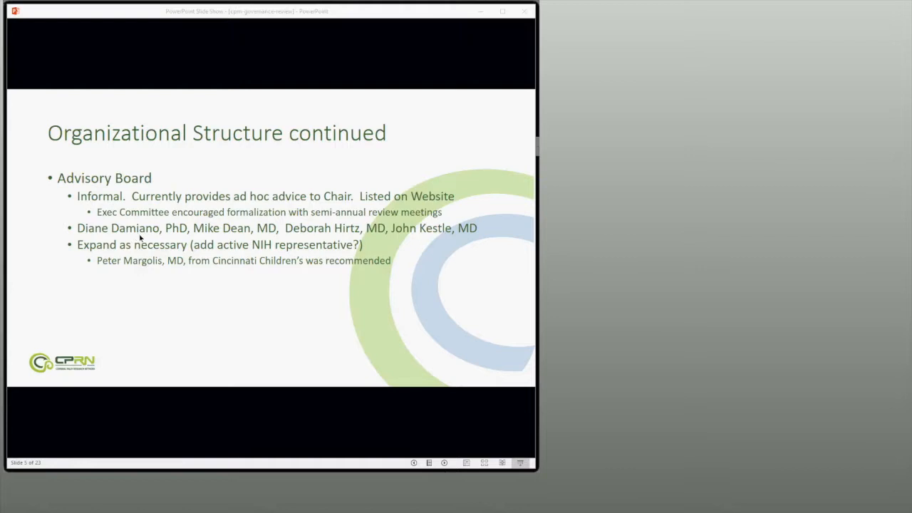
mouse_move(241, 240)
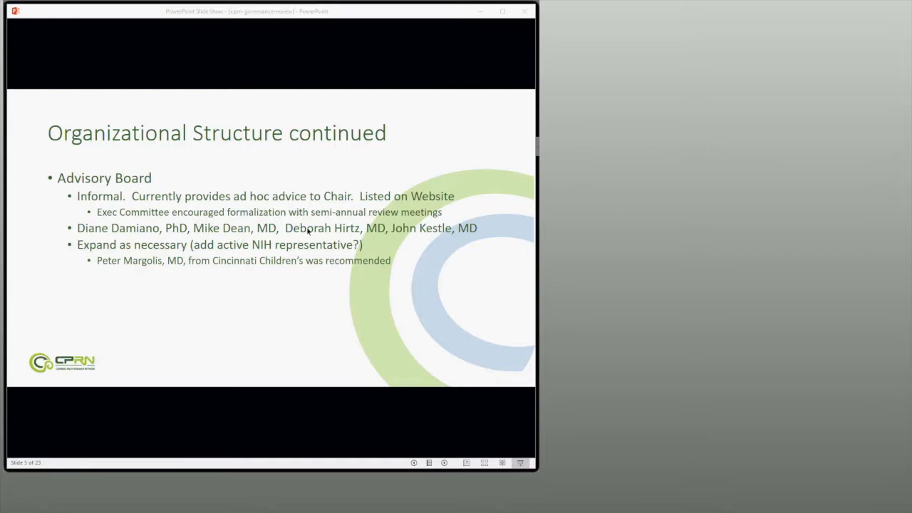
mouse_move(342, 247)
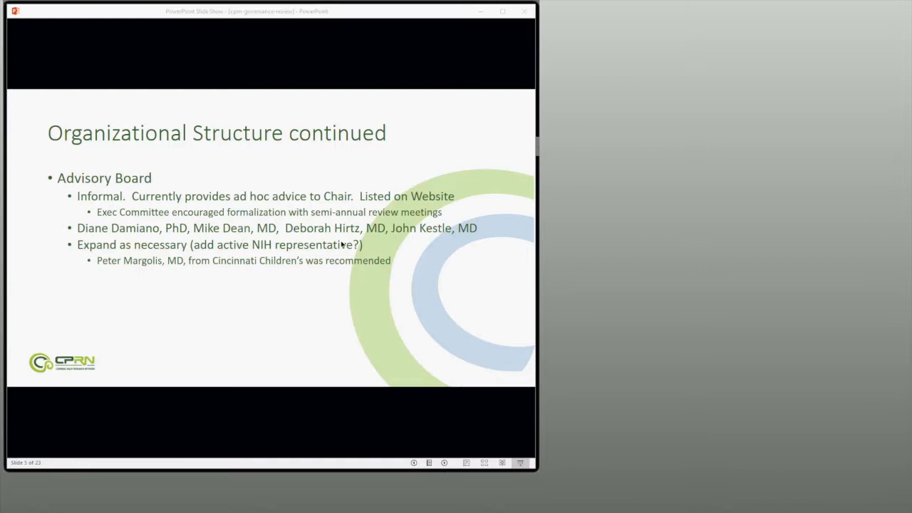
mouse_move(342, 244)
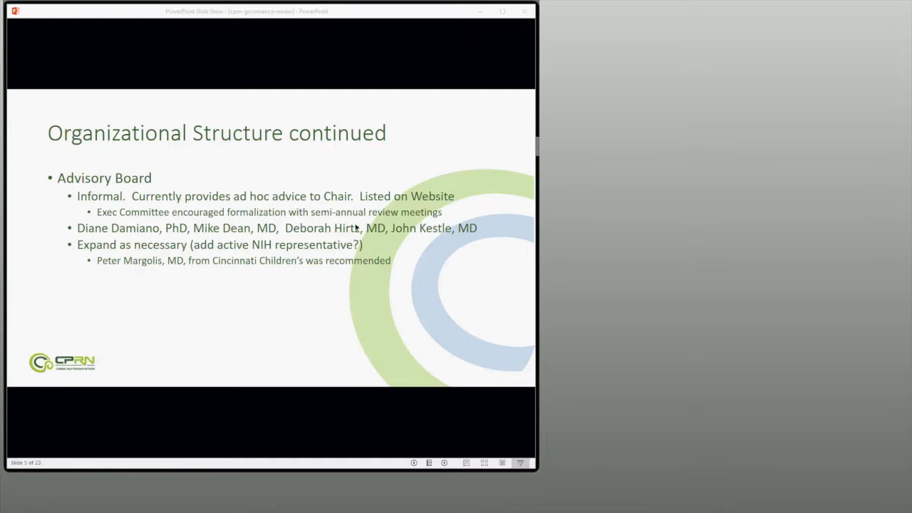
mouse_move(380, 239)
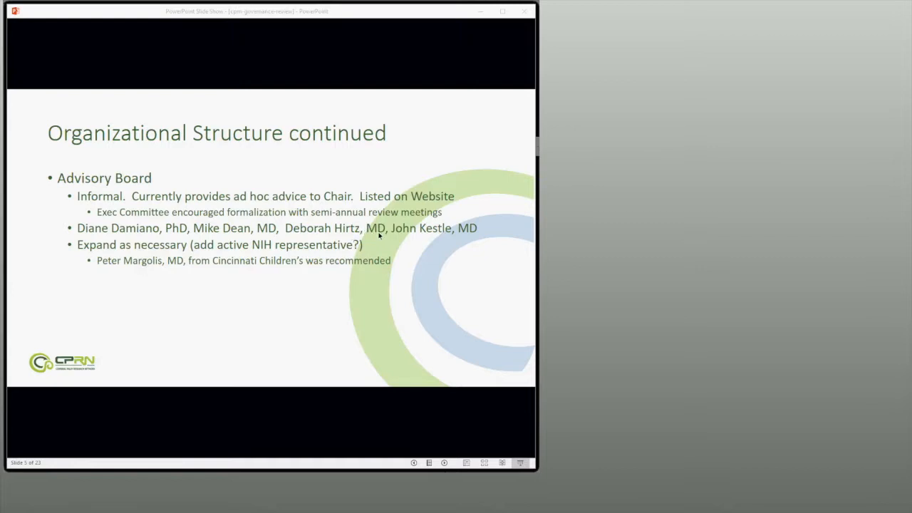
mouse_move(378, 239)
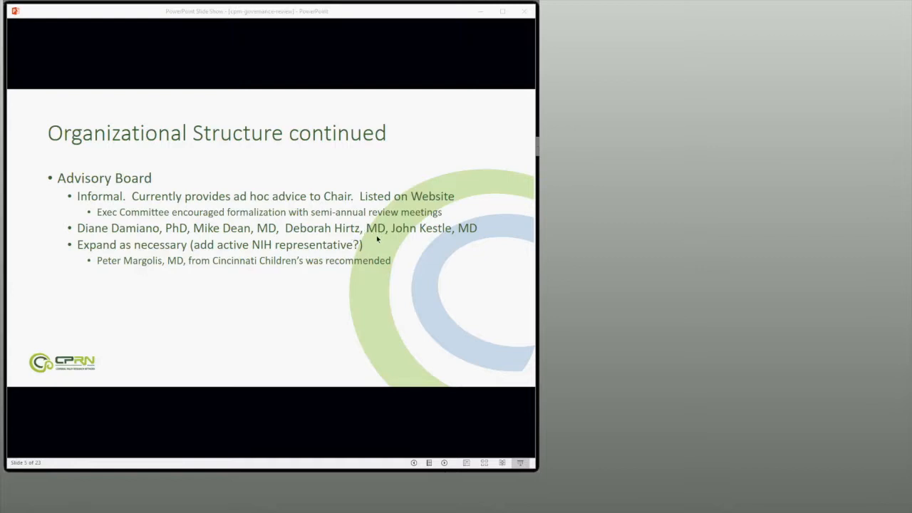
mouse_move(420, 244)
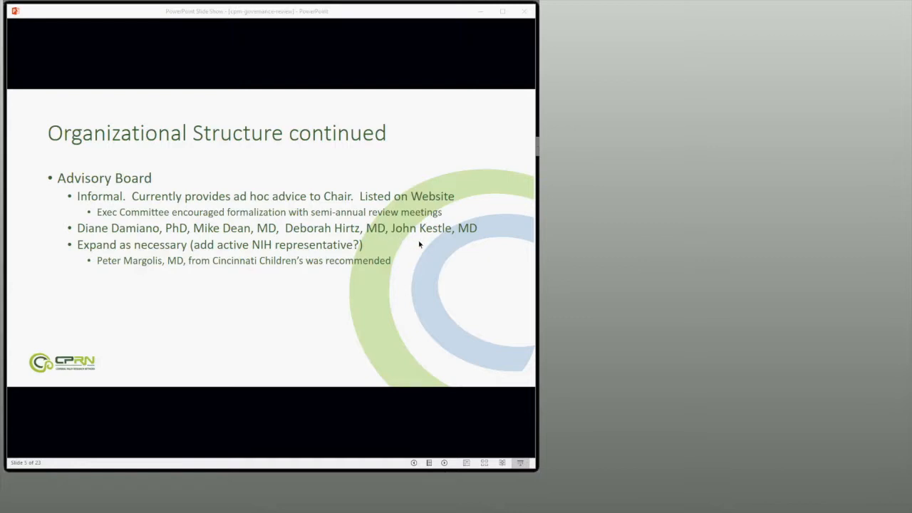
mouse_move(421, 232)
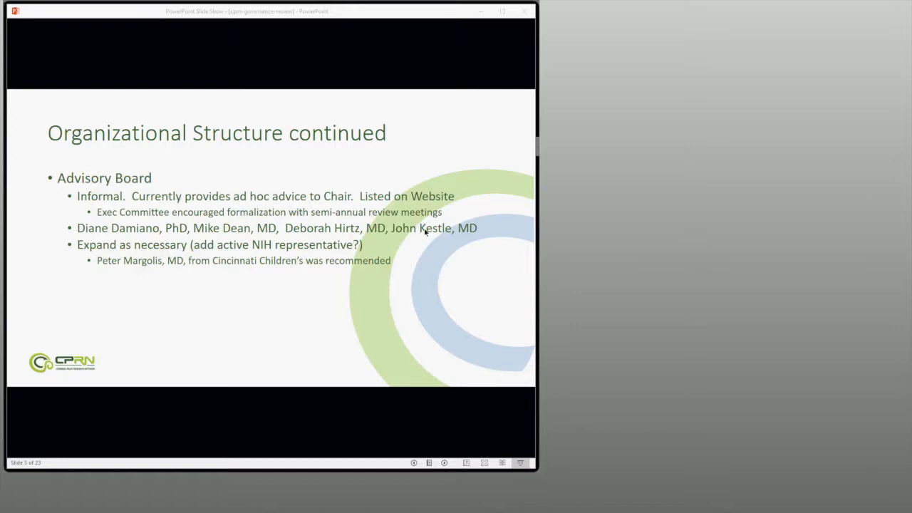
mouse_move(192, 250)
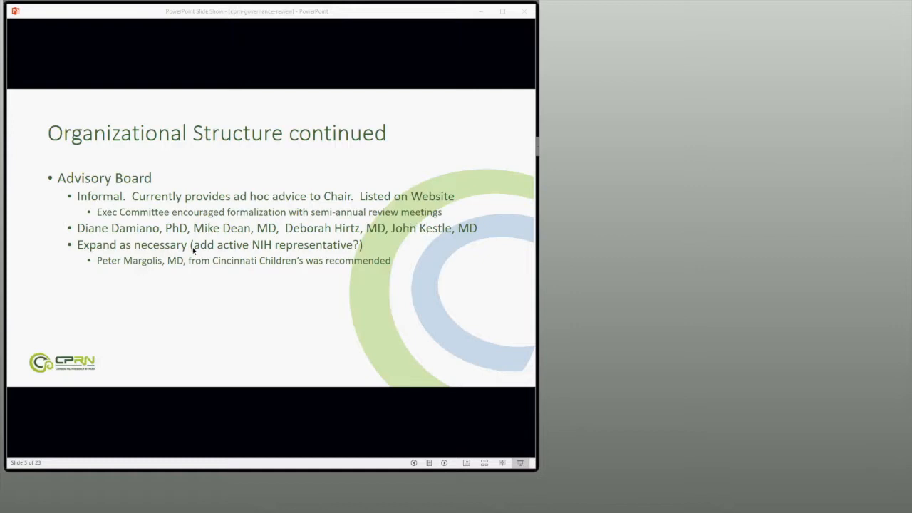
mouse_move(224, 256)
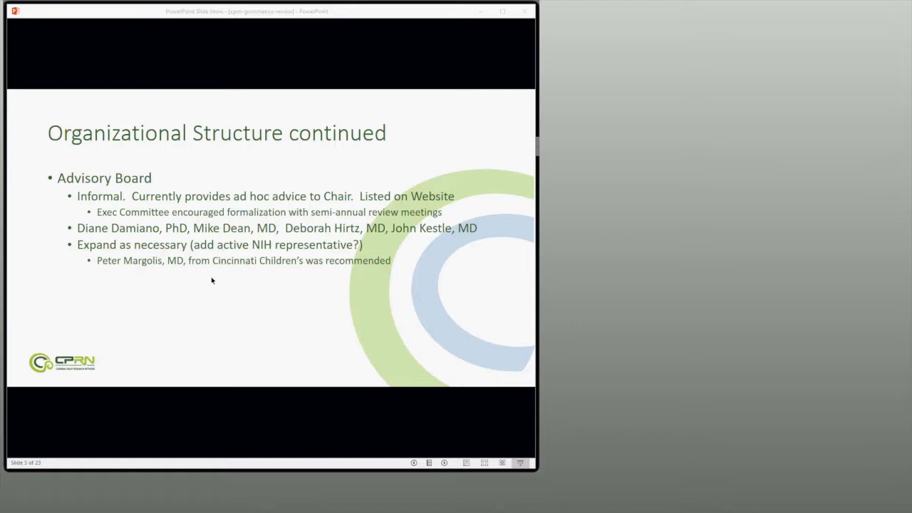
mouse_move(211, 279)
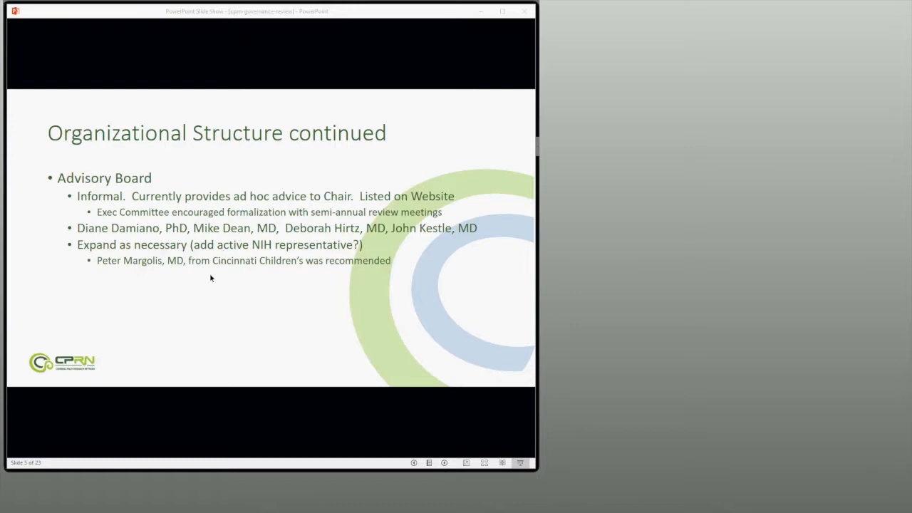
mouse_move(310, 258)
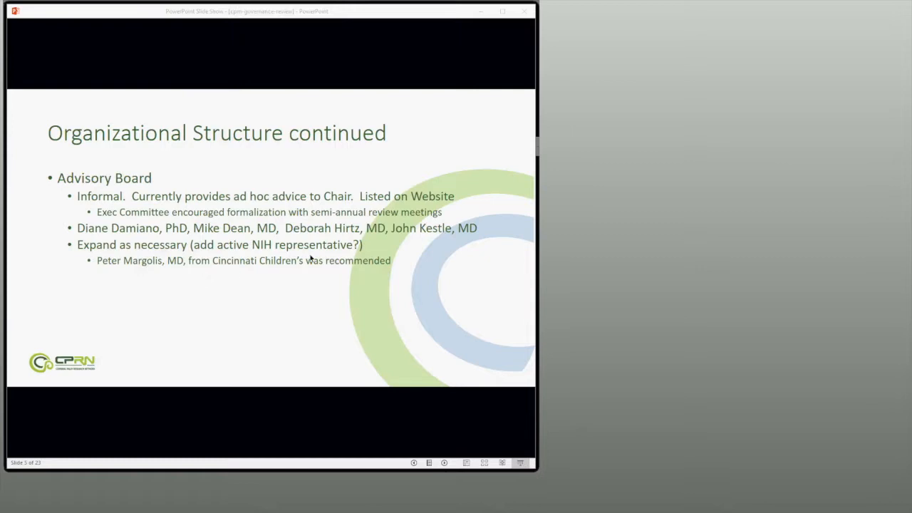
mouse_move(399, 264)
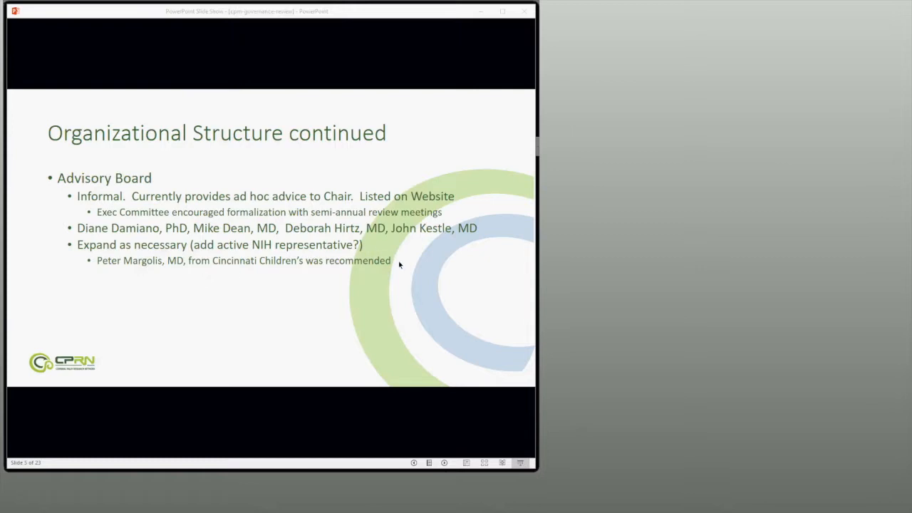
mouse_move(397, 264)
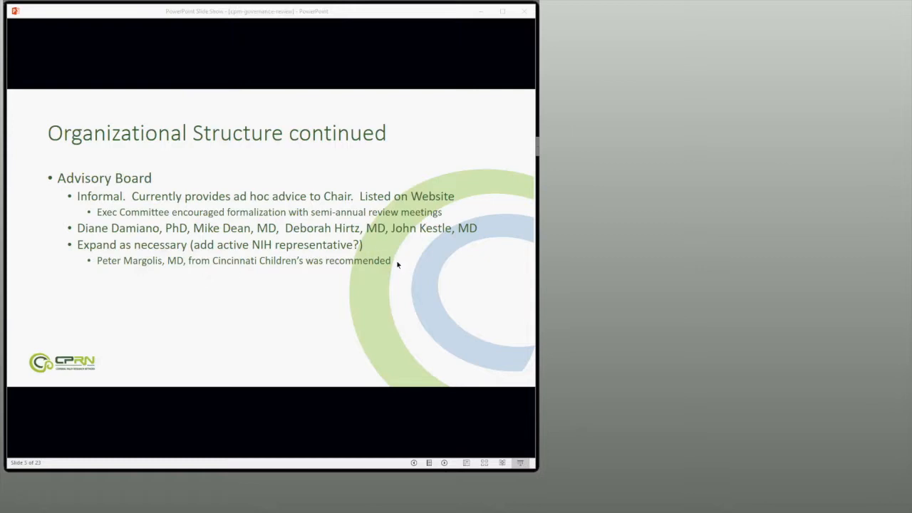
mouse_move(449, 235)
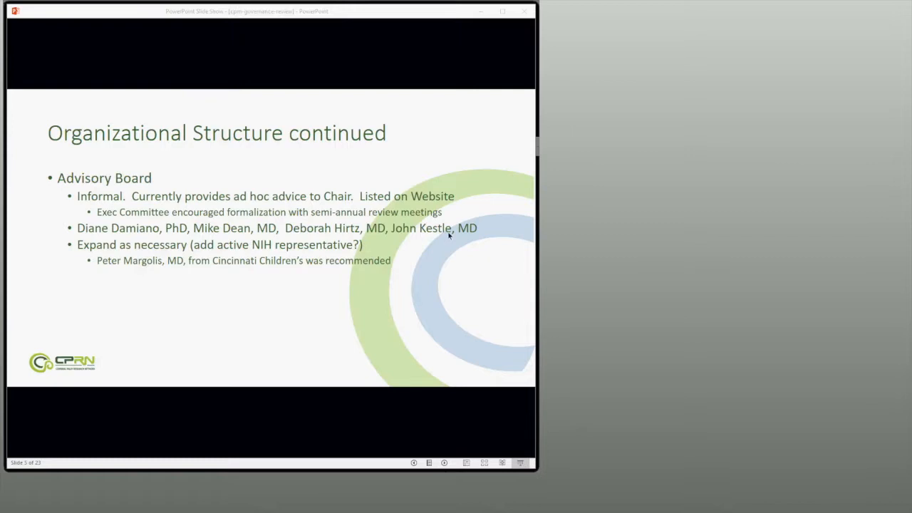
mouse_move(448, 209)
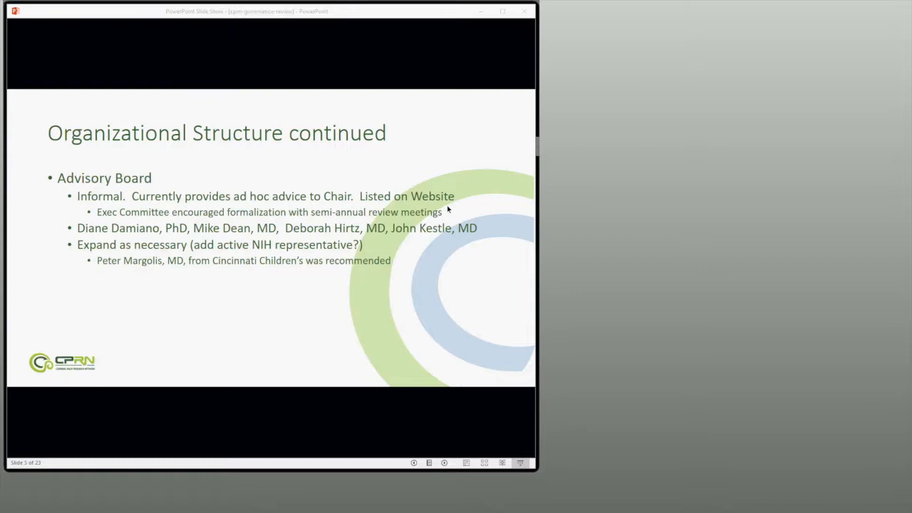
mouse_move(827, 239)
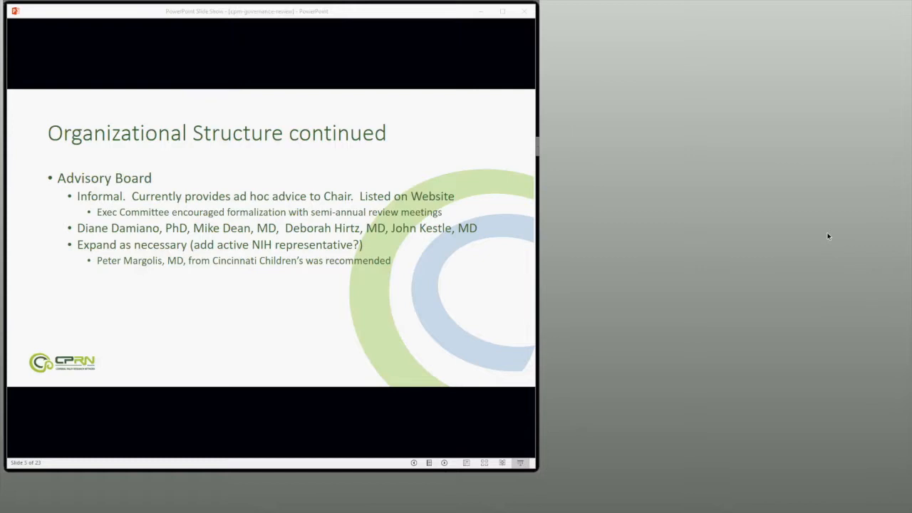
mouse_move(571, 295)
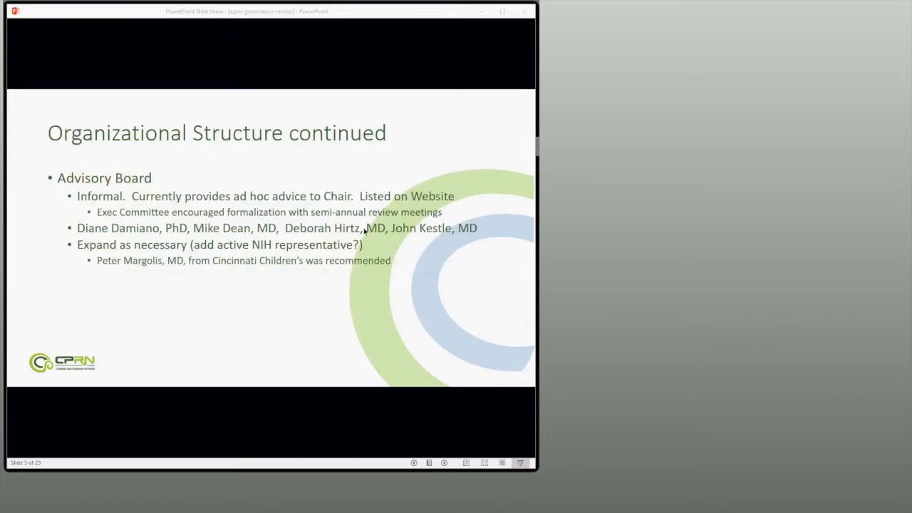
mouse_move(754, 320)
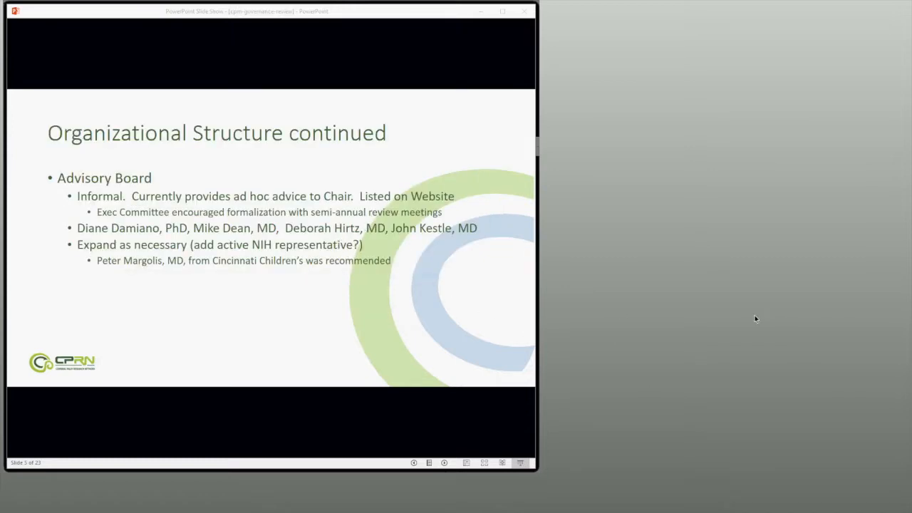
mouse_move(729, 413)
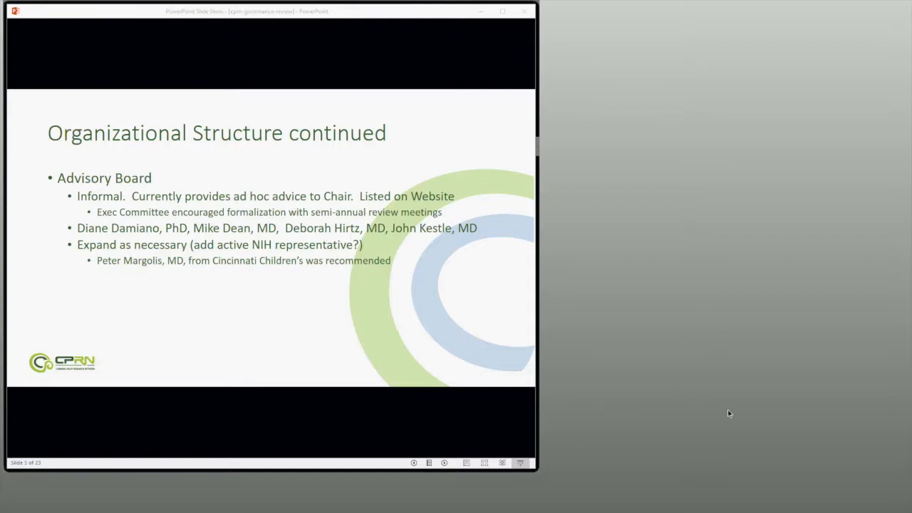
mouse_move(678, 395)
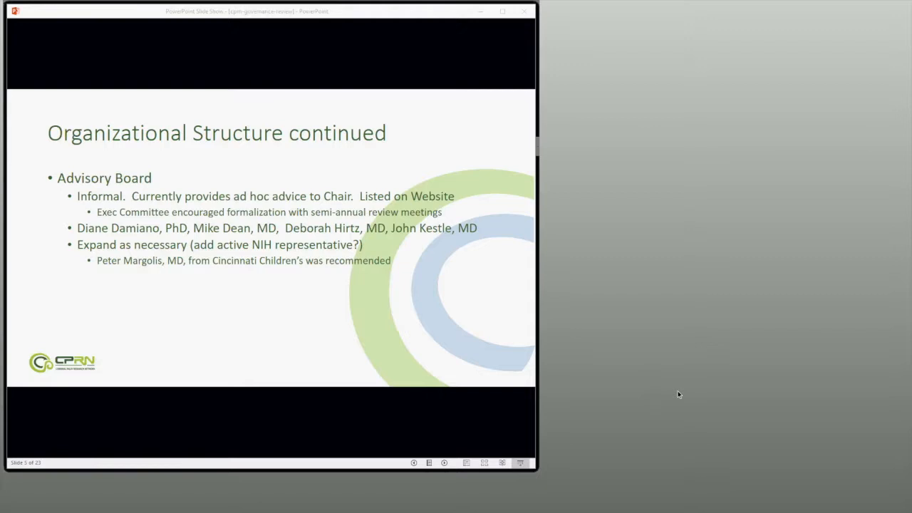
mouse_move(606, 342)
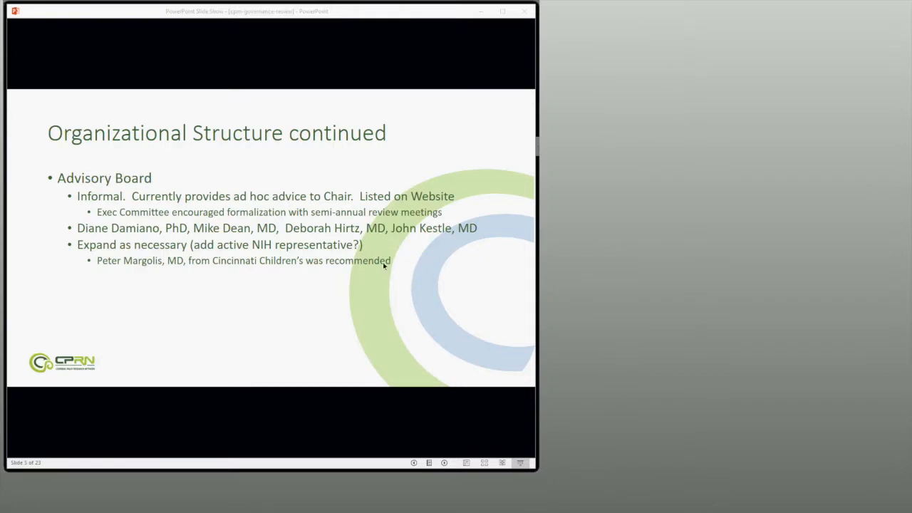
mouse_move(381, 222)
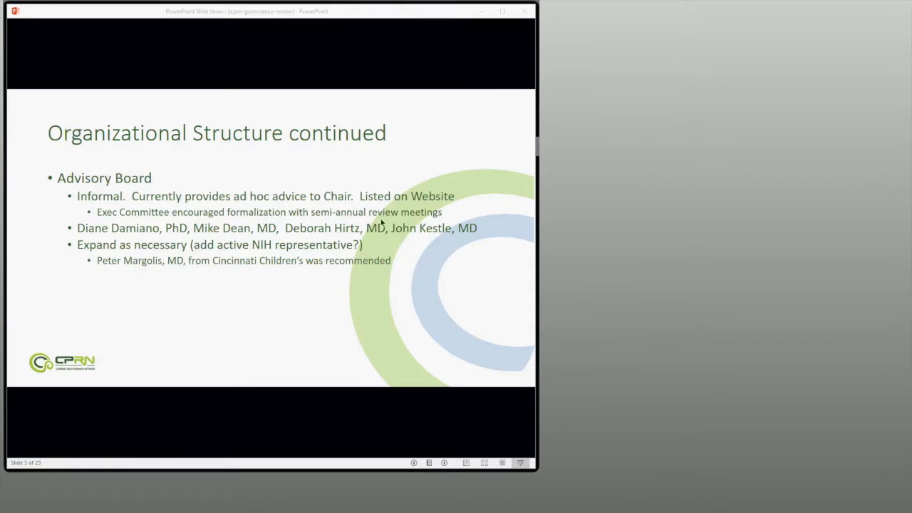
mouse_move(400, 237)
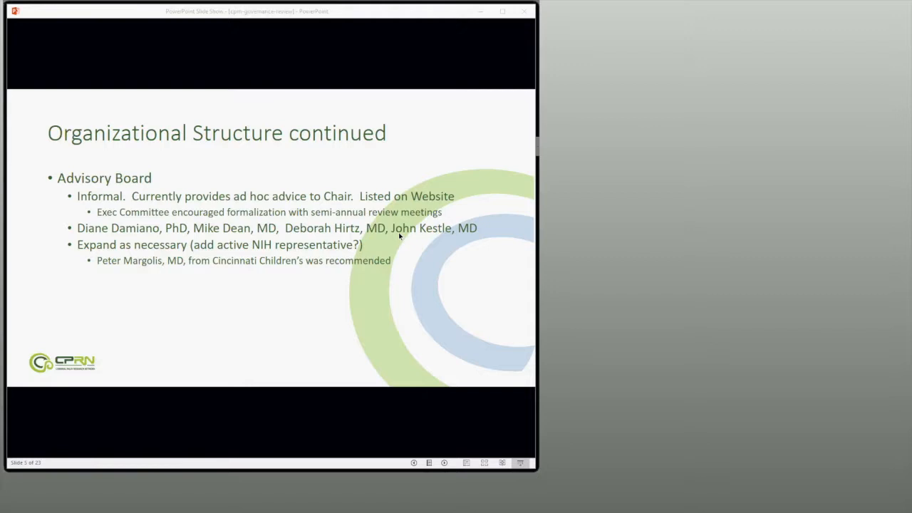
mouse_move(397, 271)
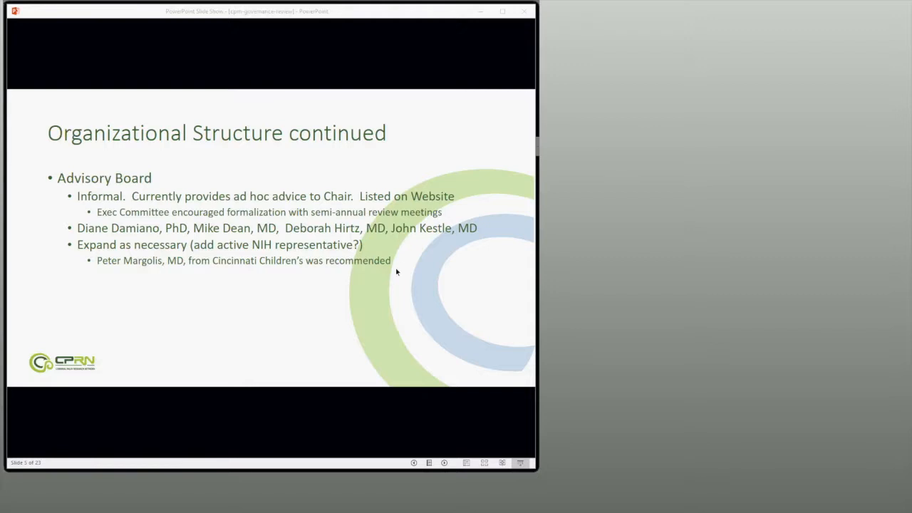
mouse_move(374, 262)
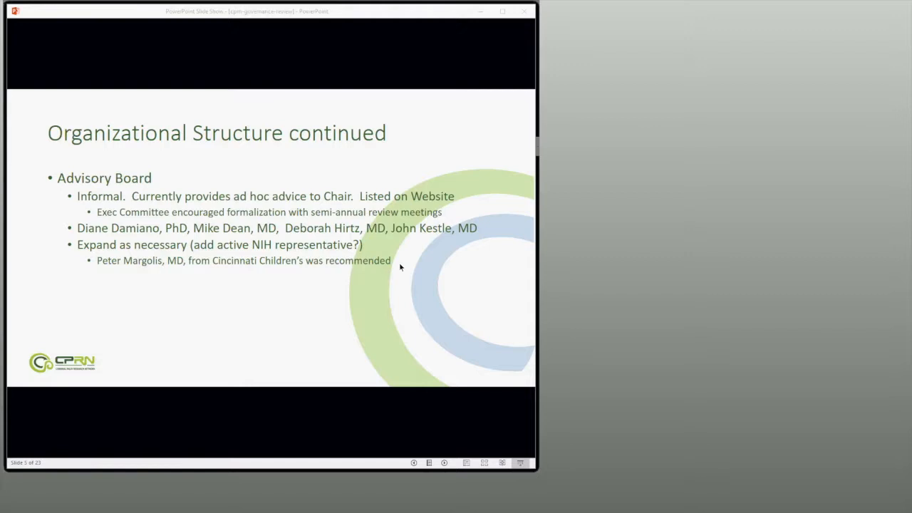
mouse_move(455, 271)
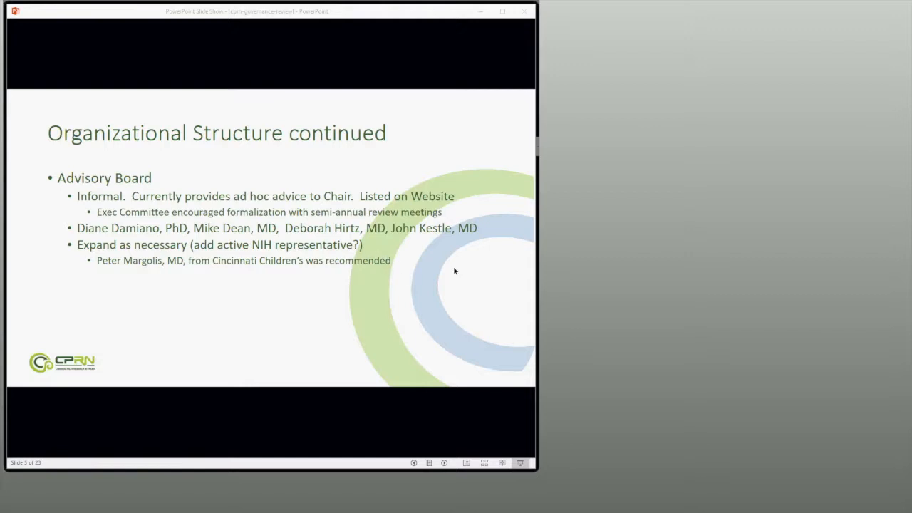
mouse_move(213, 214)
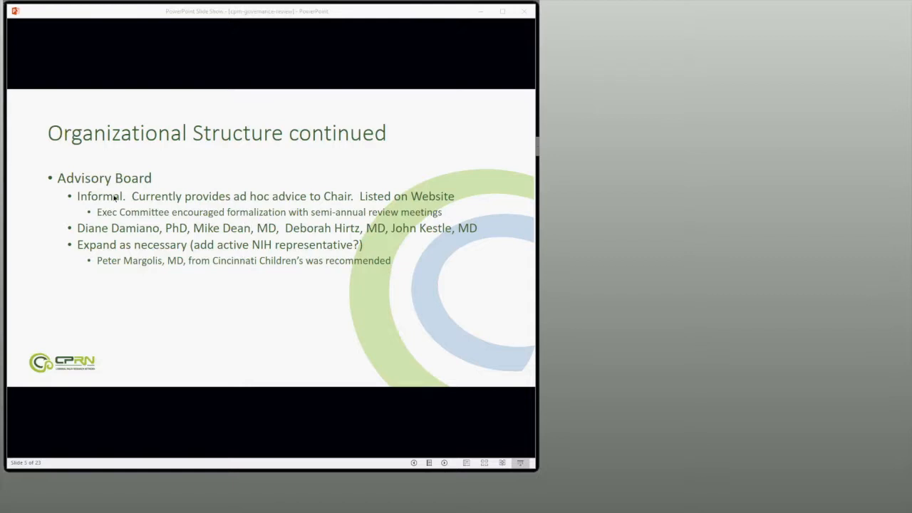
mouse_move(150, 184)
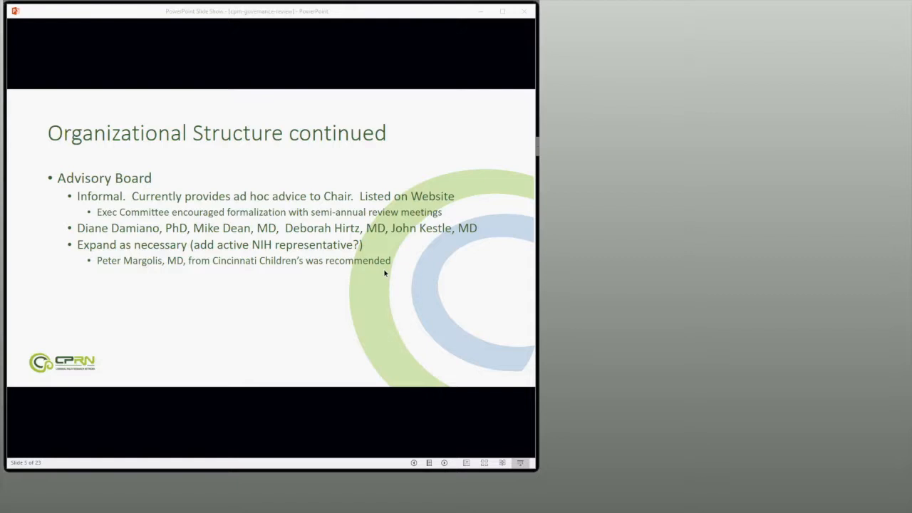
mouse_move(461, 300)
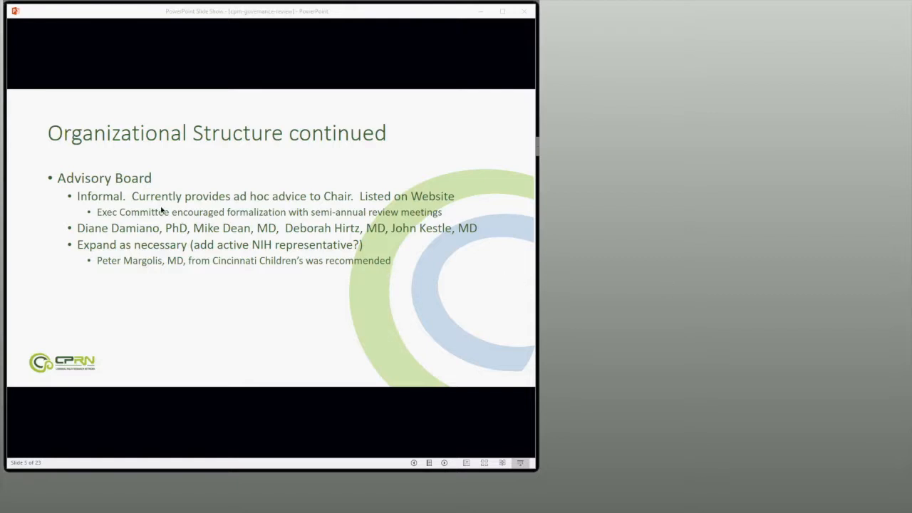
mouse_move(338, 293)
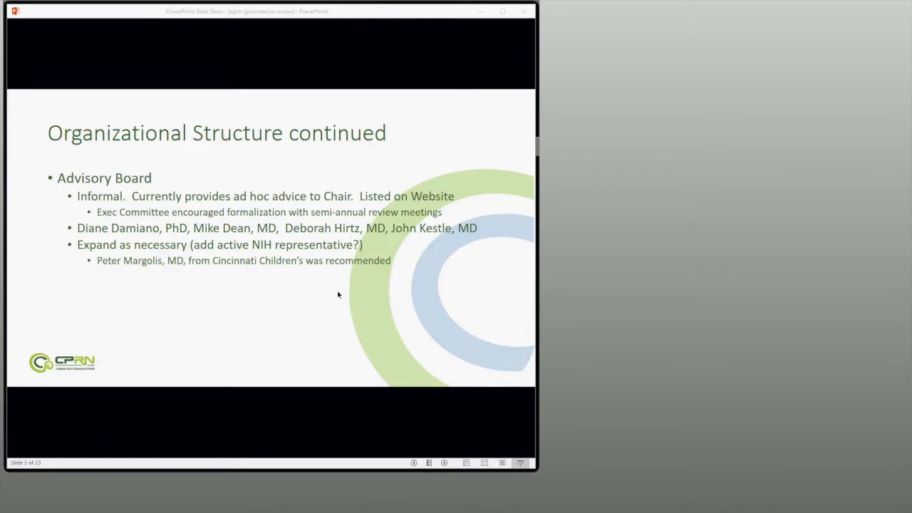
mouse_move(585, 226)
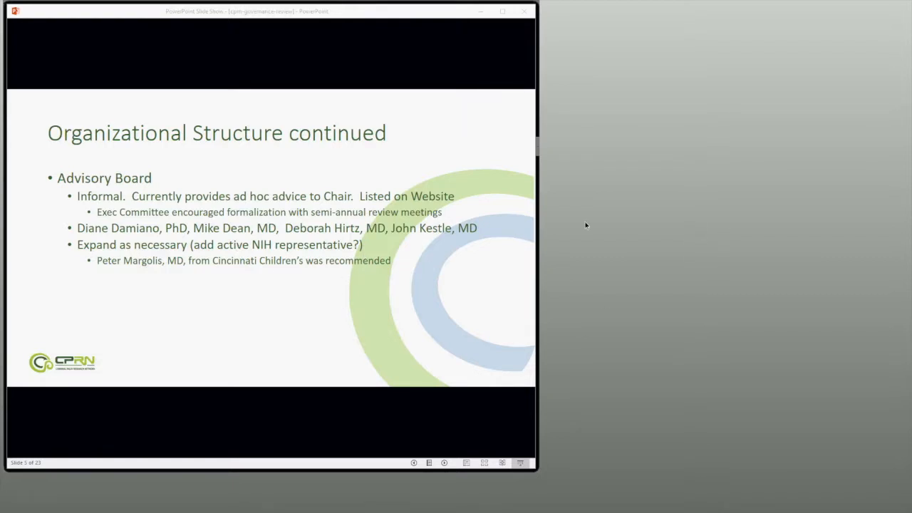
mouse_move(821, 321)
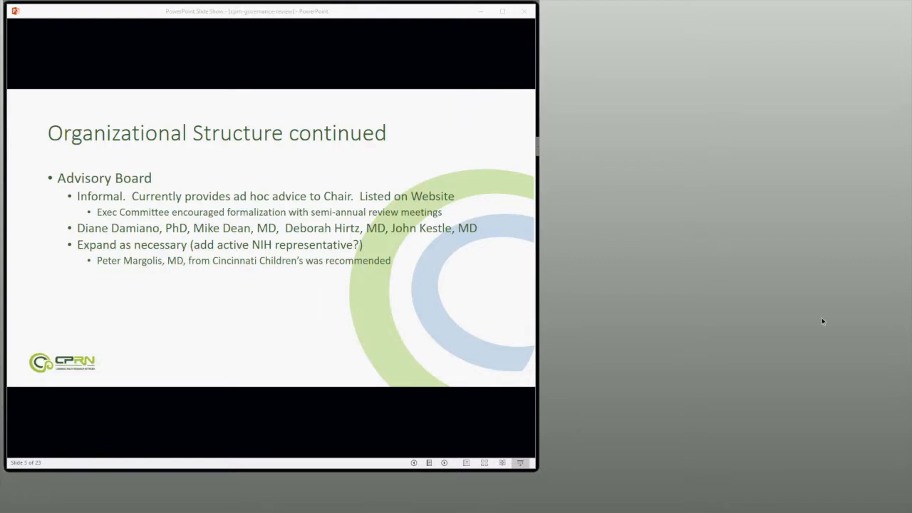
mouse_move(406, 281)
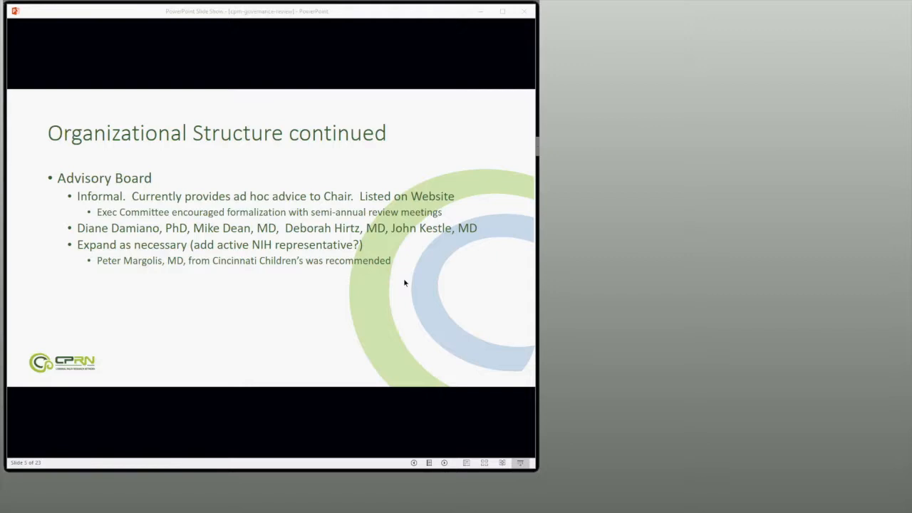
mouse_move(397, 278)
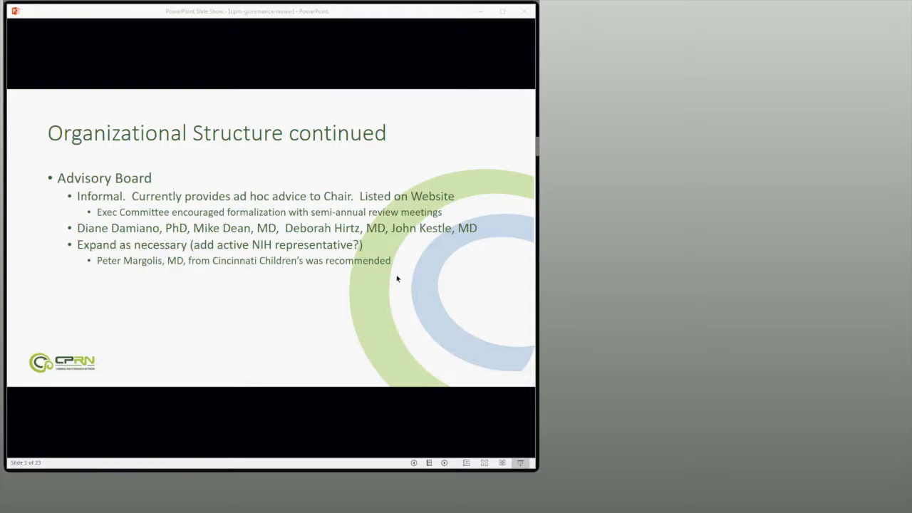
mouse_move(333, 235)
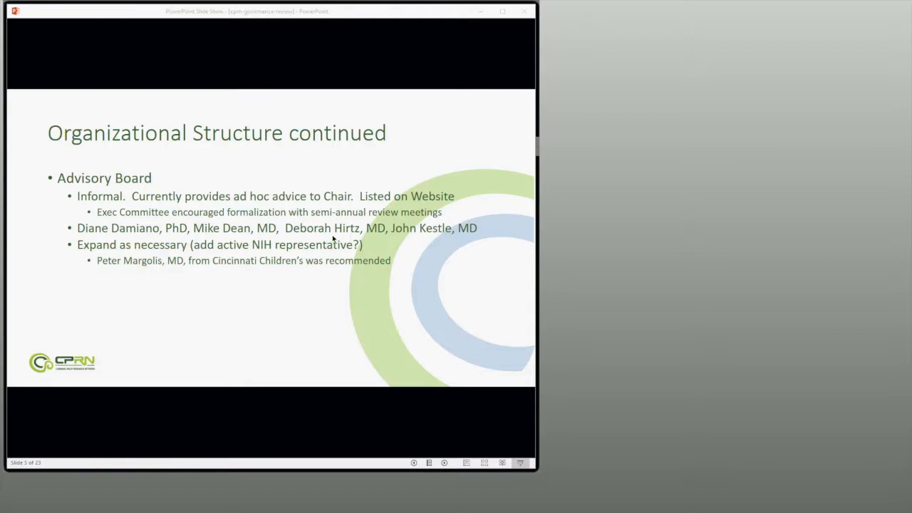
mouse_move(316, 261)
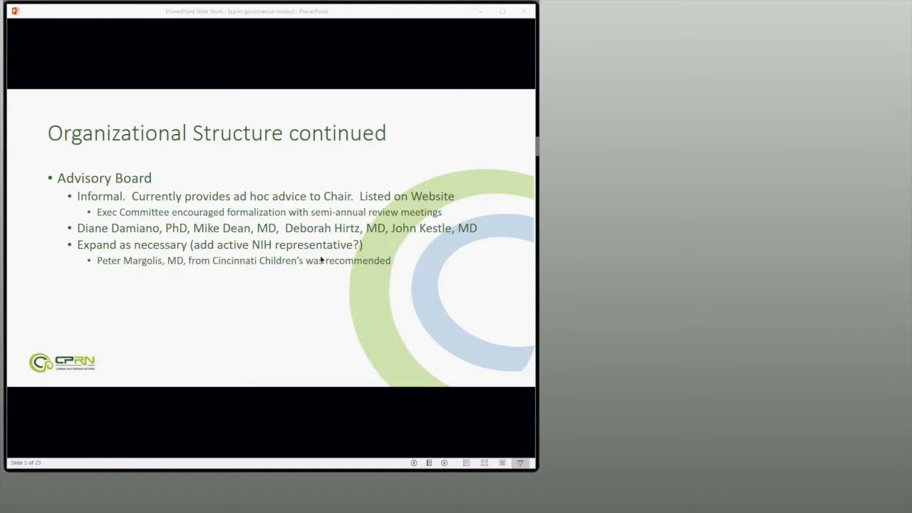
mouse_move(397, 261)
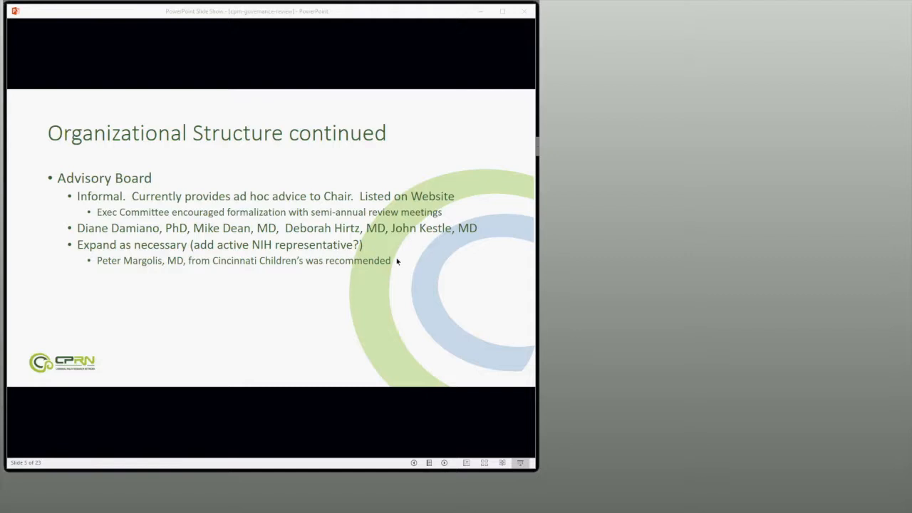
mouse_move(368, 249)
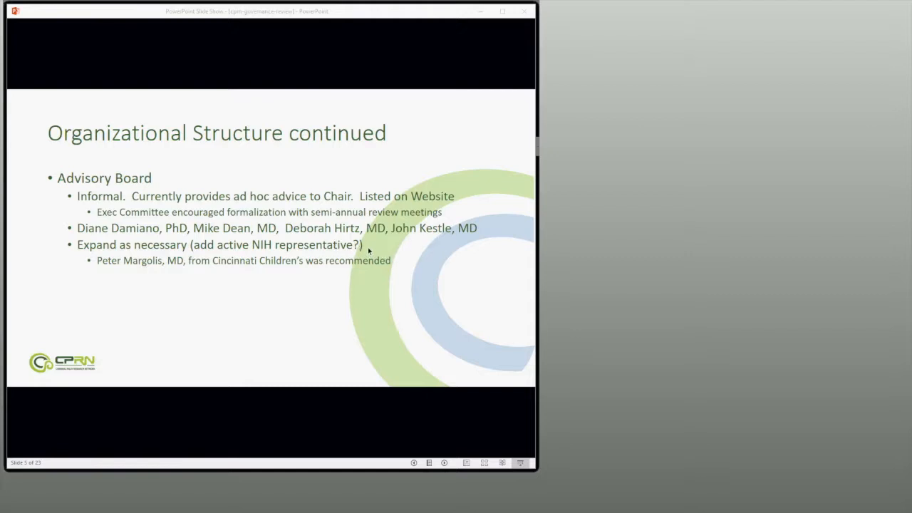
mouse_move(423, 265)
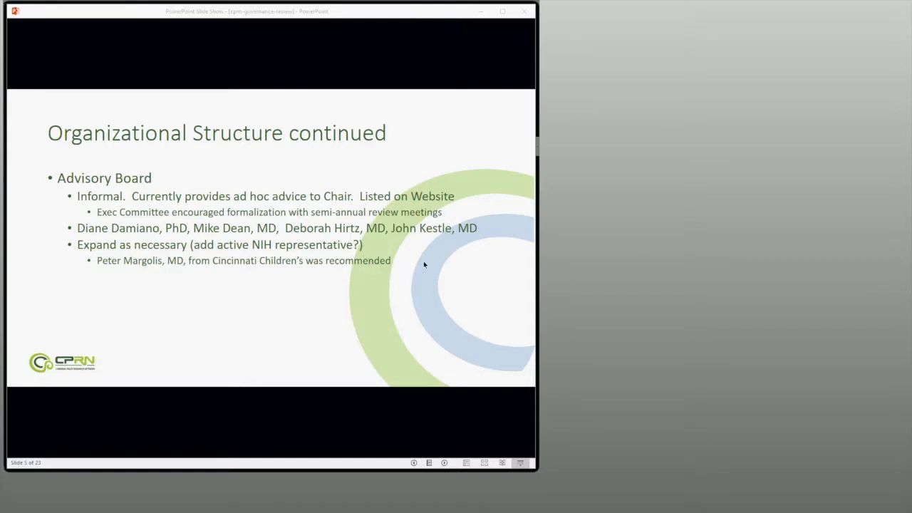
mouse_move(396, 265)
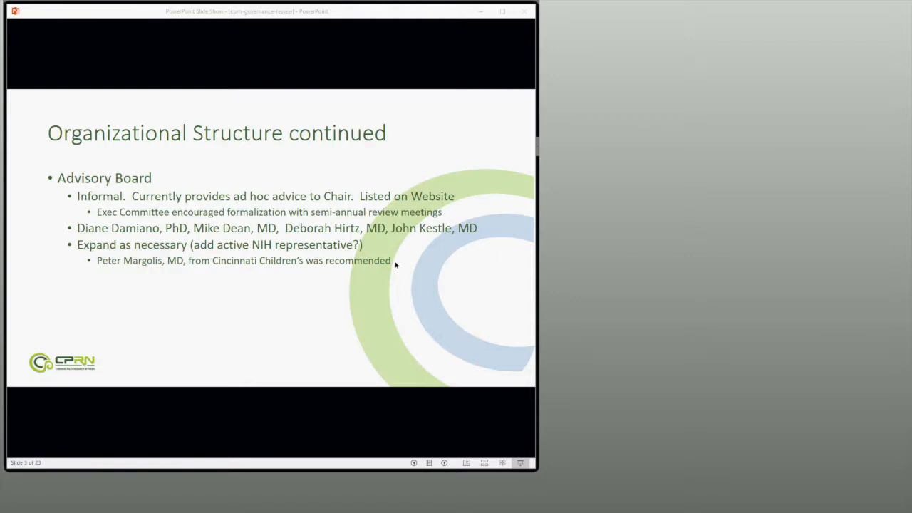
mouse_move(370, 244)
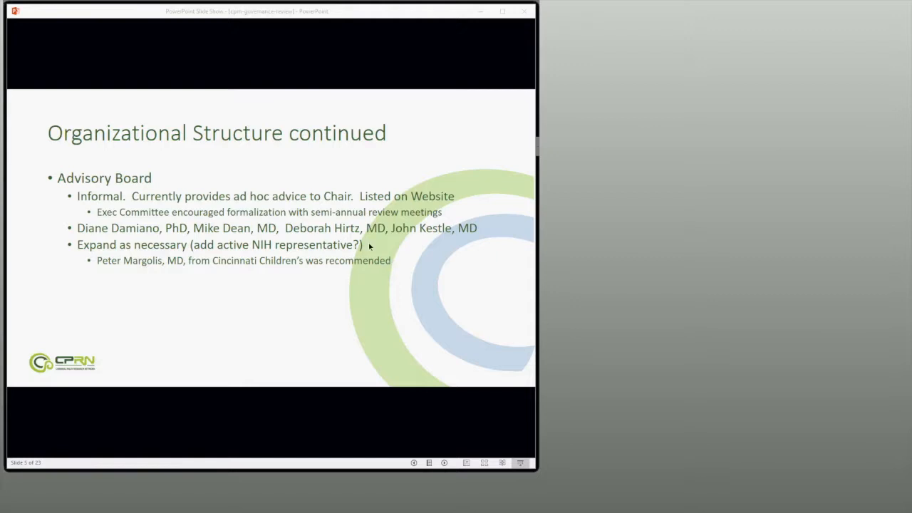
mouse_move(694, 293)
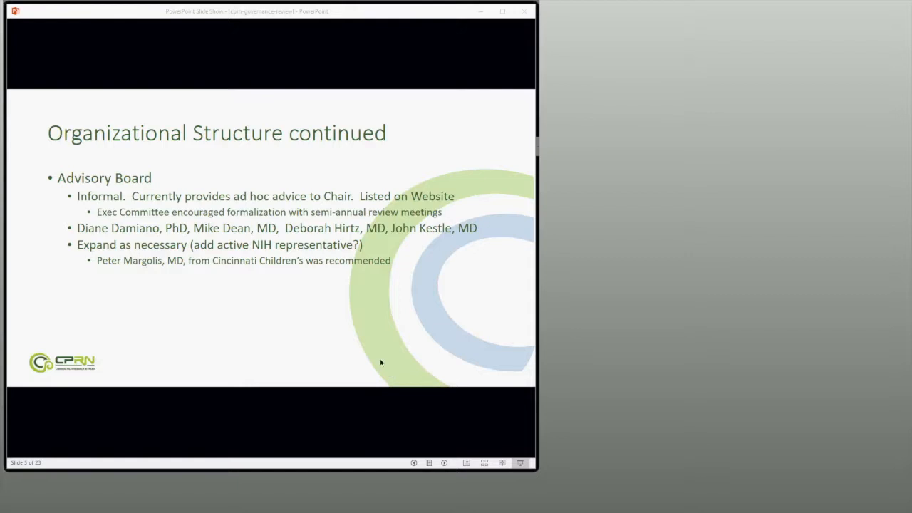
mouse_move(348, 285)
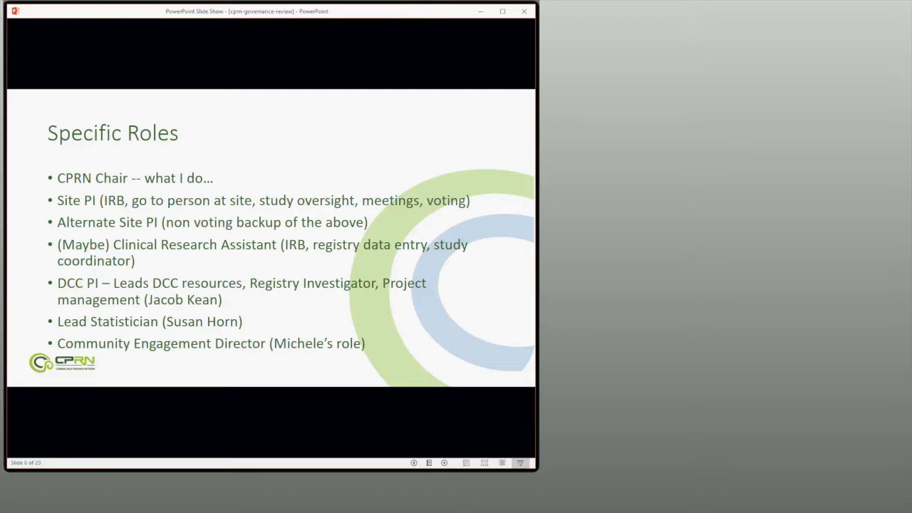
mouse_move(300, 256)
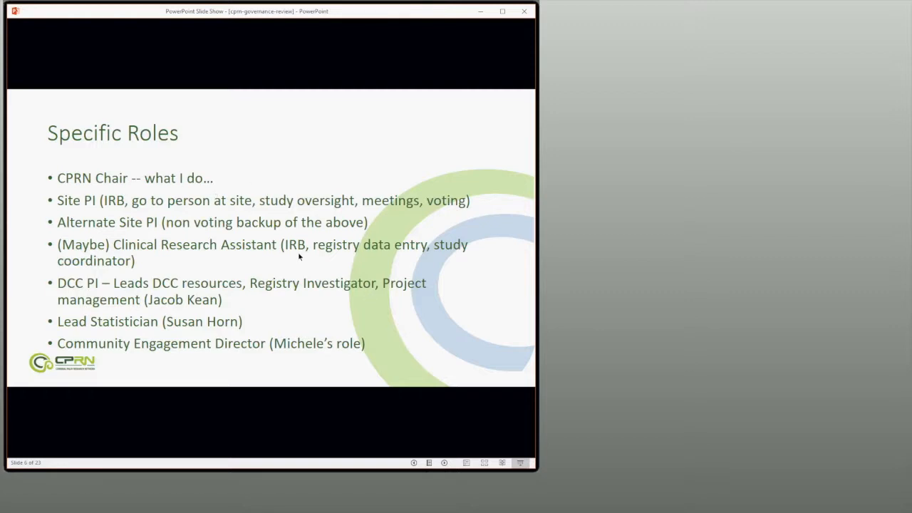
mouse_move(309, 255)
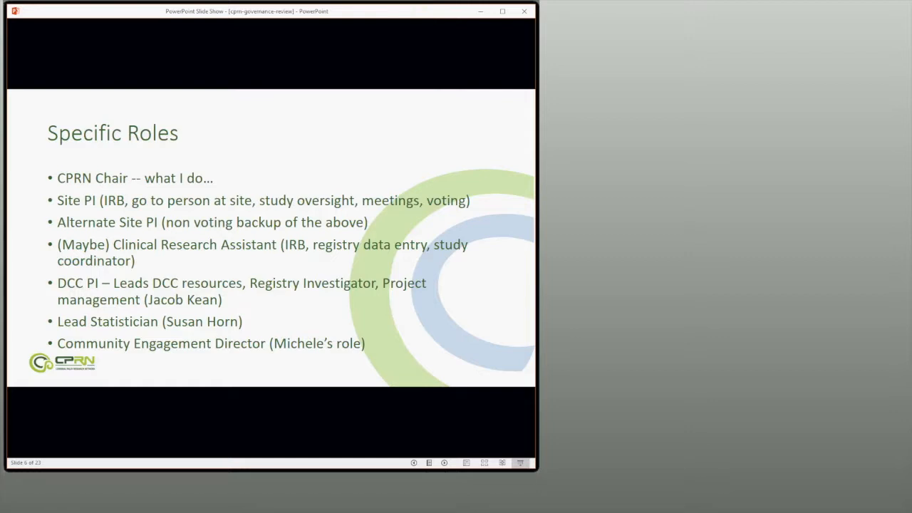
mouse_move(93, 311)
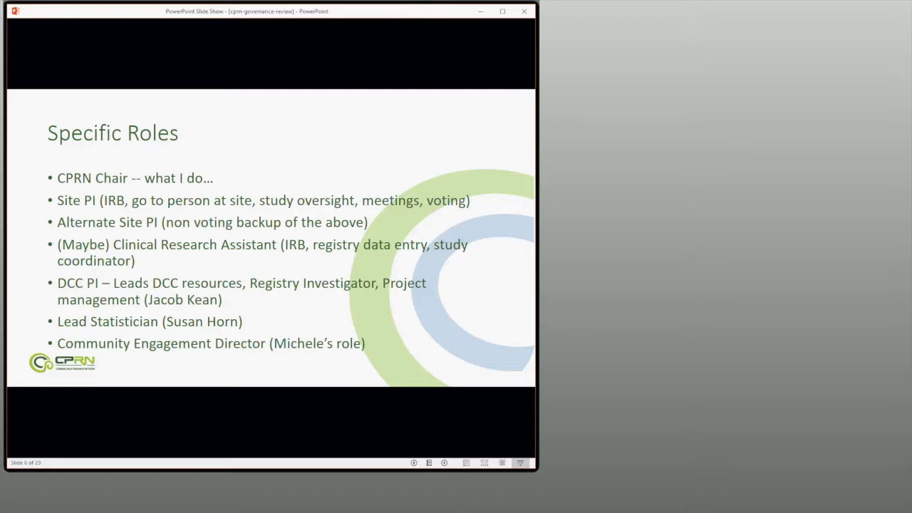
mouse_move(310, 248)
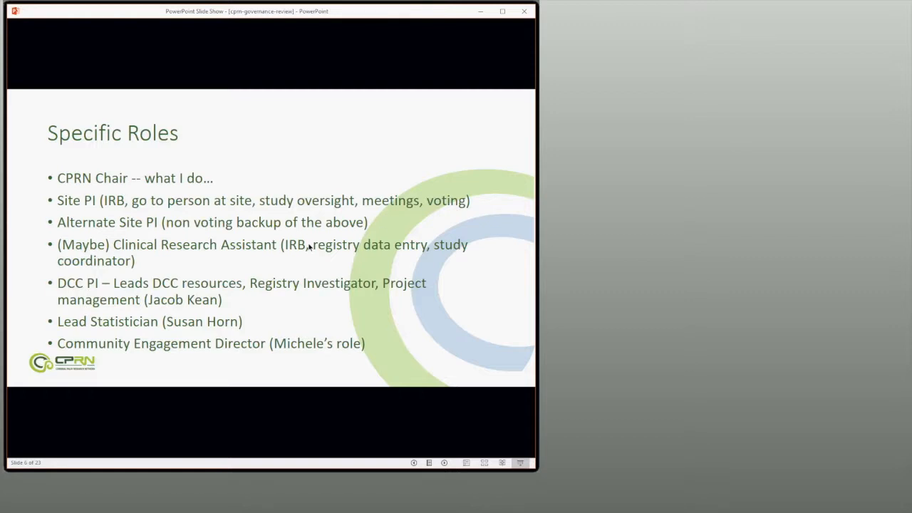
mouse_move(430, 263)
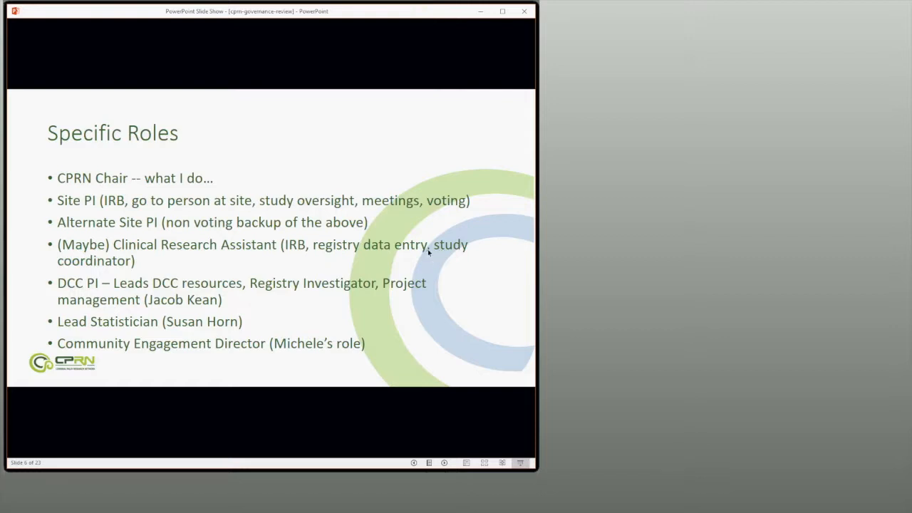
mouse_move(423, 269)
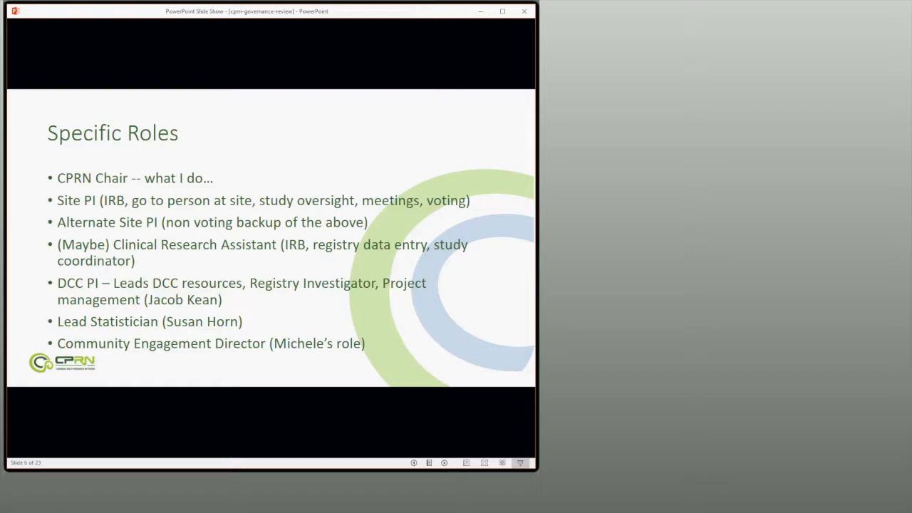
mouse_move(806, 240)
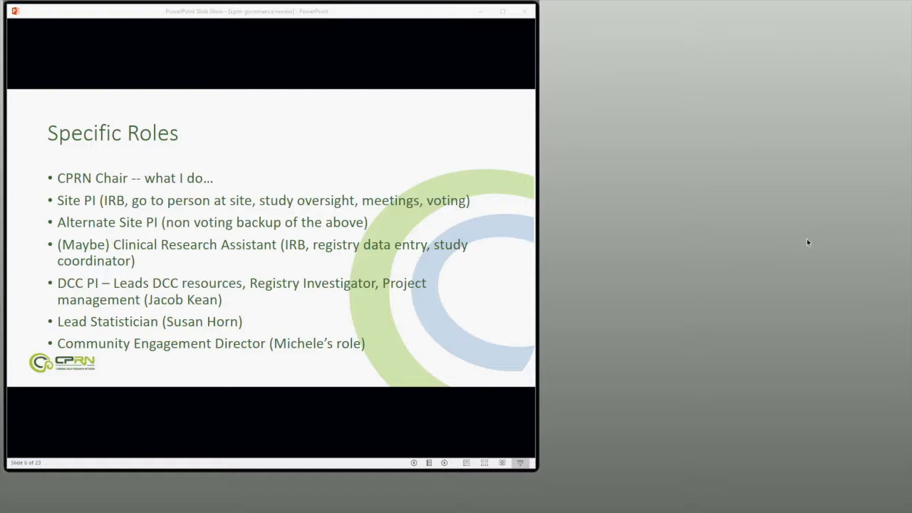
mouse_move(830, 217)
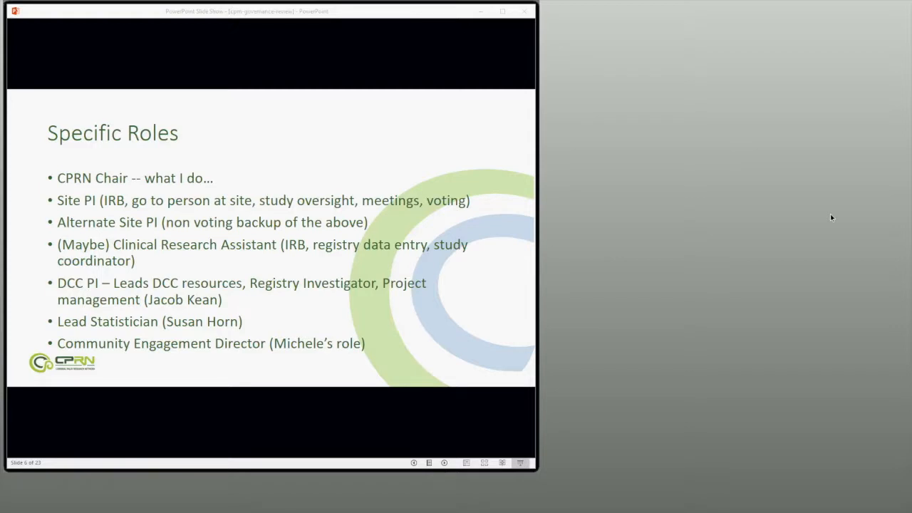
mouse_move(784, 260)
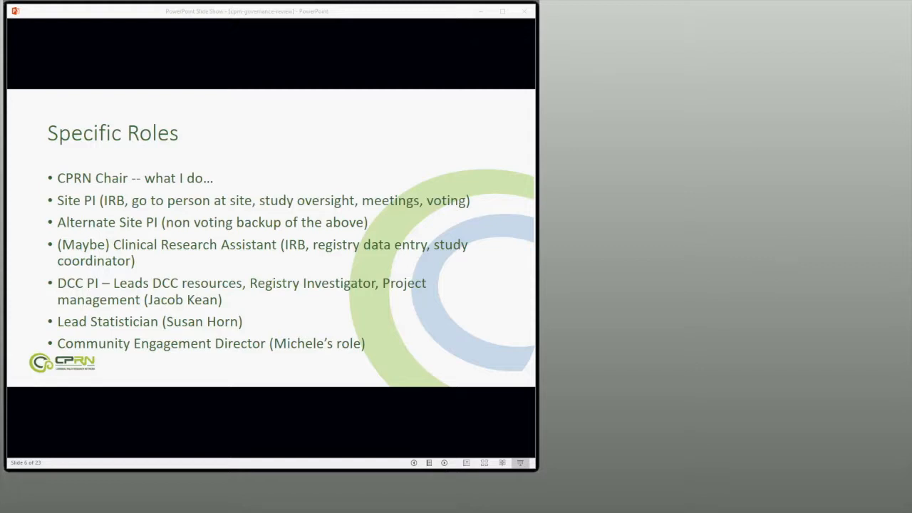
mouse_move(269, 289)
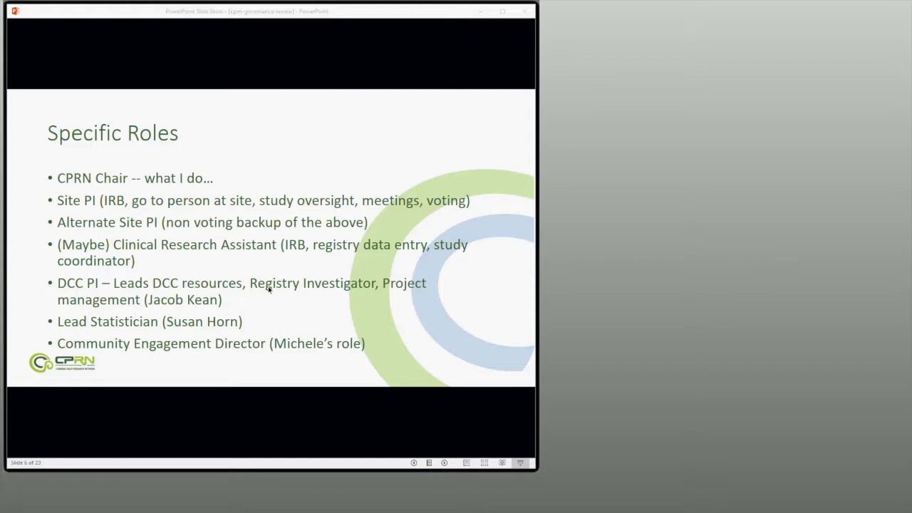
mouse_move(256, 301)
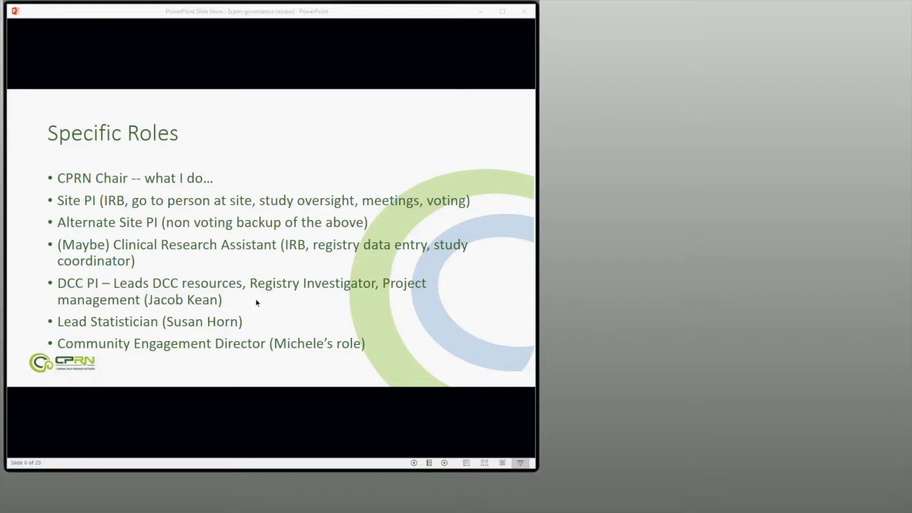
mouse_move(272, 288)
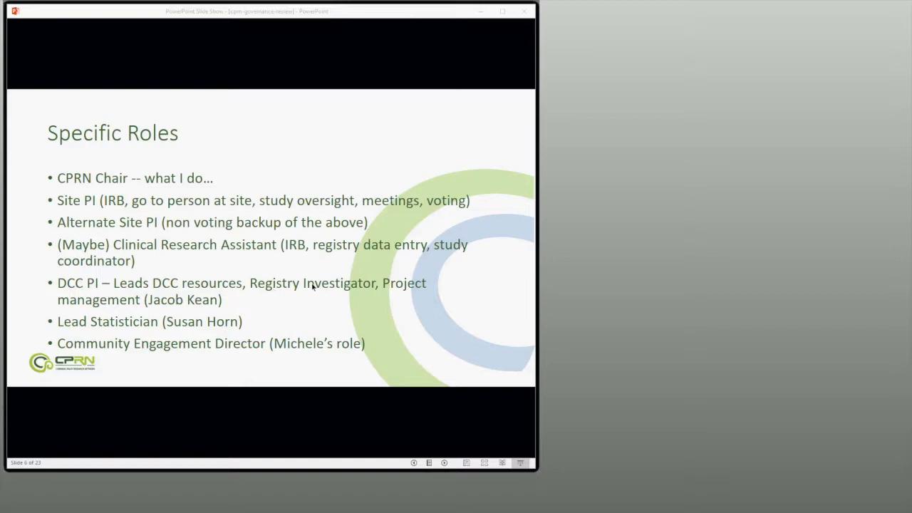
mouse_move(298, 309)
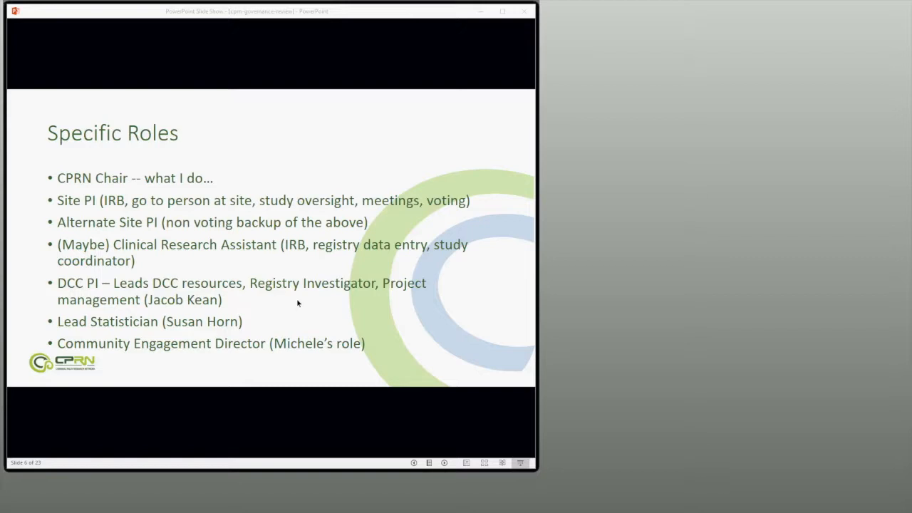
mouse_move(633, 312)
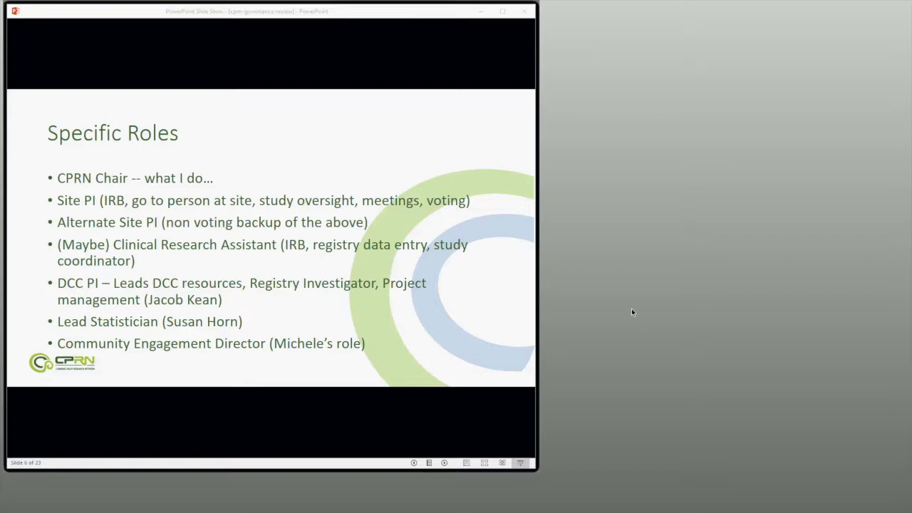
mouse_move(345, 253)
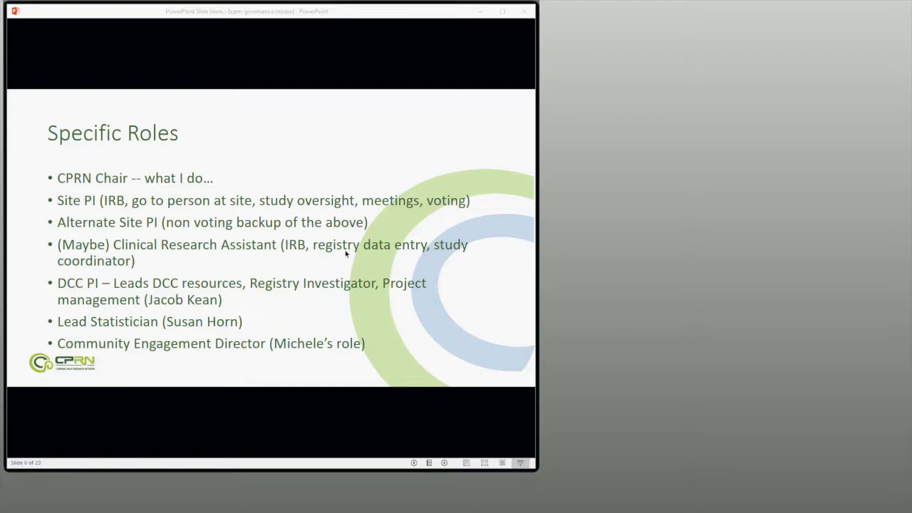
mouse_move(265, 330)
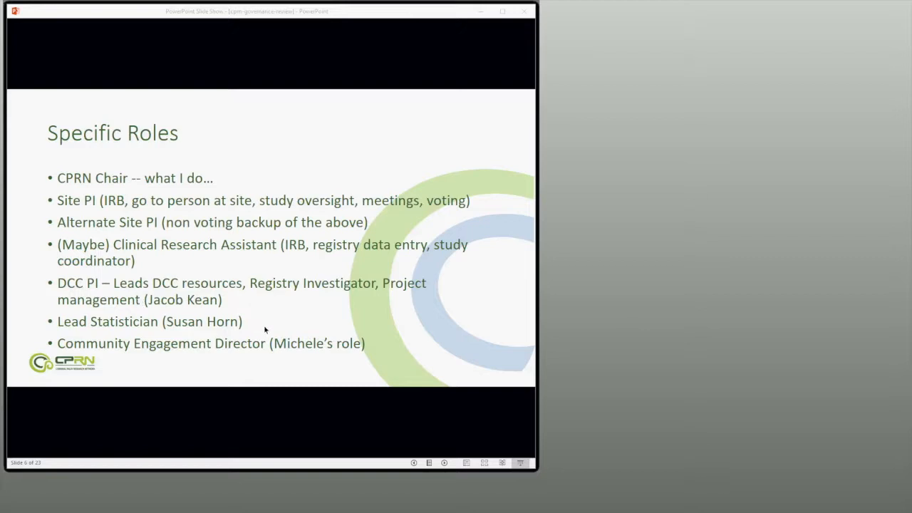
mouse_move(285, 277)
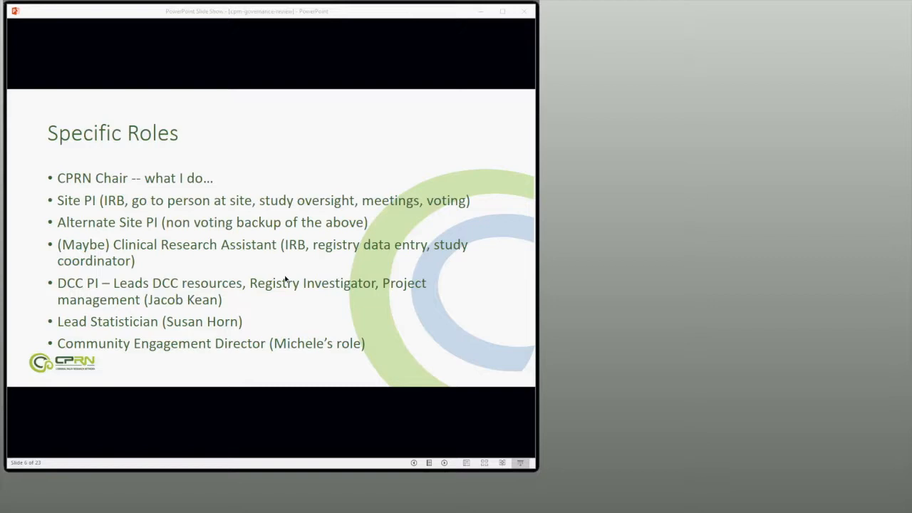
mouse_move(146, 289)
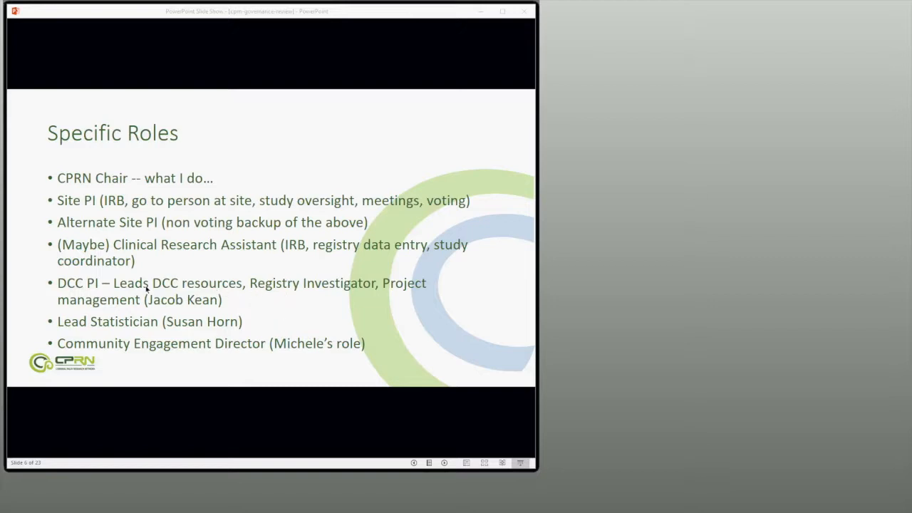
mouse_move(301, 310)
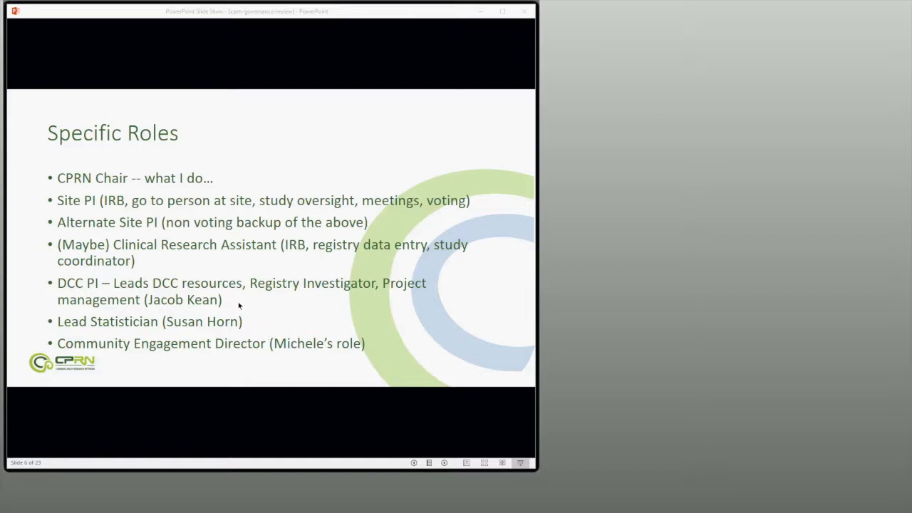
mouse_move(239, 326)
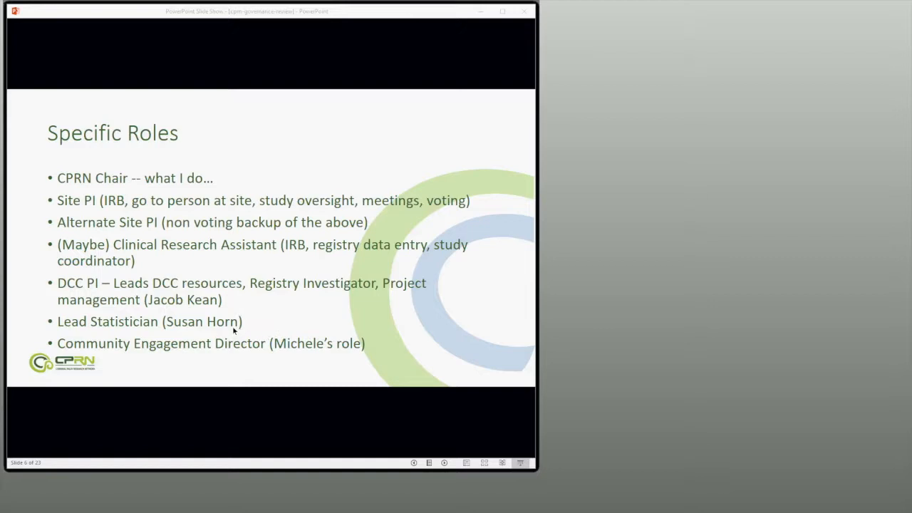
mouse_move(307, 352)
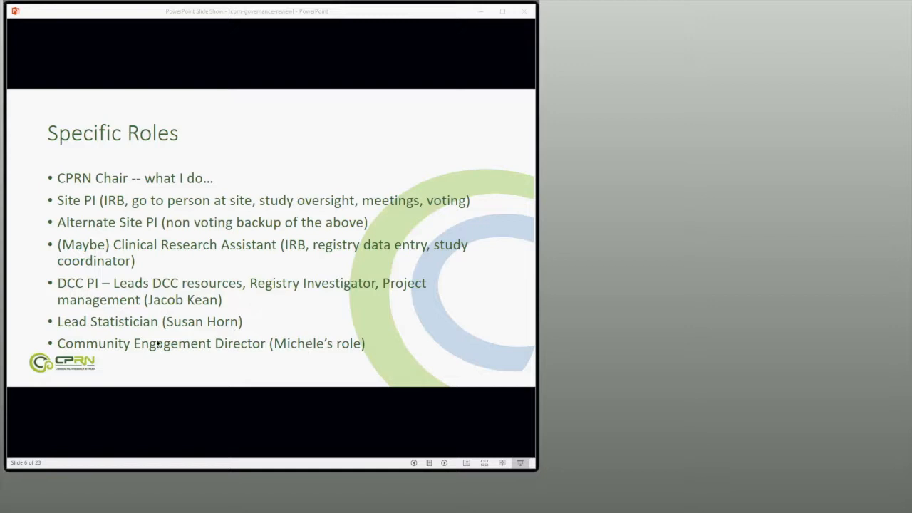
mouse_move(202, 354)
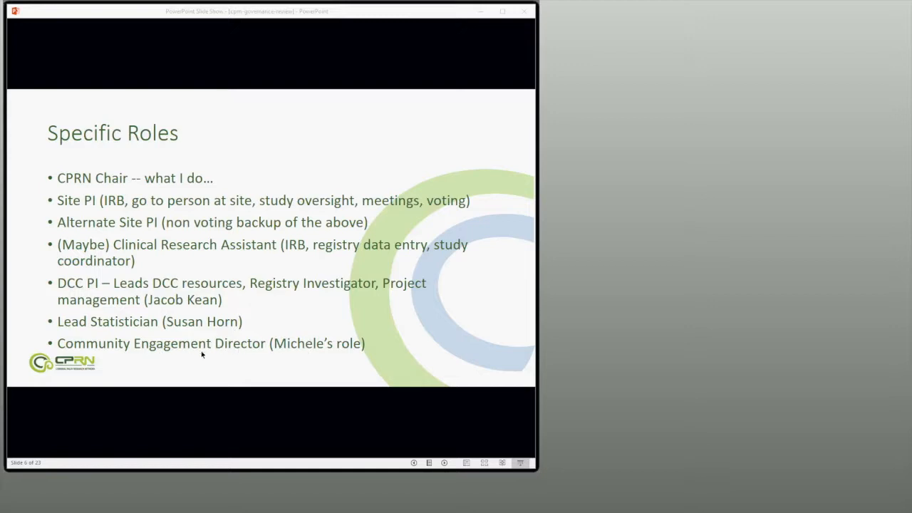
mouse_move(332, 360)
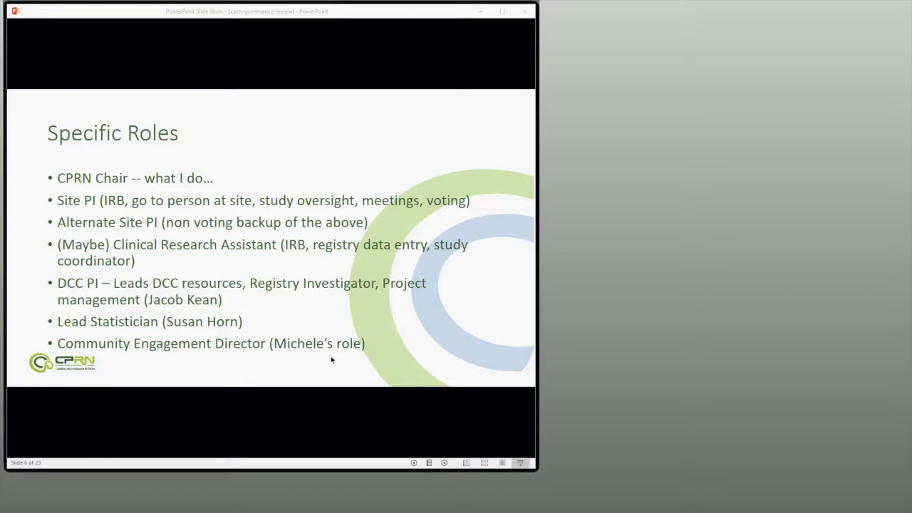
mouse_move(256, 345)
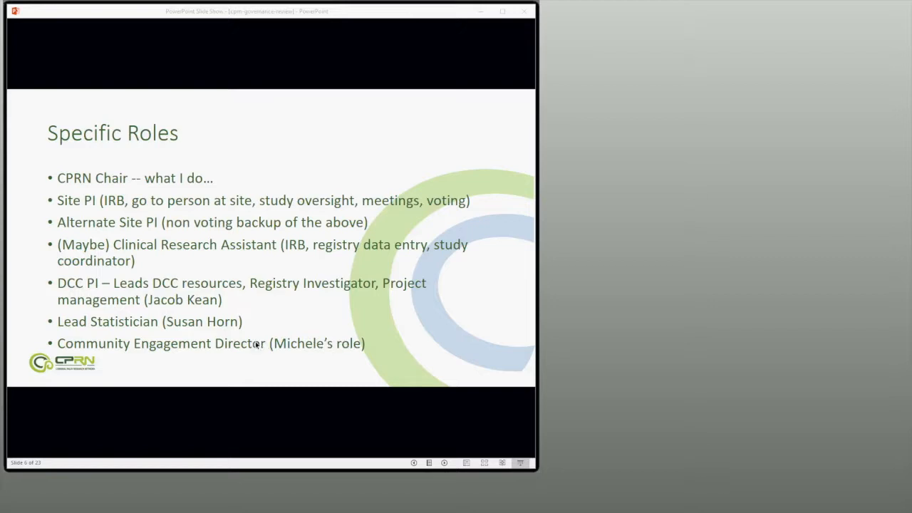
mouse_move(316, 346)
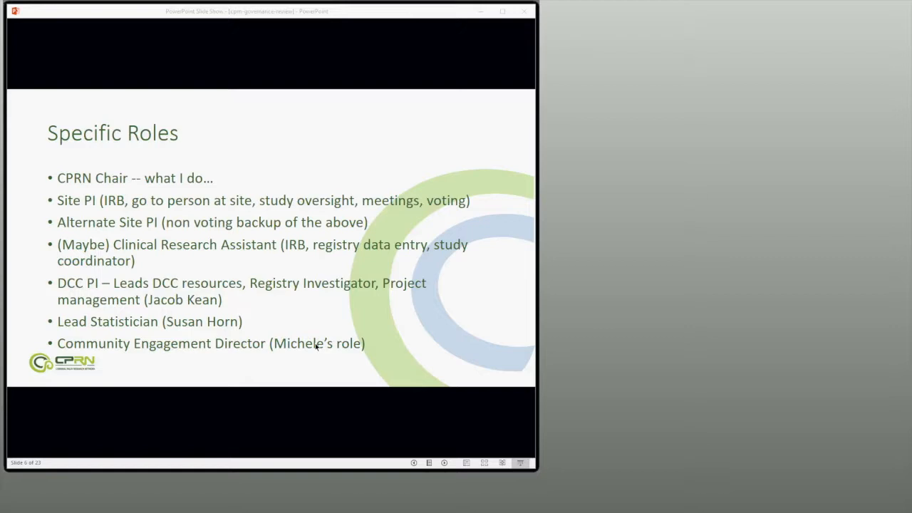
mouse_move(314, 352)
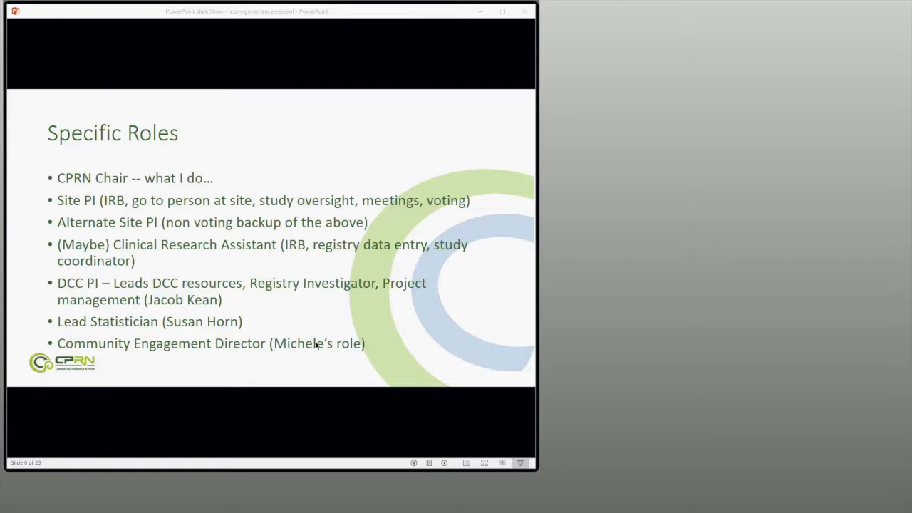
mouse_move(309, 326)
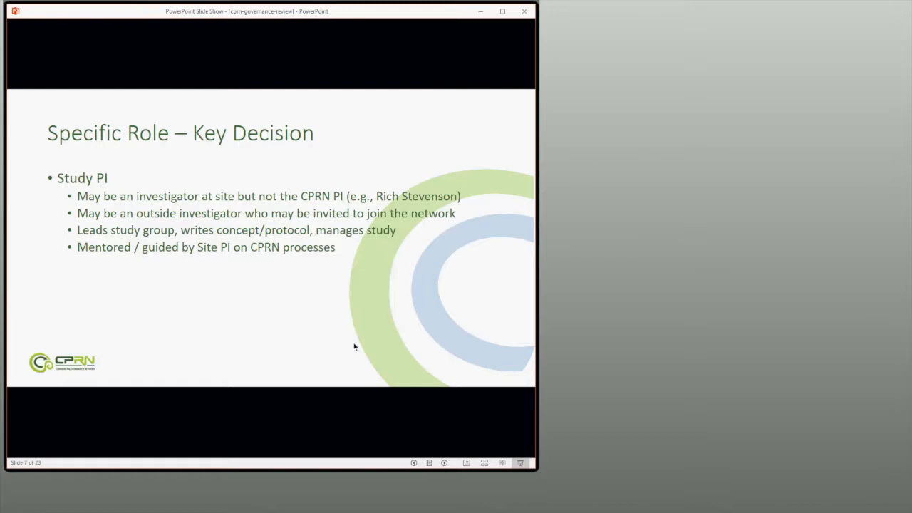
mouse_move(386, 387)
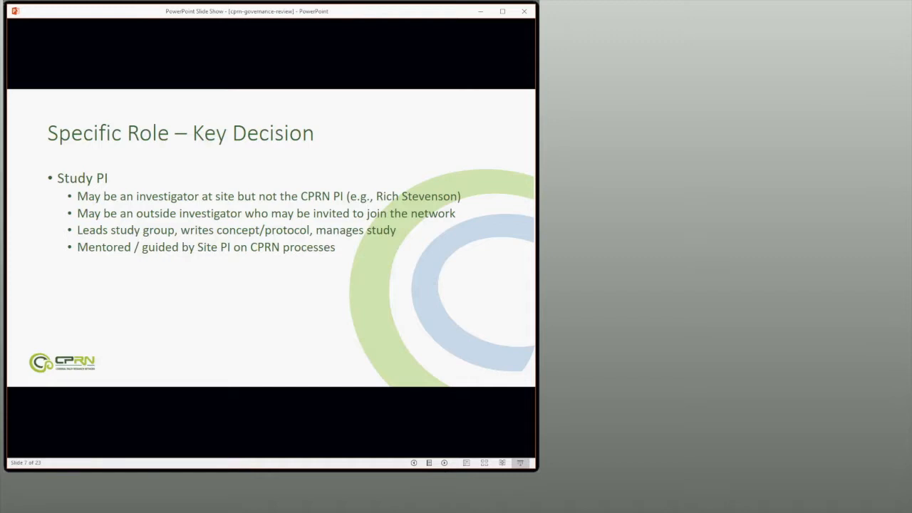
mouse_move(308, 351)
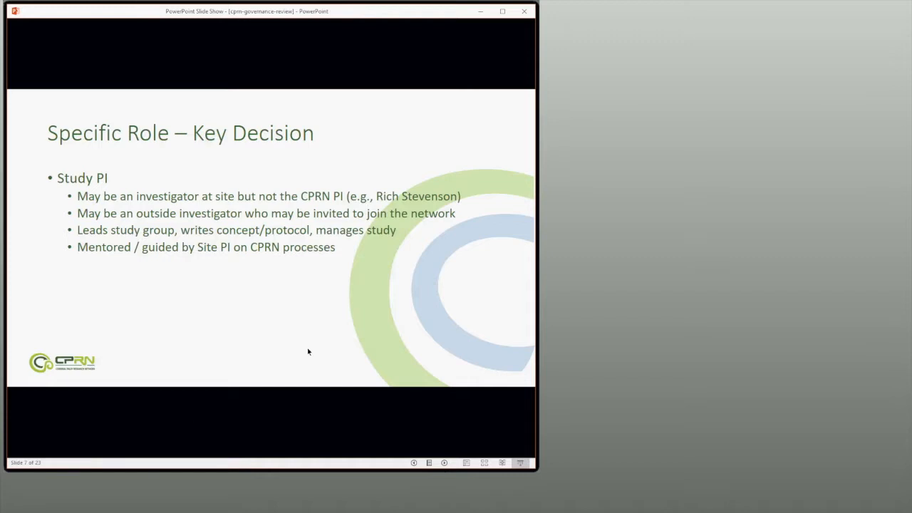
mouse_move(321, 334)
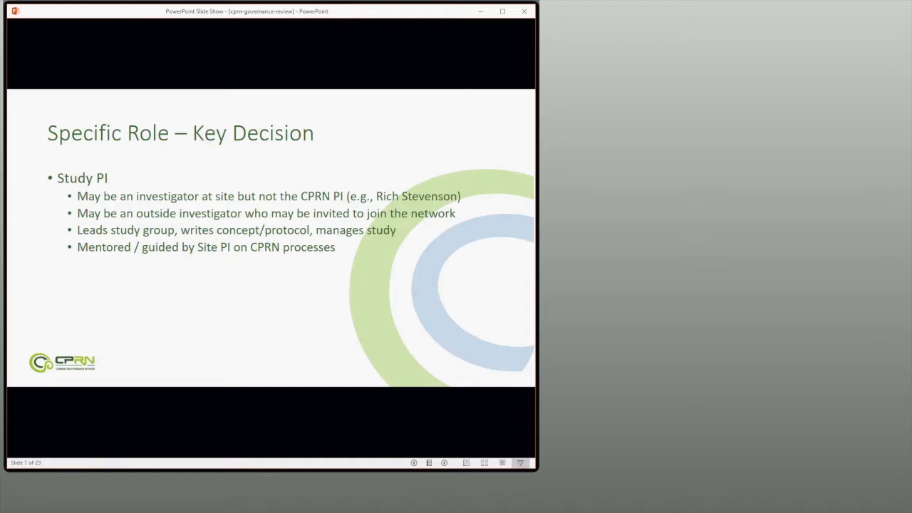
mouse_move(219, 293)
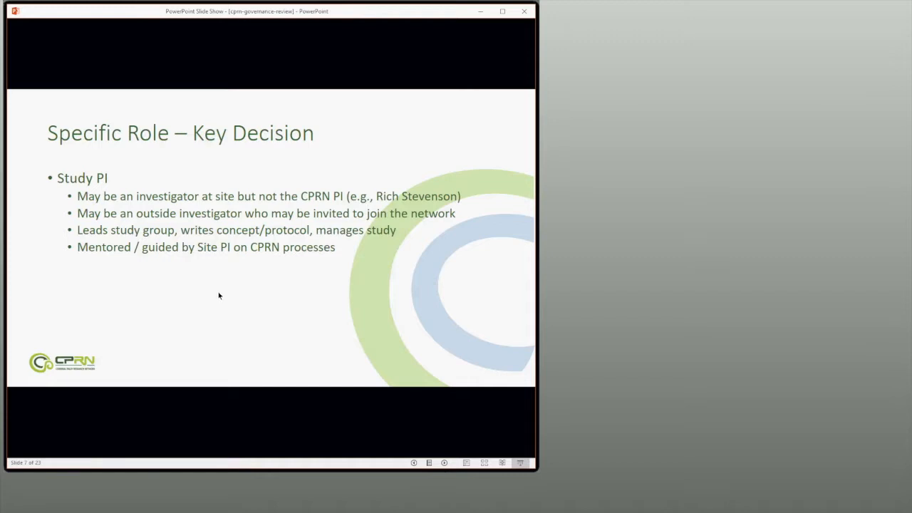
mouse_move(287, 180)
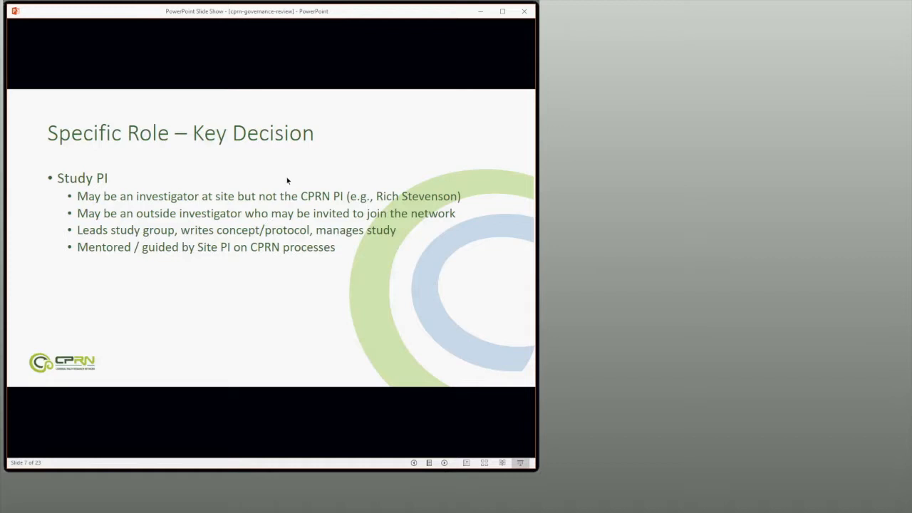
mouse_move(282, 248)
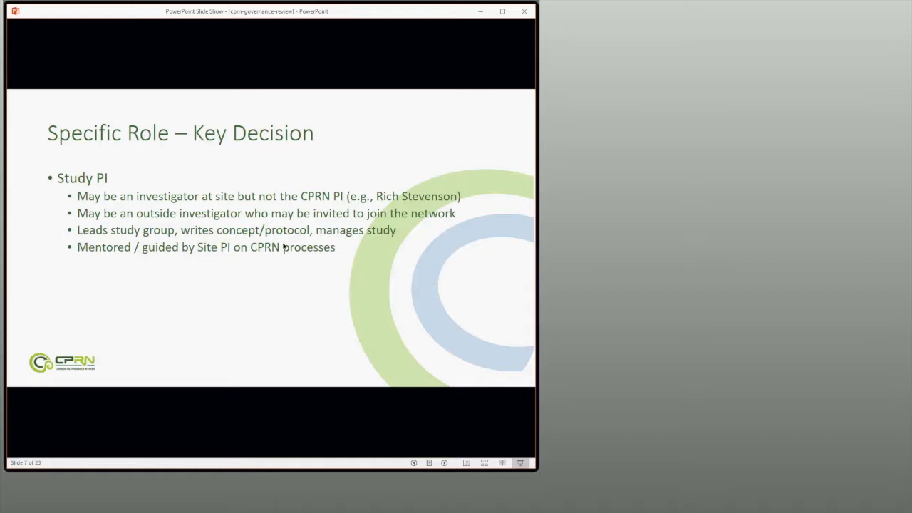
mouse_move(117, 159)
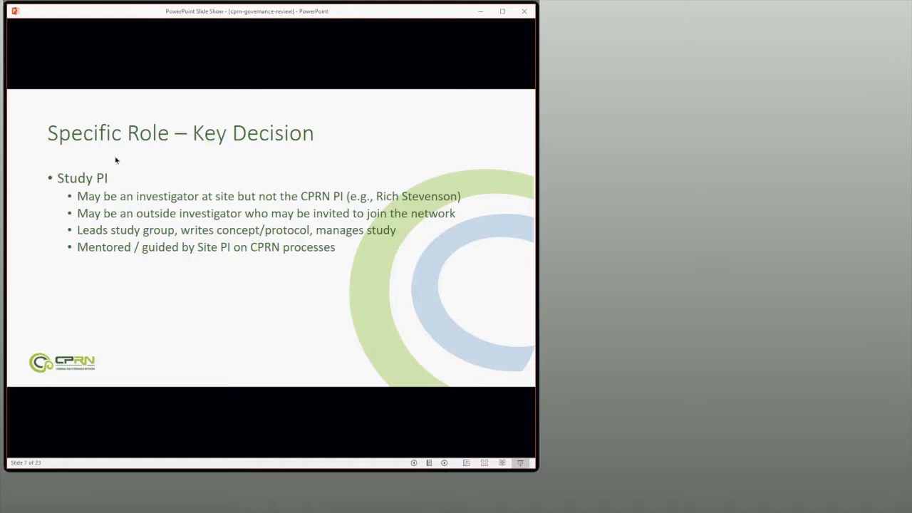
mouse_move(75, 191)
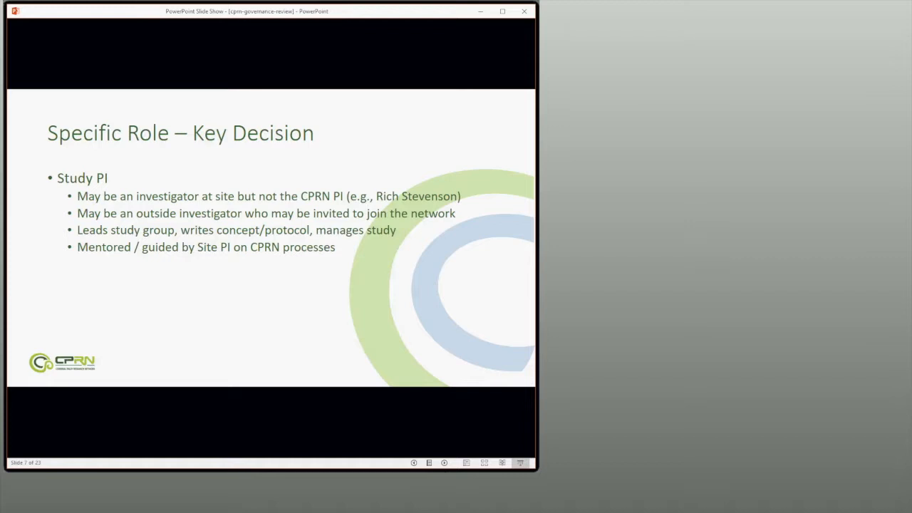
mouse_move(390, 178)
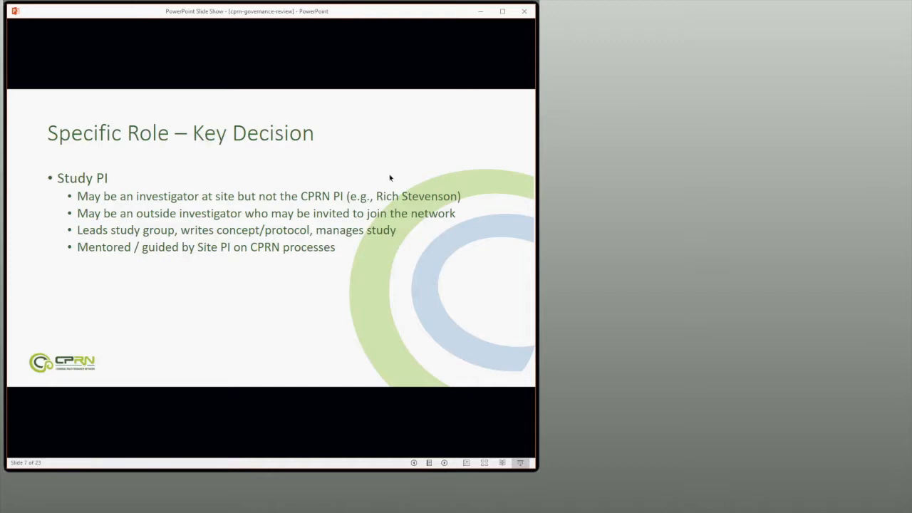
mouse_move(832, 273)
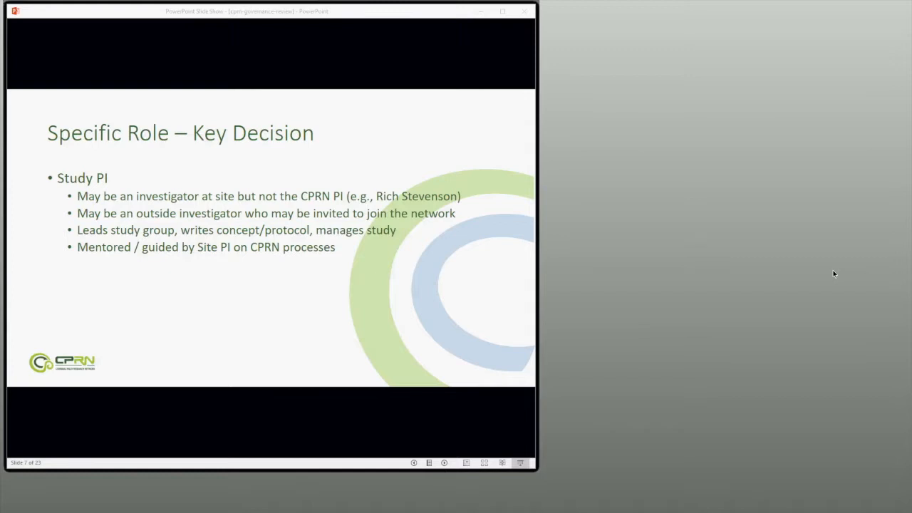
mouse_move(816, 283)
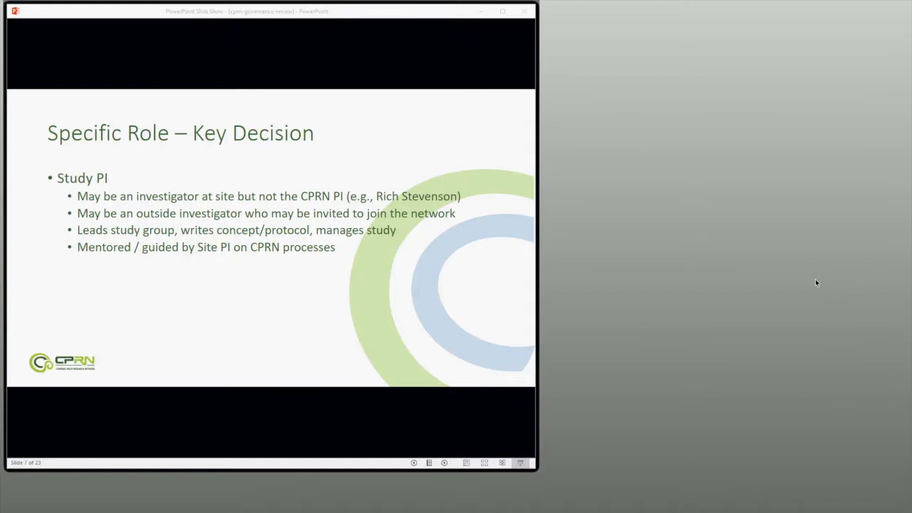
mouse_move(767, 286)
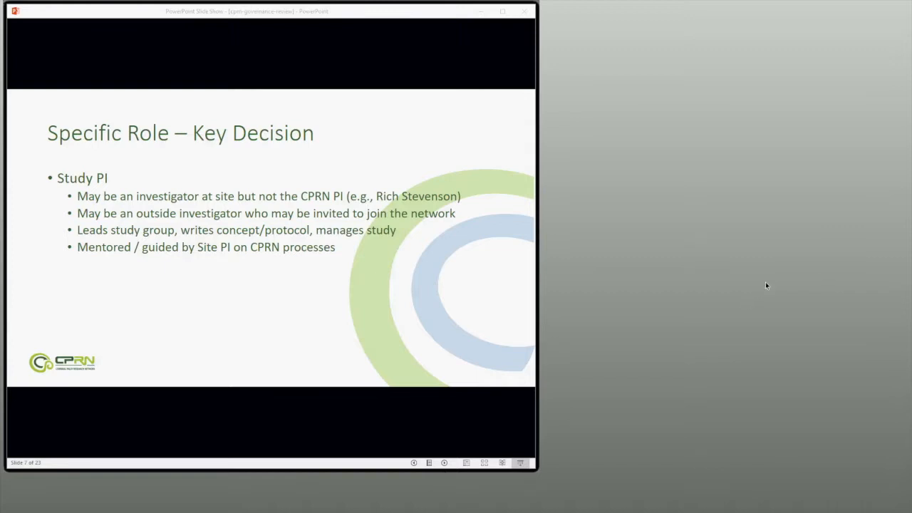
mouse_move(762, 297)
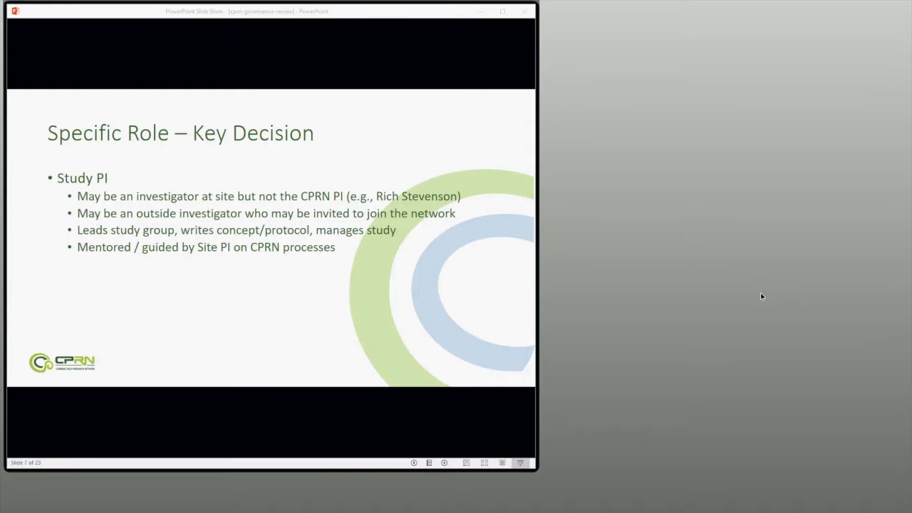
mouse_move(751, 304)
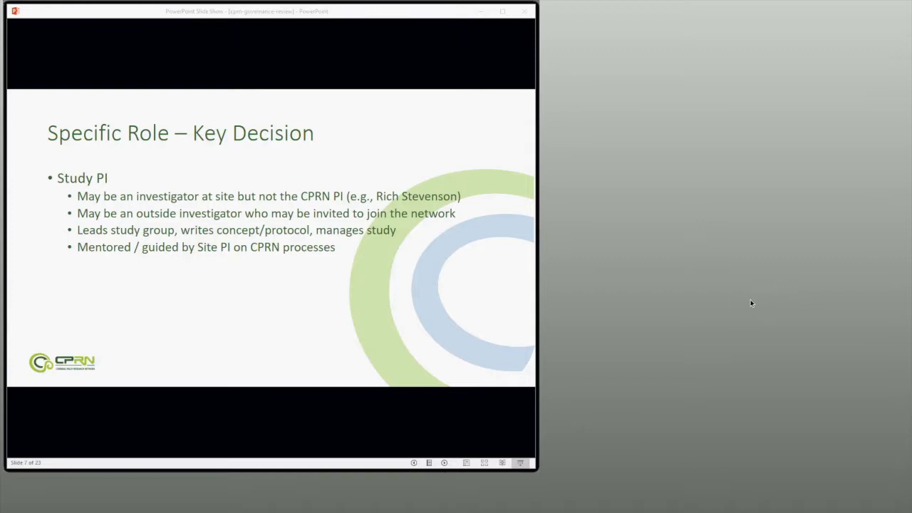
mouse_move(728, 293)
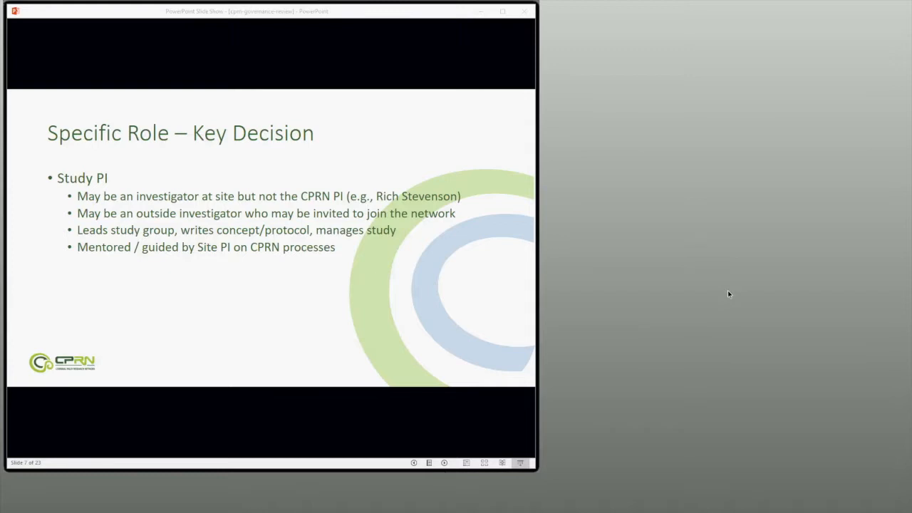
mouse_move(731, 290)
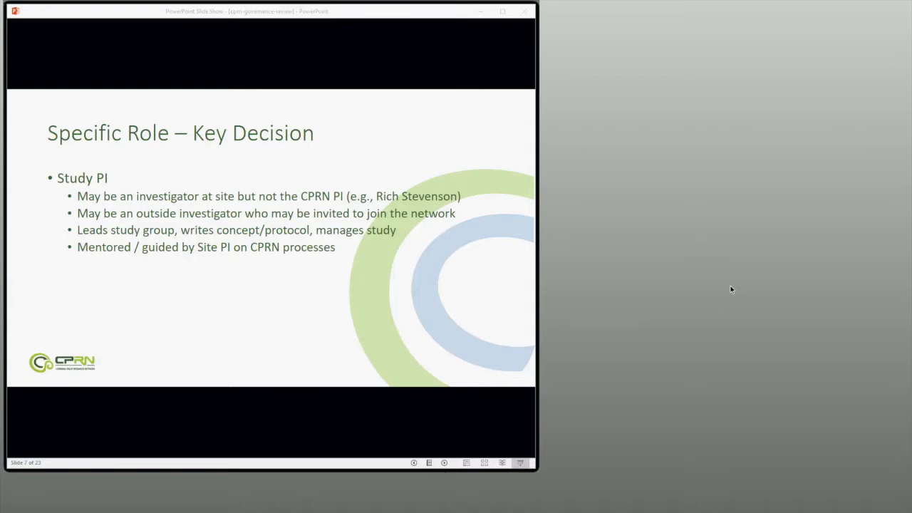
mouse_move(728, 289)
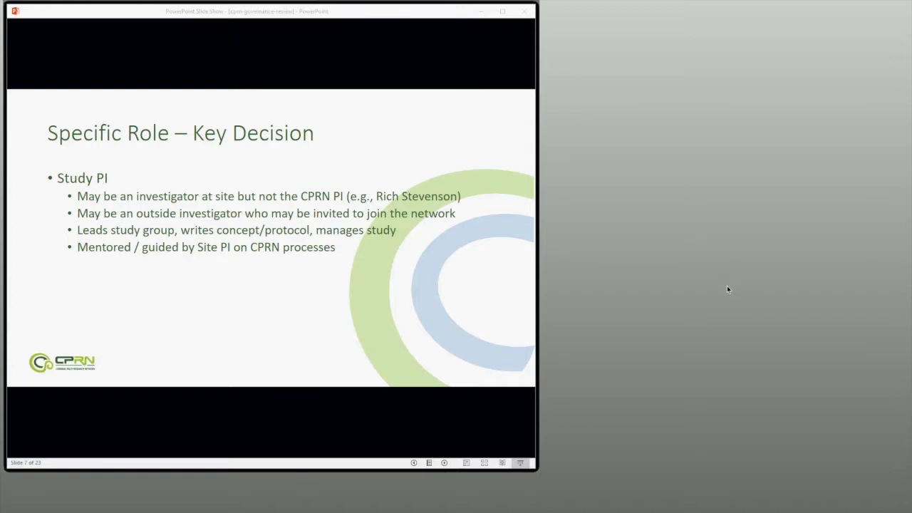
mouse_move(709, 286)
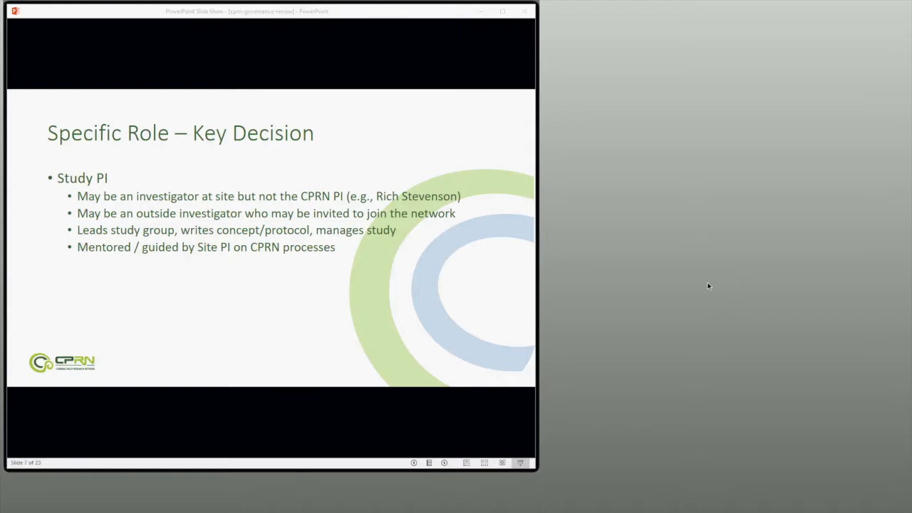
mouse_move(721, 292)
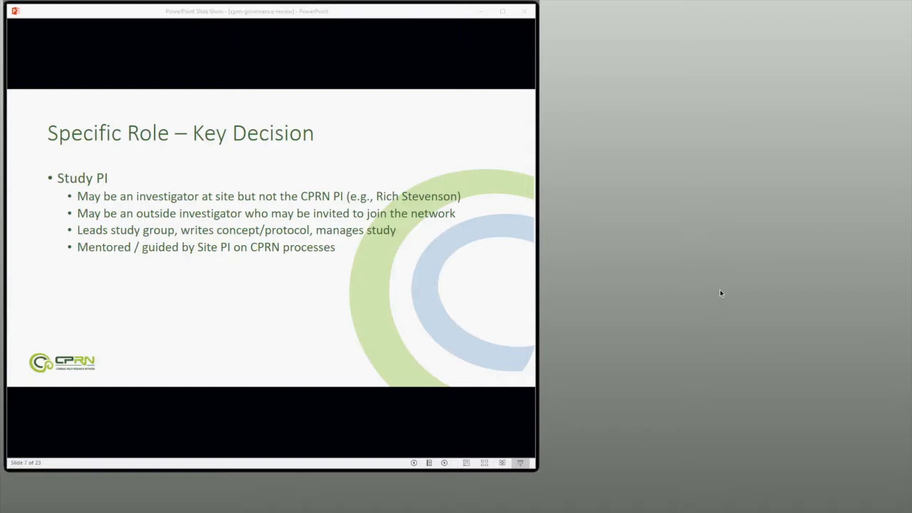
mouse_move(435, 192)
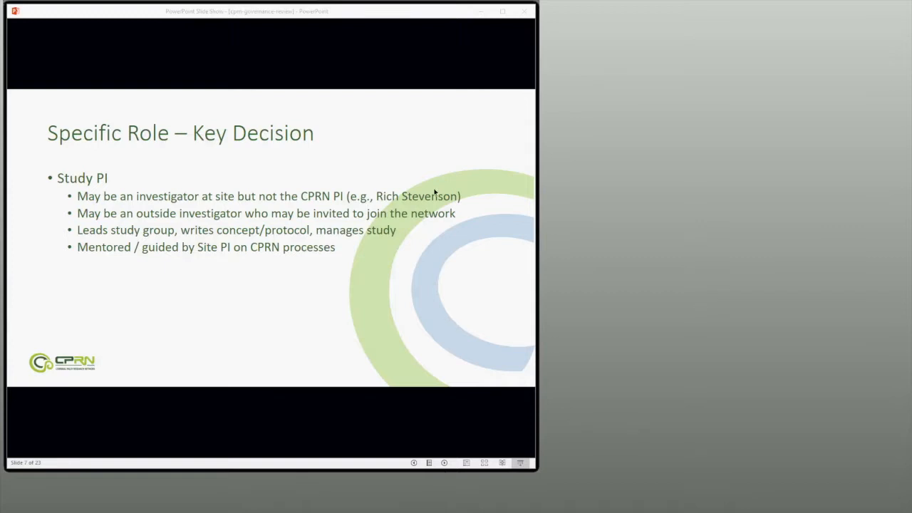
mouse_move(358, 124)
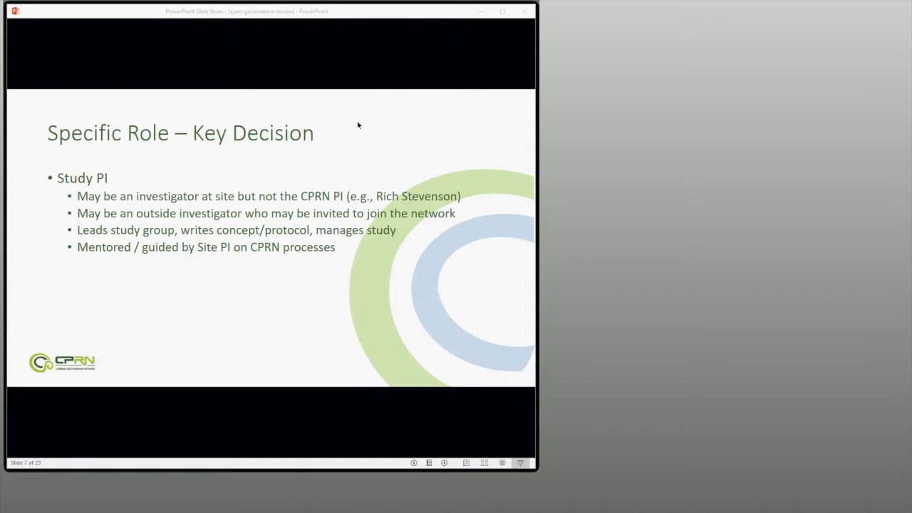
mouse_move(361, 137)
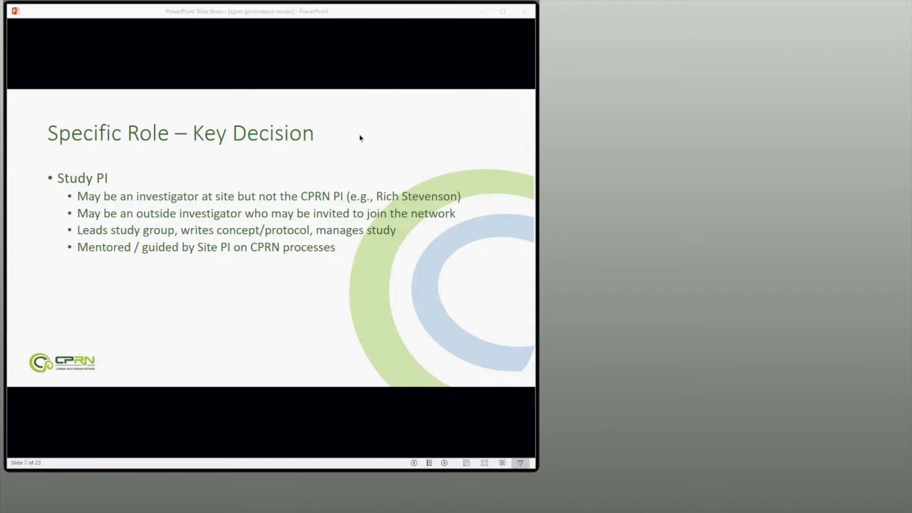
mouse_move(350, 253)
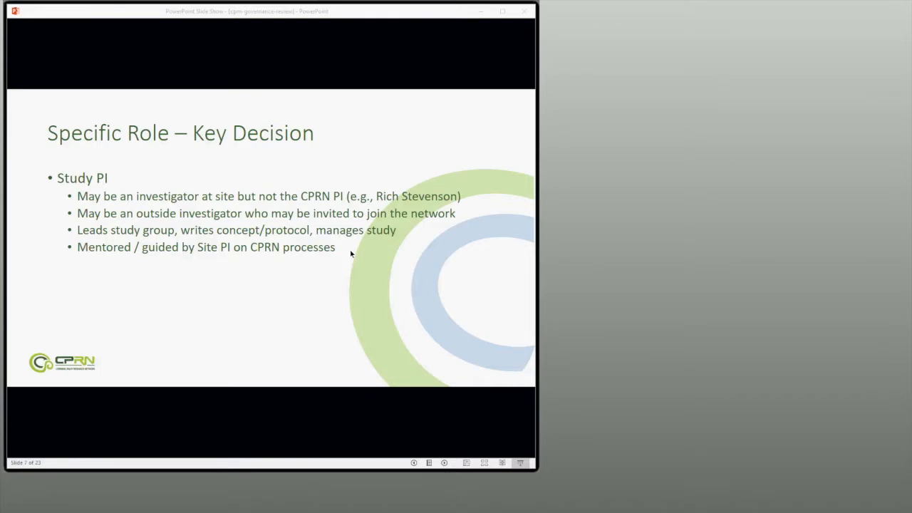
mouse_move(764, 299)
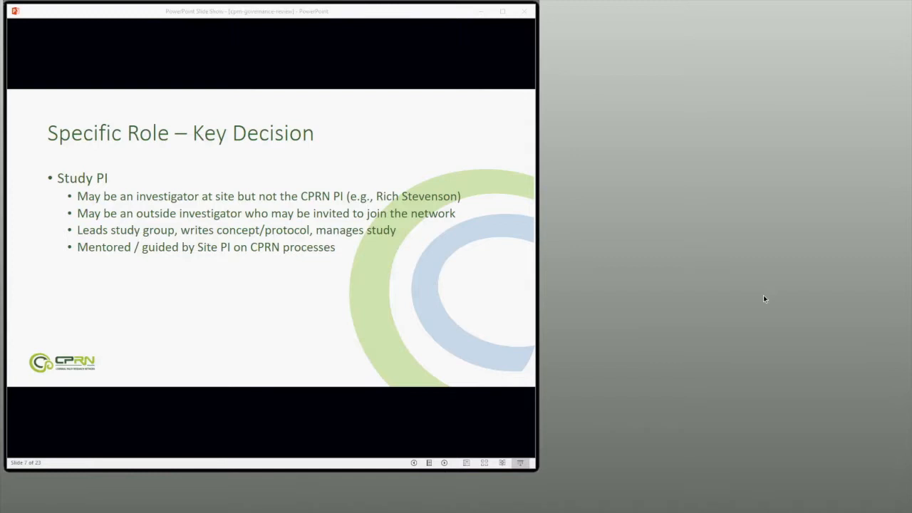
mouse_move(863, 329)
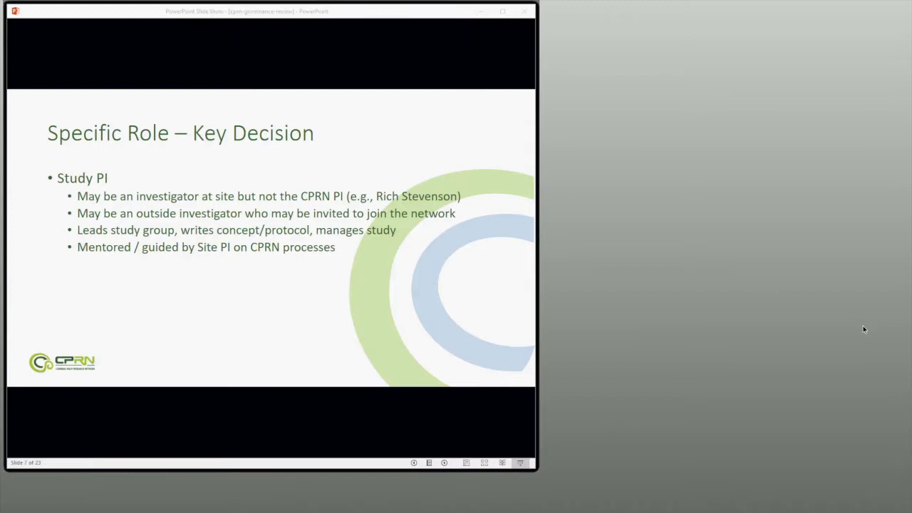
mouse_move(596, 405)
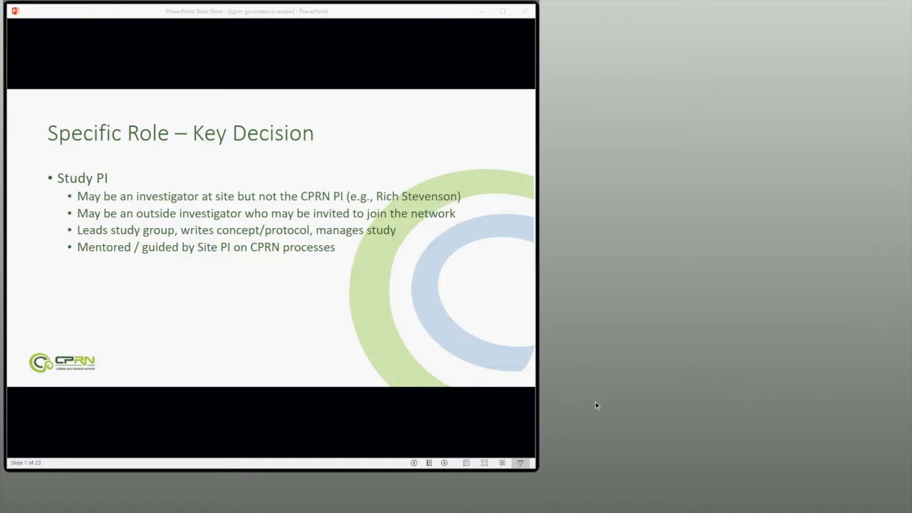
mouse_move(312, 275)
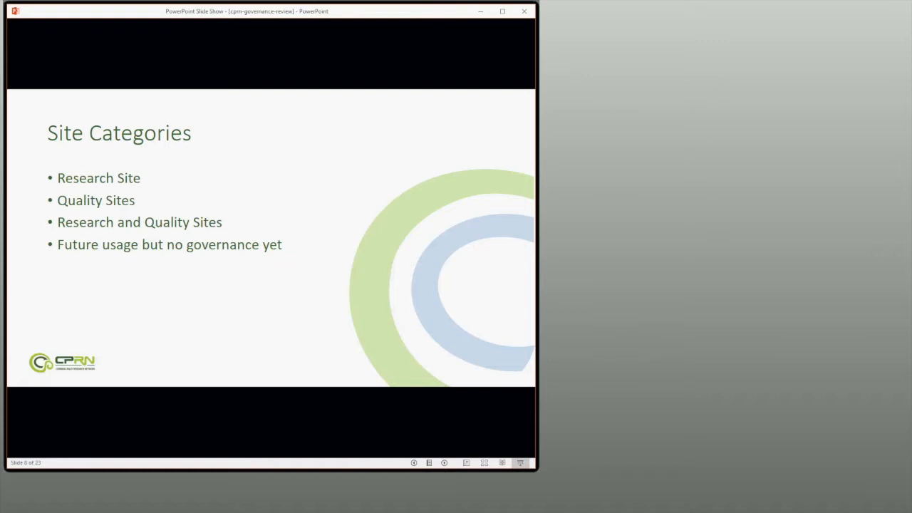
mouse_move(845, 242)
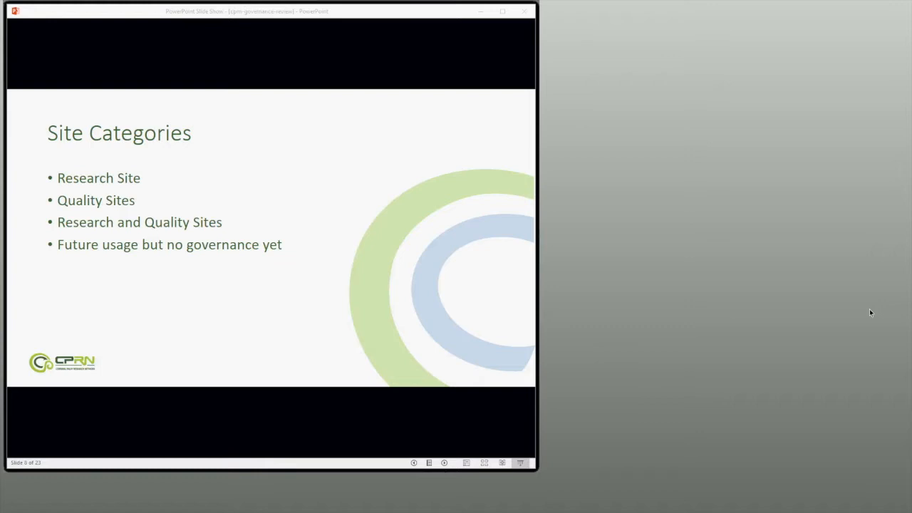
mouse_move(283, 244)
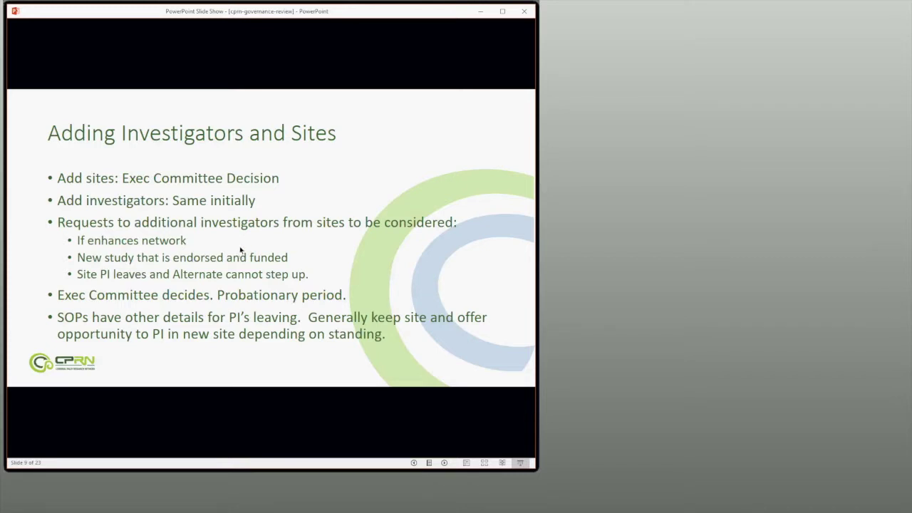
mouse_move(238, 252)
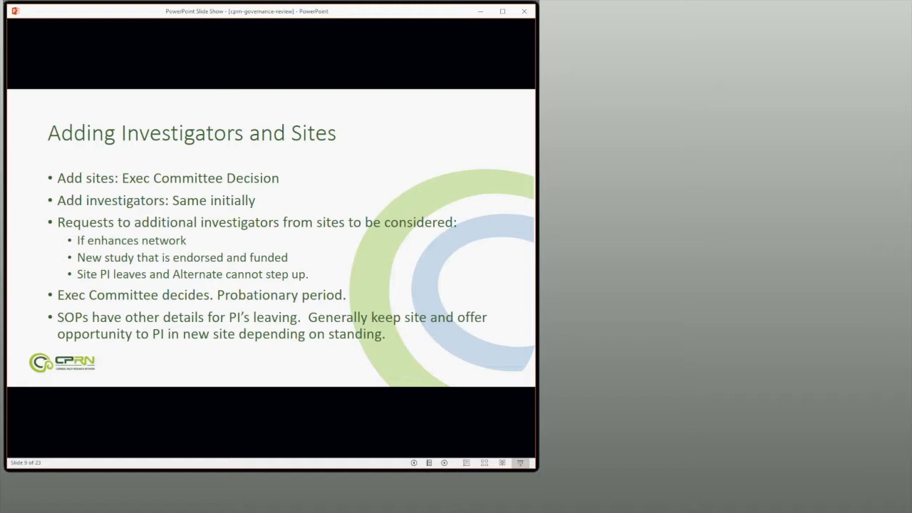
mouse_move(294, 222)
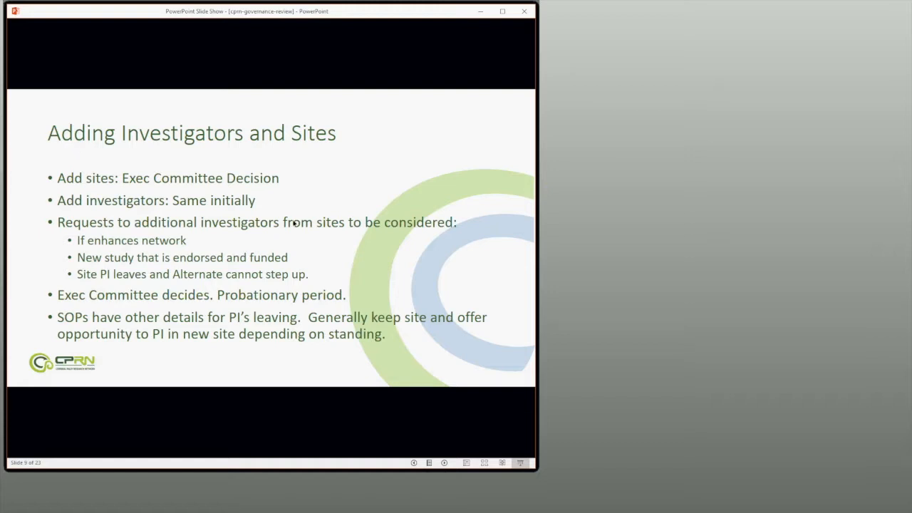
mouse_move(216, 251)
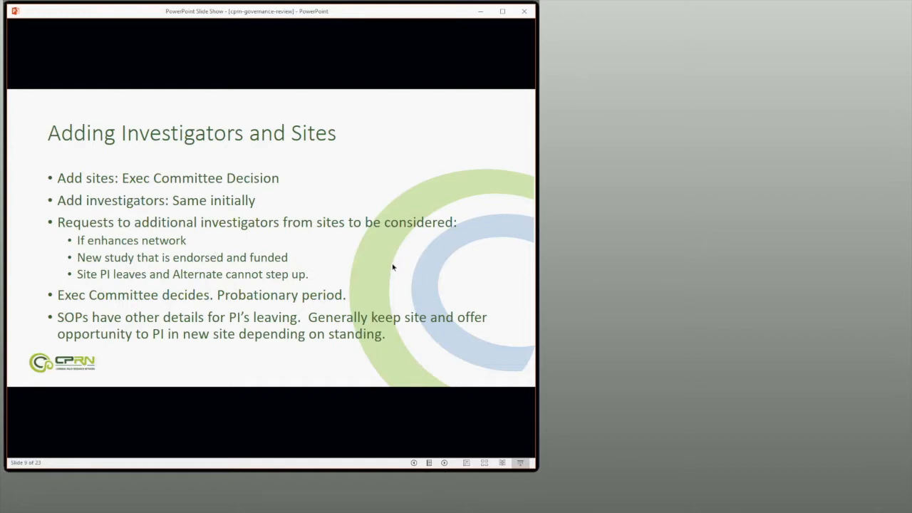
mouse_move(375, 288)
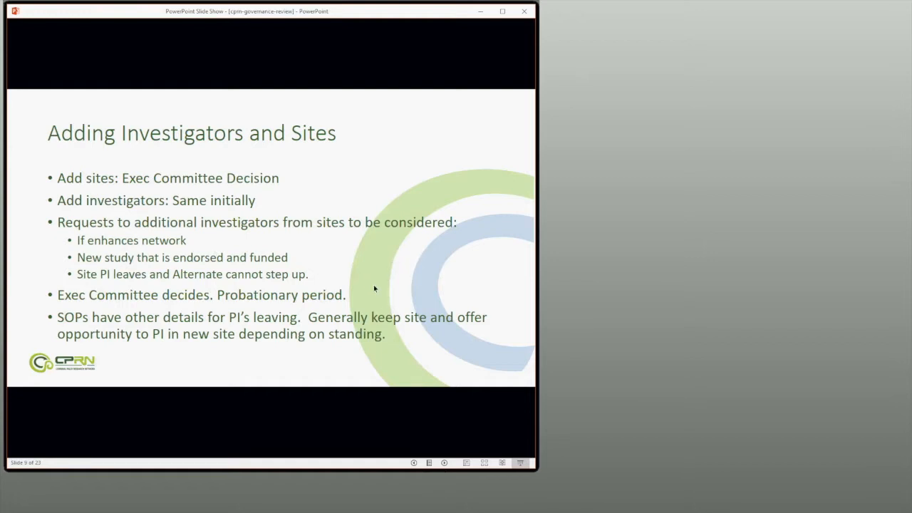
mouse_move(235, 200)
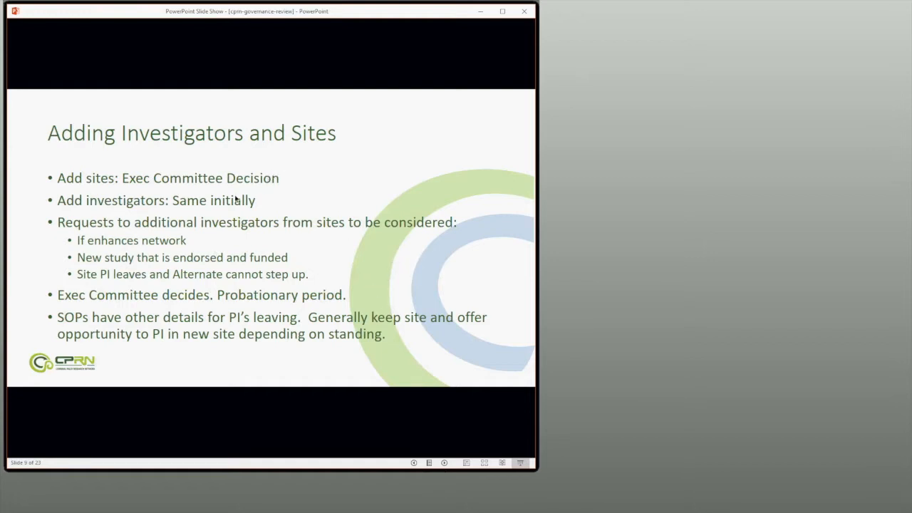
mouse_move(310, 264)
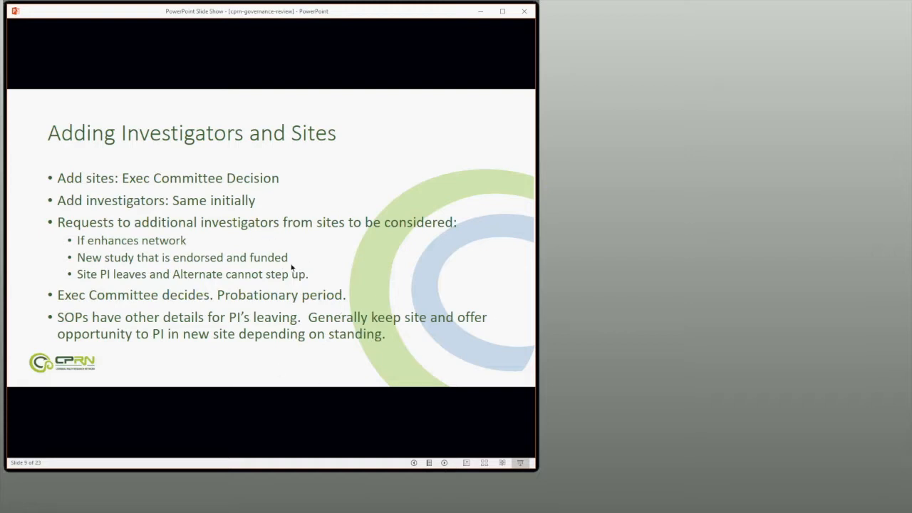
mouse_move(281, 308)
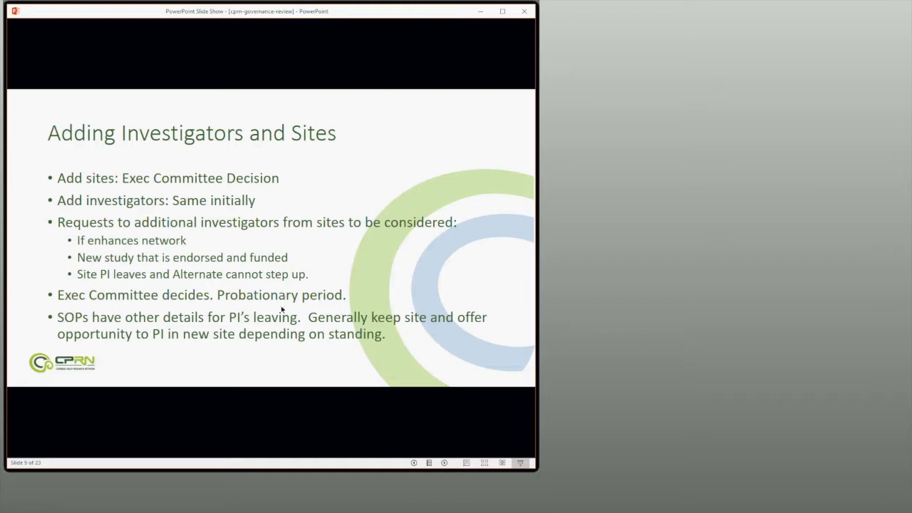
mouse_move(315, 351)
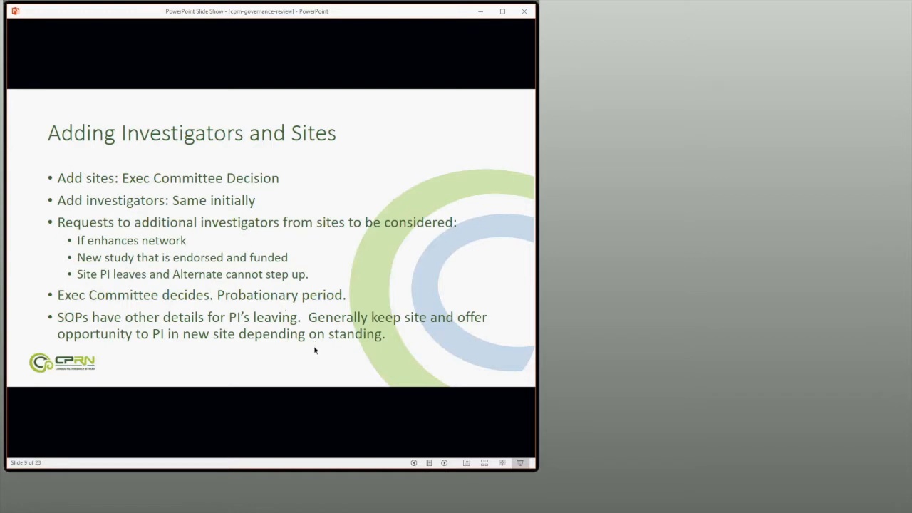
mouse_move(328, 345)
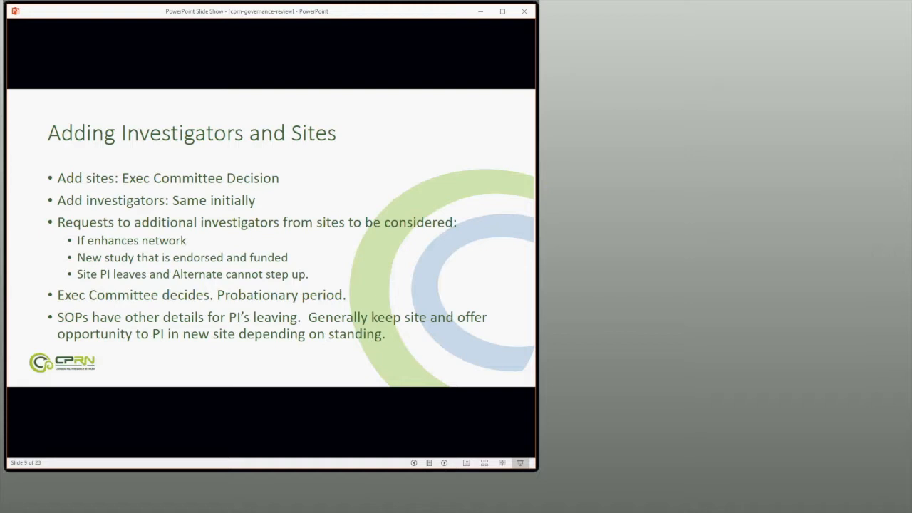
mouse_move(348, 271)
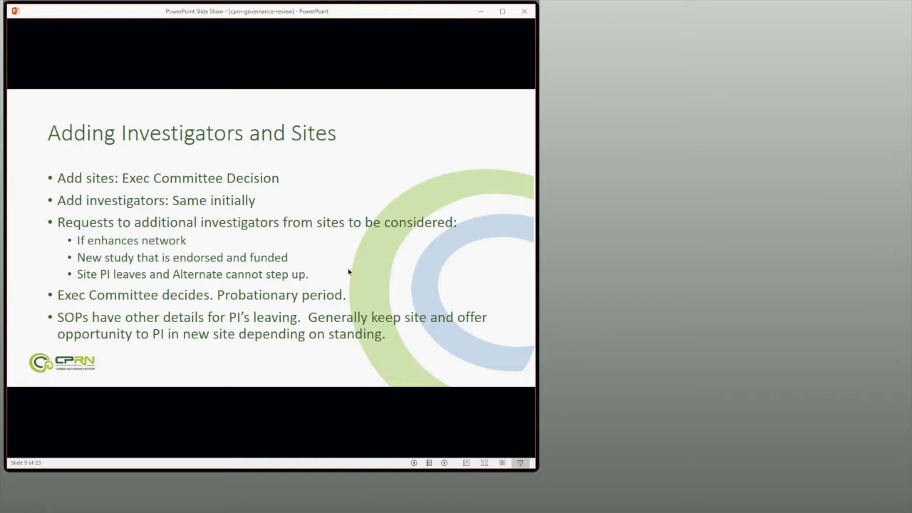
mouse_move(418, 307)
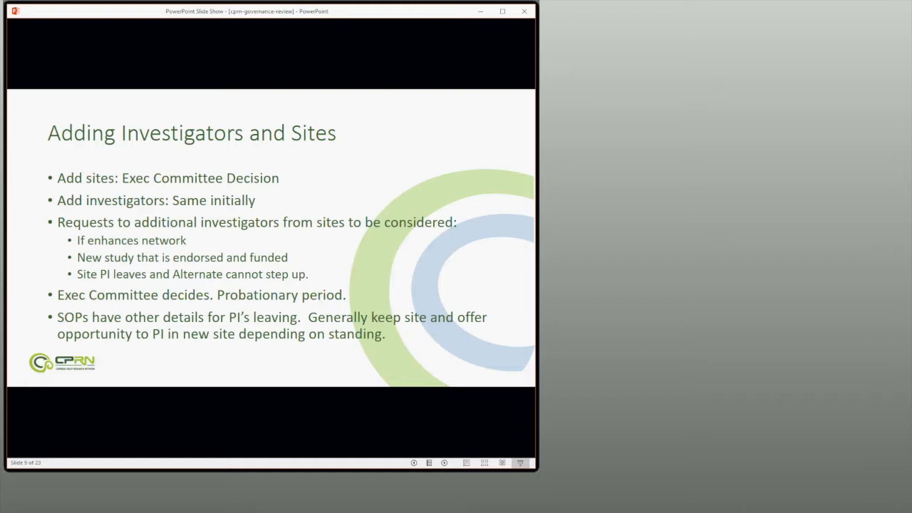
mouse_move(224, 246)
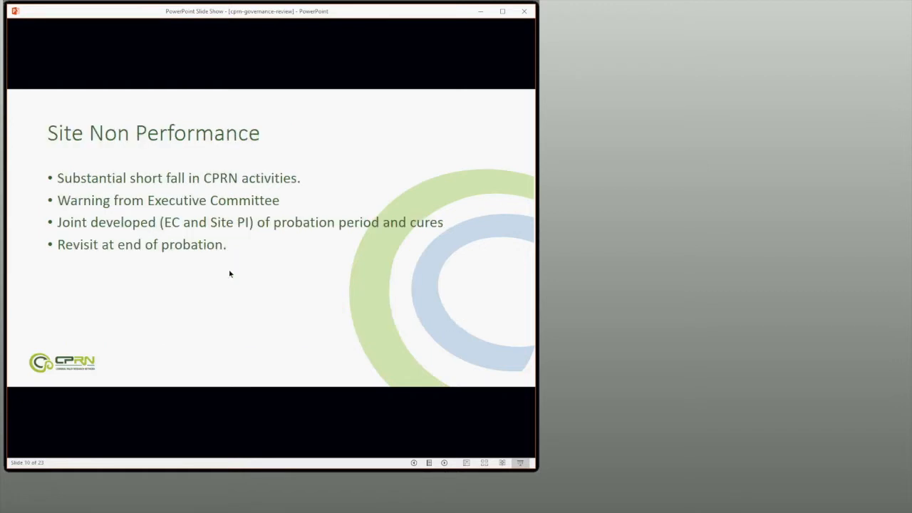
mouse_move(291, 272)
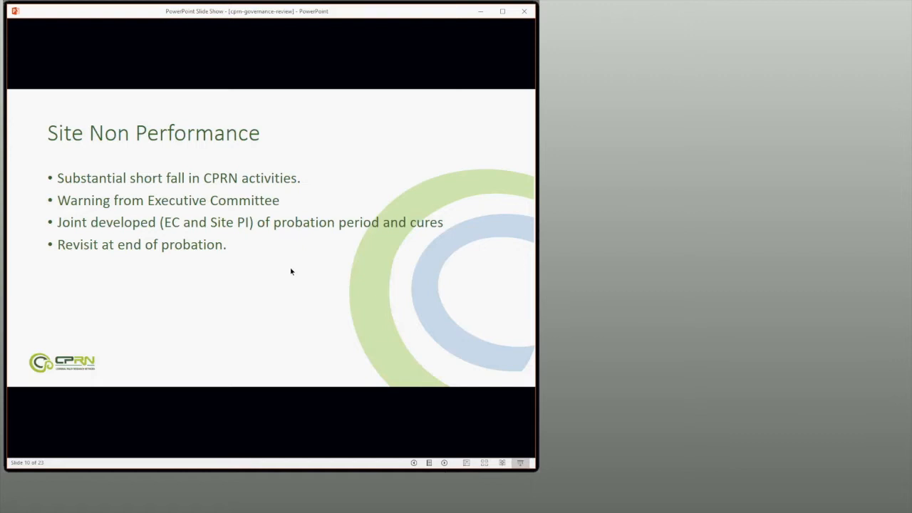
mouse_move(327, 185)
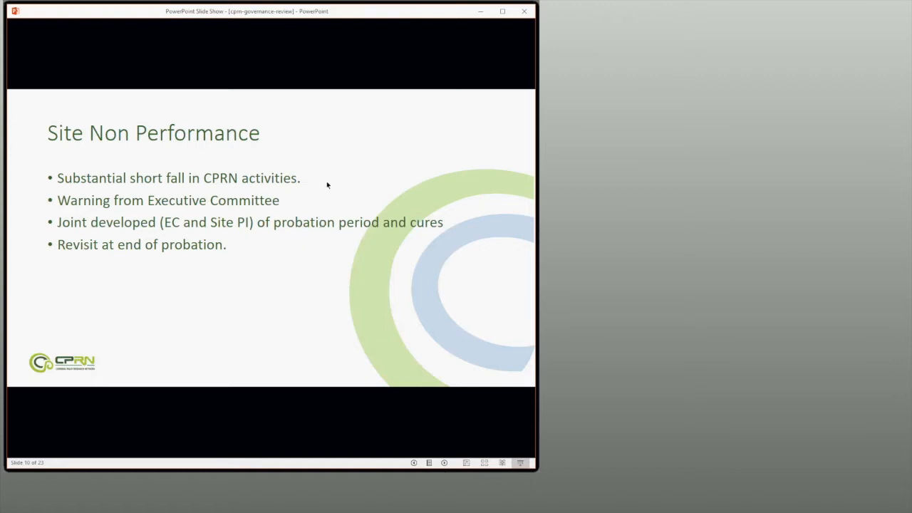
mouse_move(342, 149)
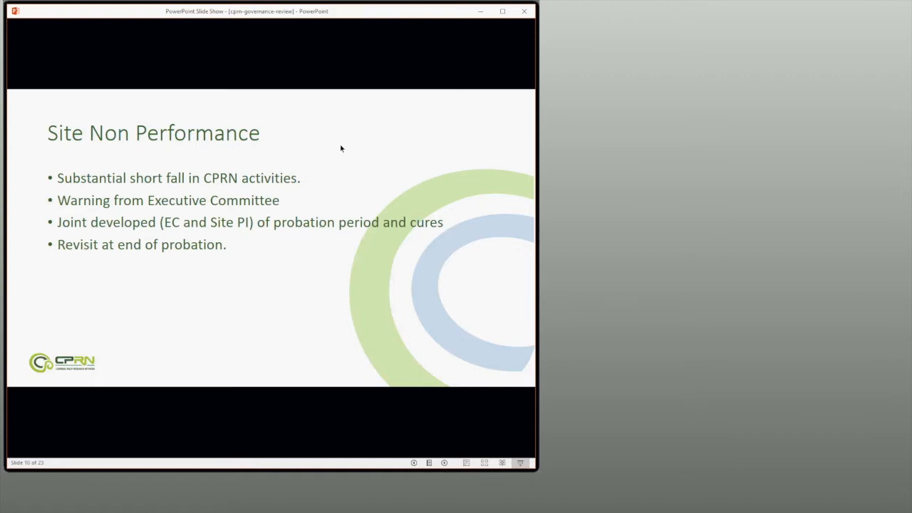
mouse_move(344, 161)
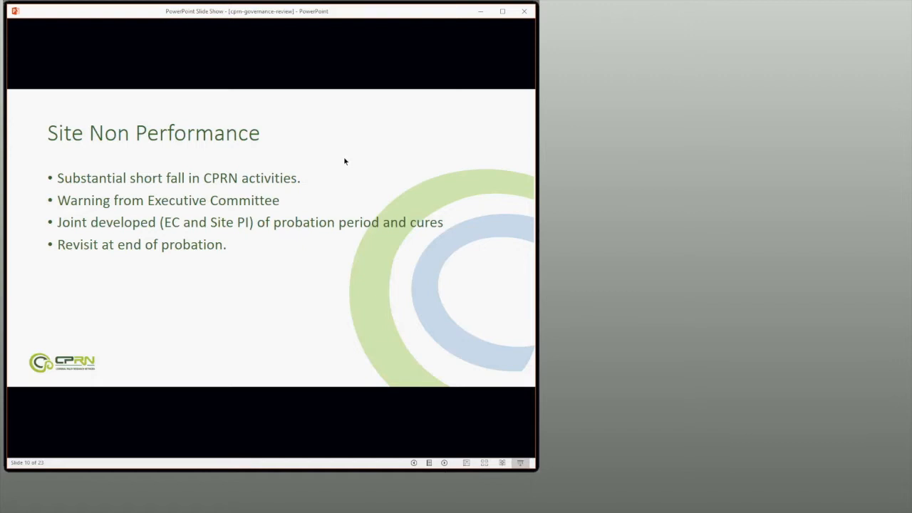
mouse_move(282, 148)
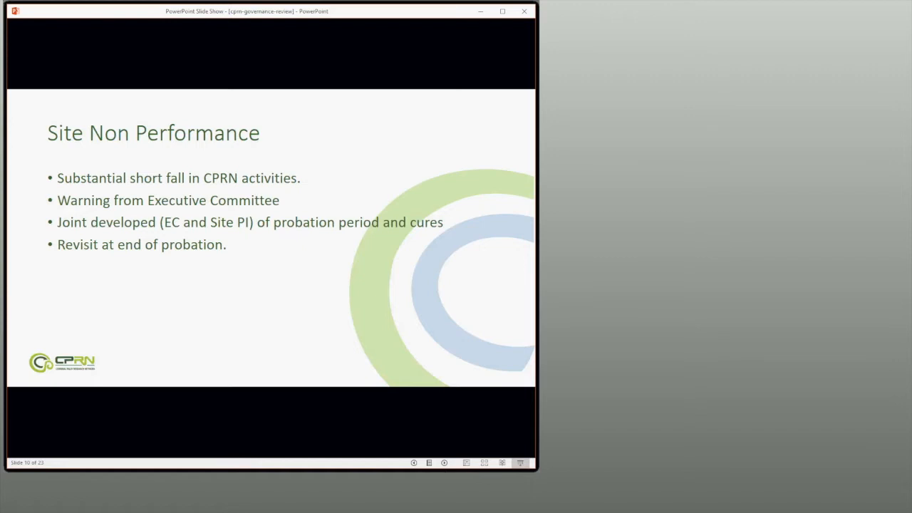
mouse_move(126, 183)
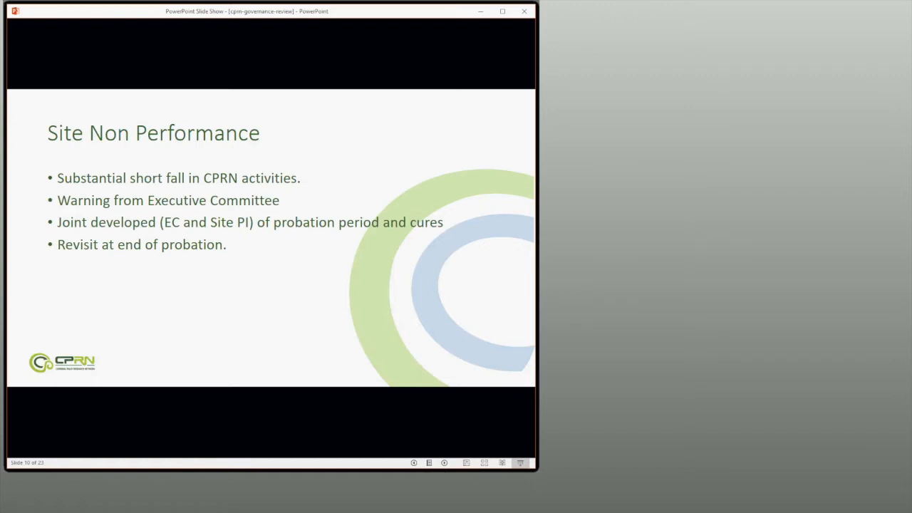
mouse_move(200, 321)
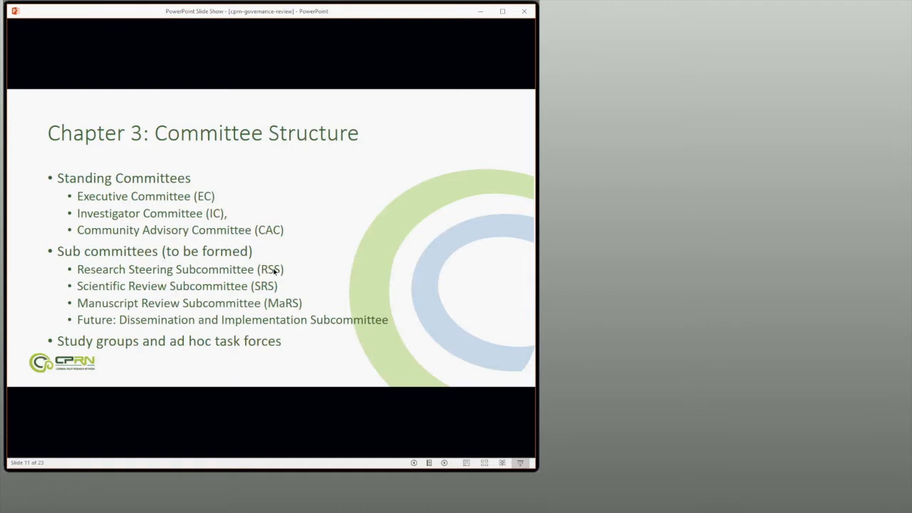
mouse_move(311, 302)
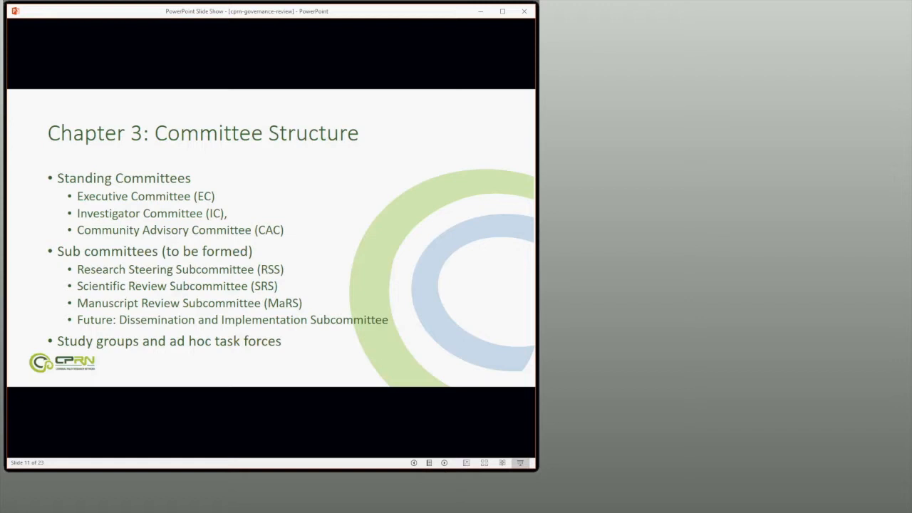
mouse_move(121, 432)
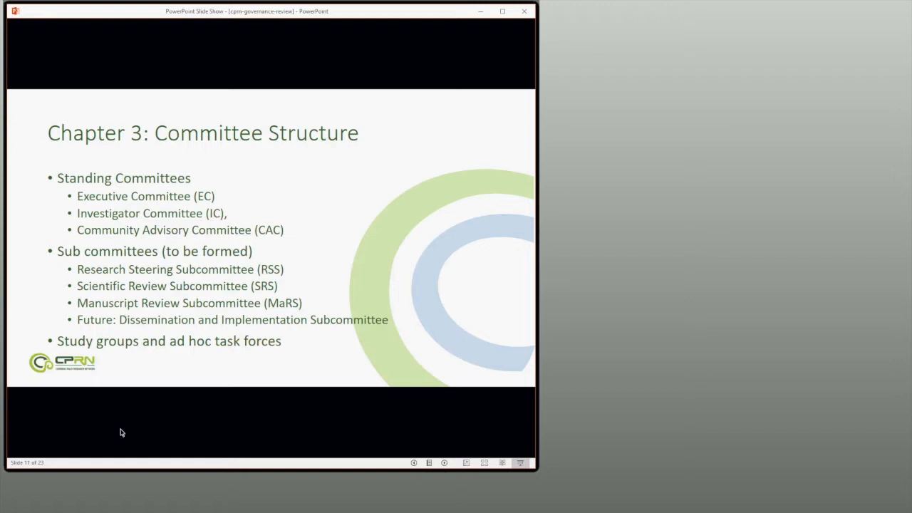
mouse_move(285, 295)
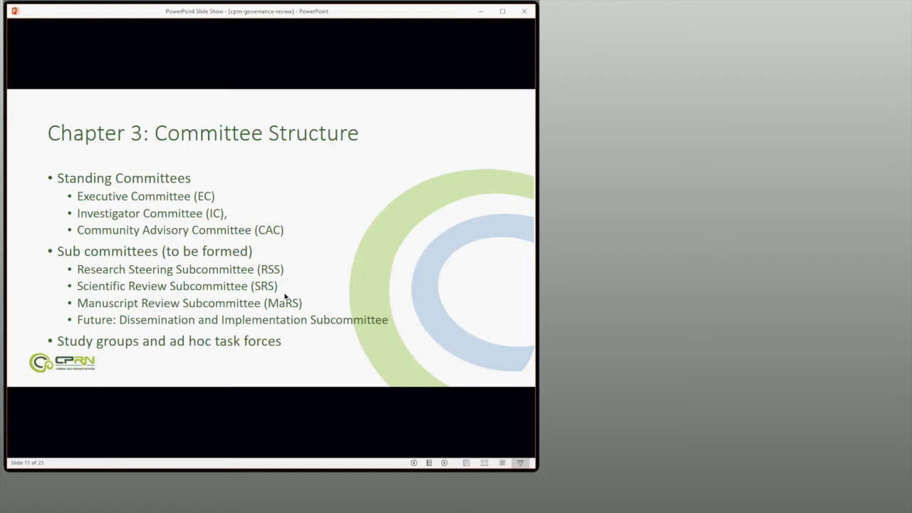
mouse_move(320, 389)
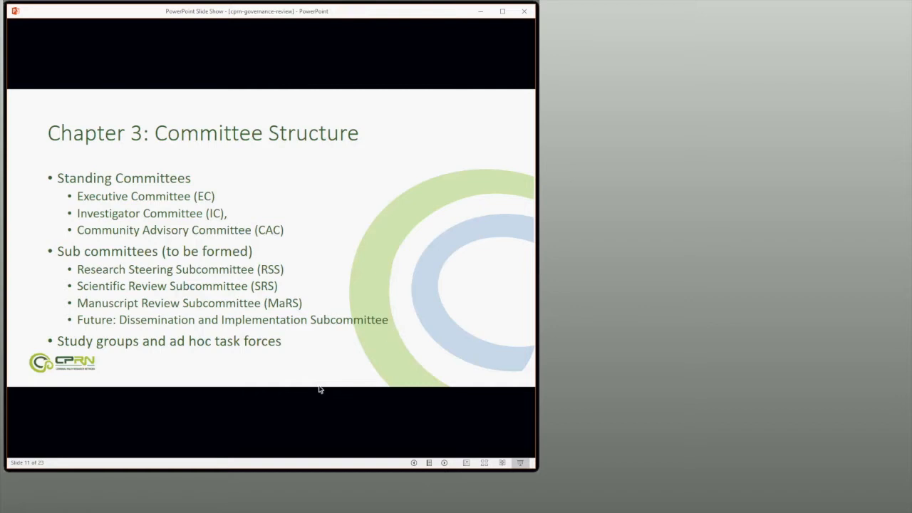
mouse_move(330, 374)
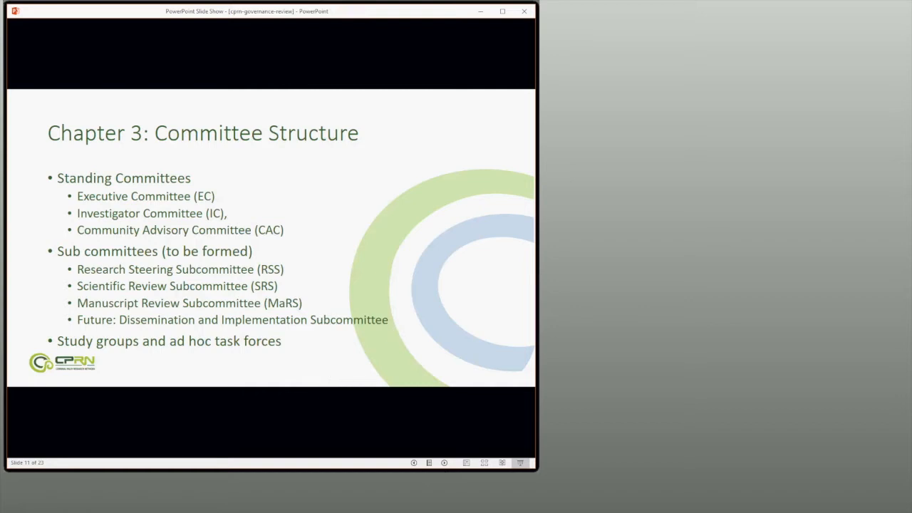
mouse_move(243, 367)
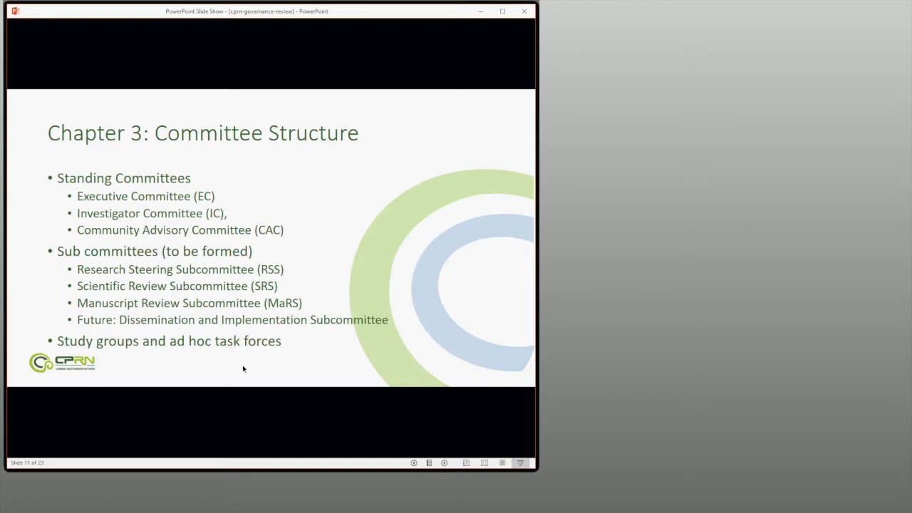
mouse_move(244, 359)
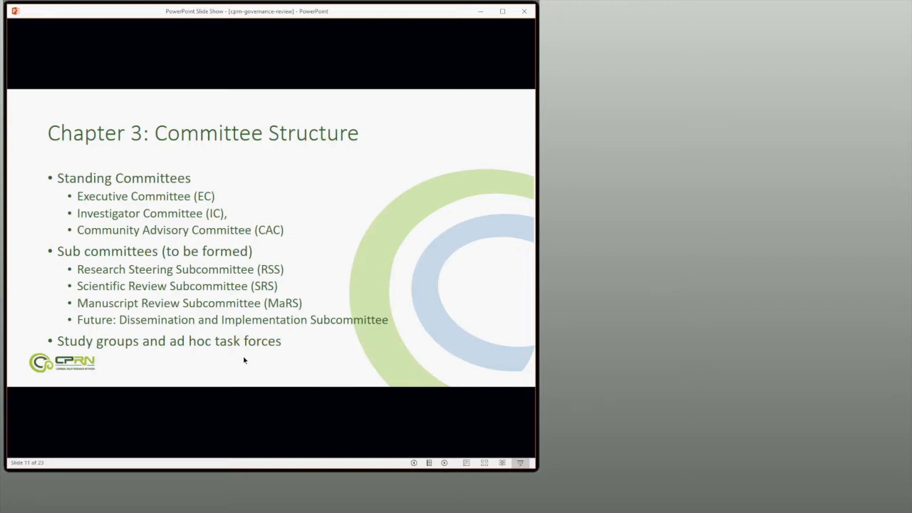
mouse_move(268, 378)
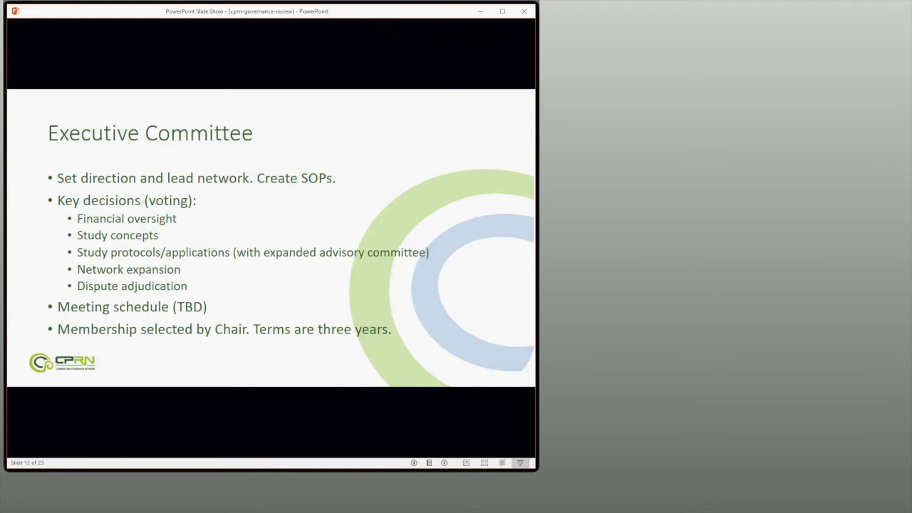
mouse_move(113, 242)
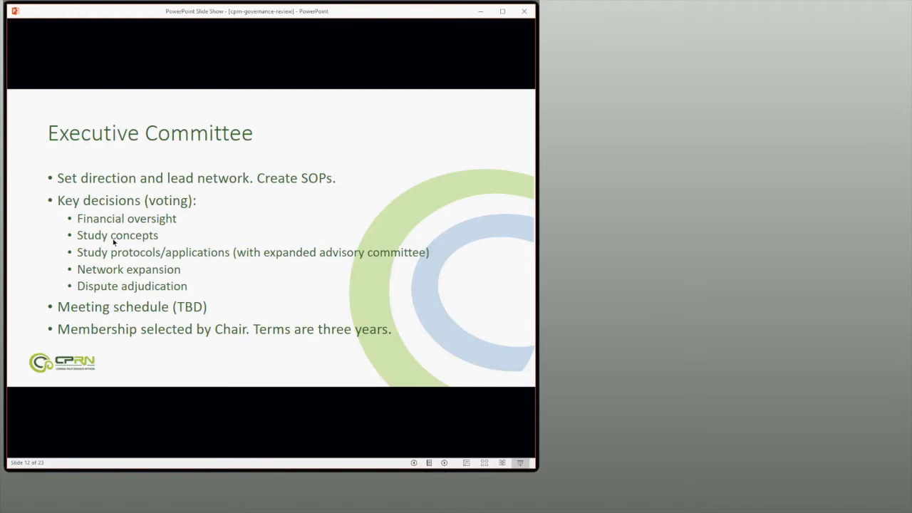
mouse_move(173, 288)
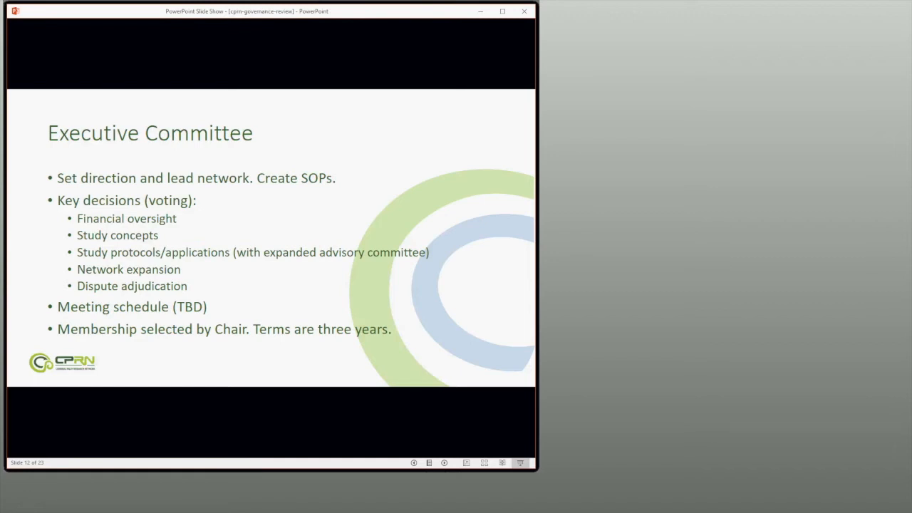
mouse_move(87, 274)
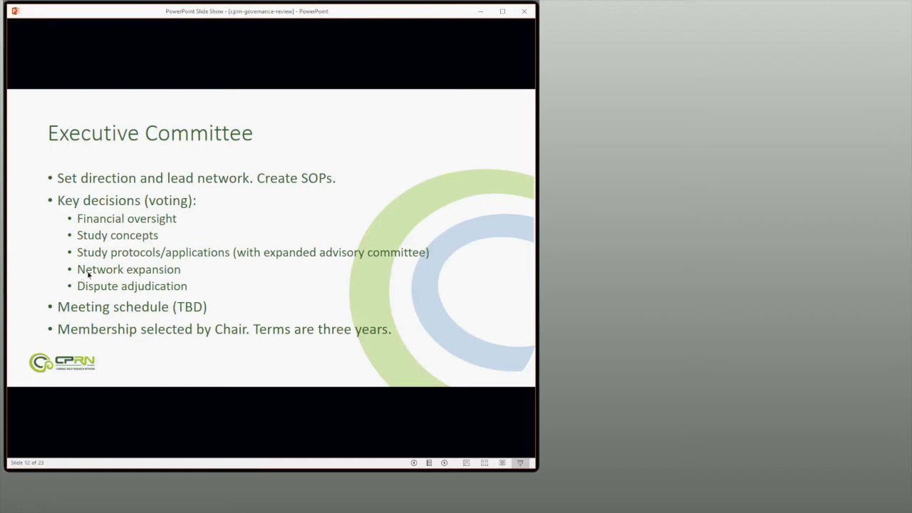
mouse_move(91, 298)
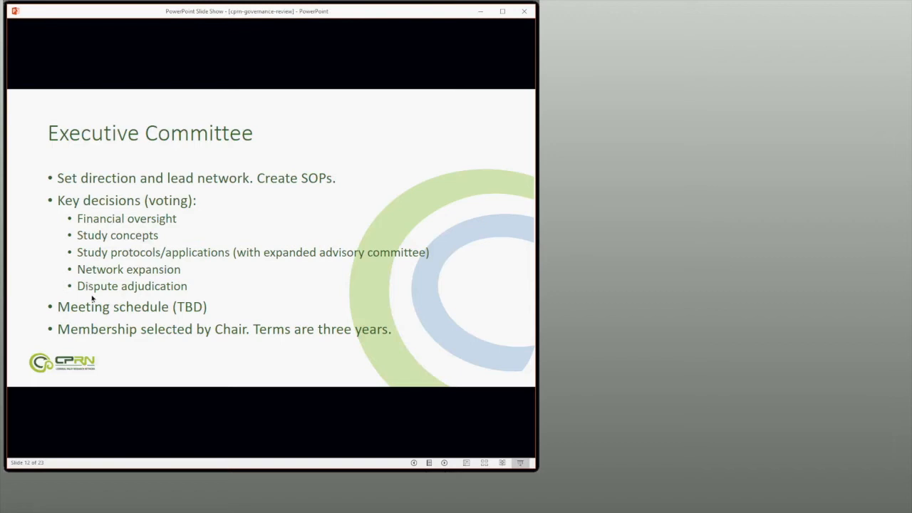
mouse_move(96, 295)
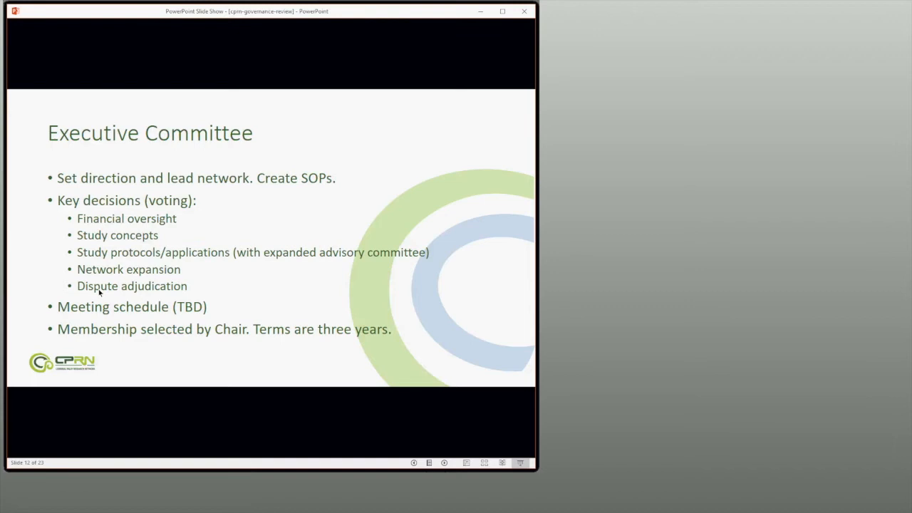
mouse_move(106, 292)
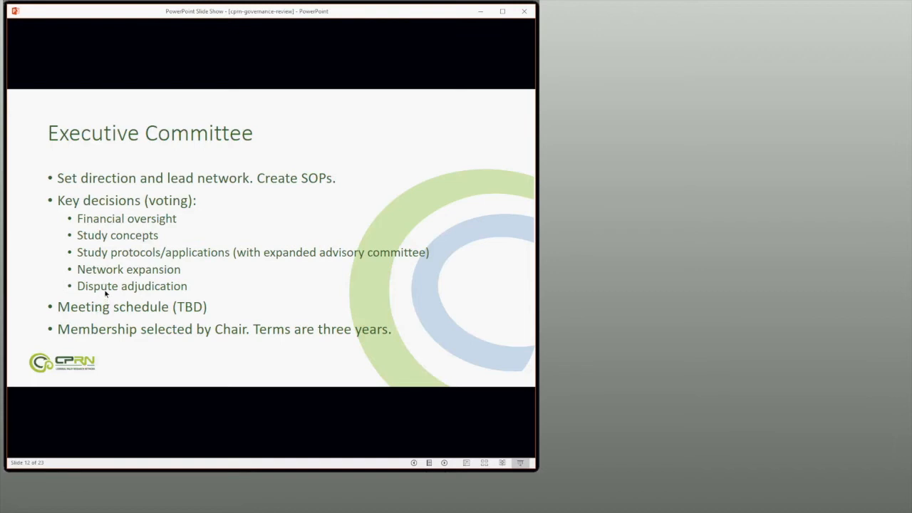
mouse_move(111, 279)
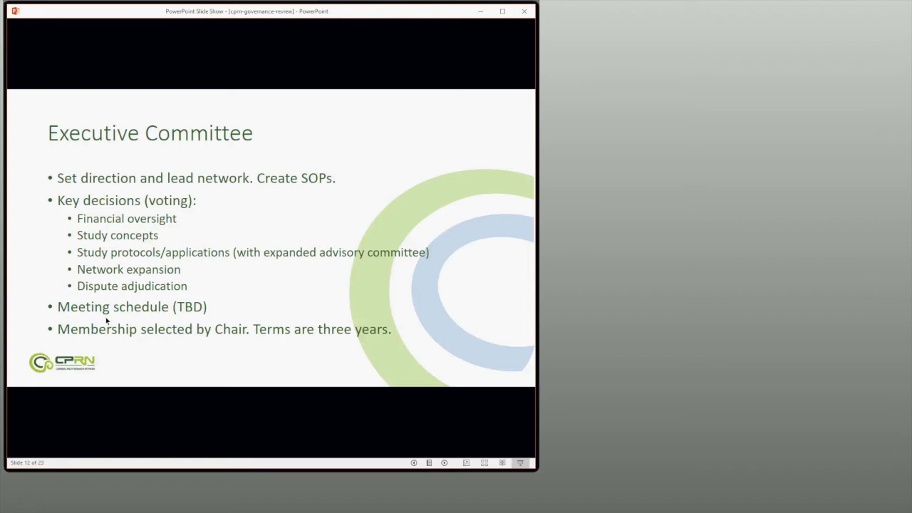
mouse_move(105, 318)
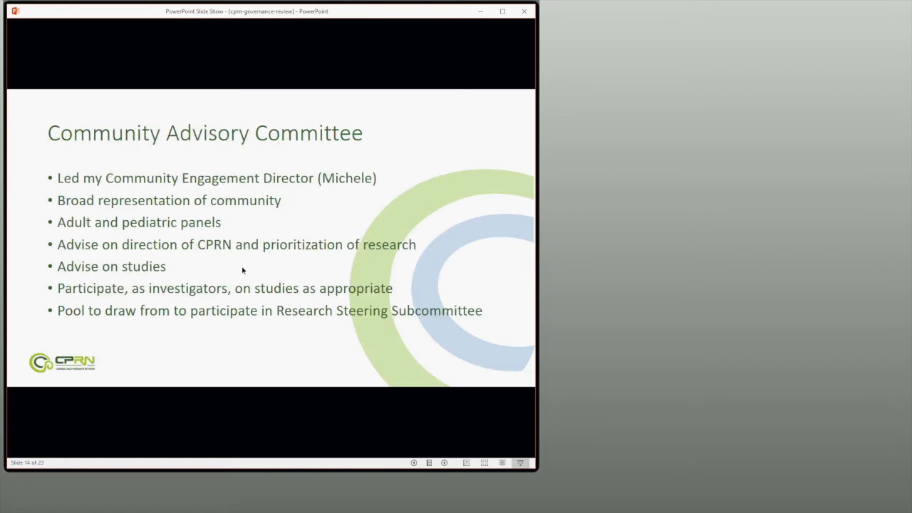
mouse_move(284, 237)
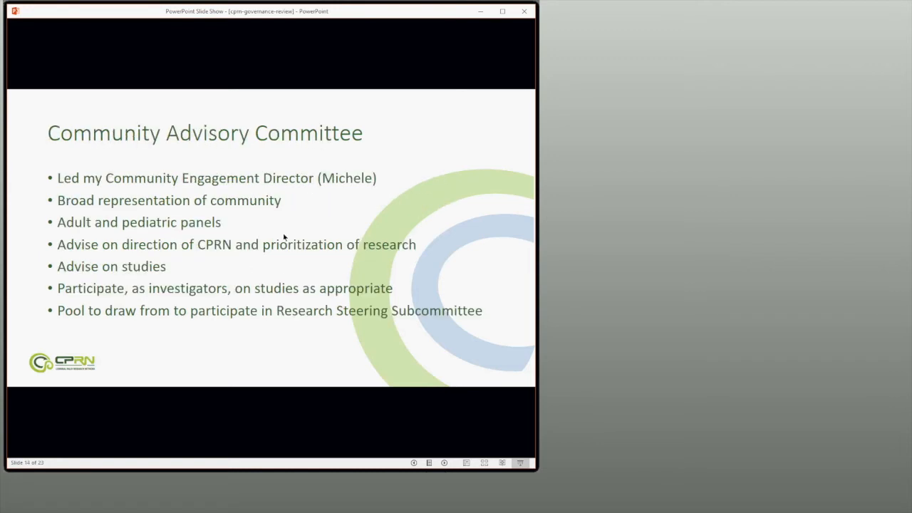
mouse_move(351, 192)
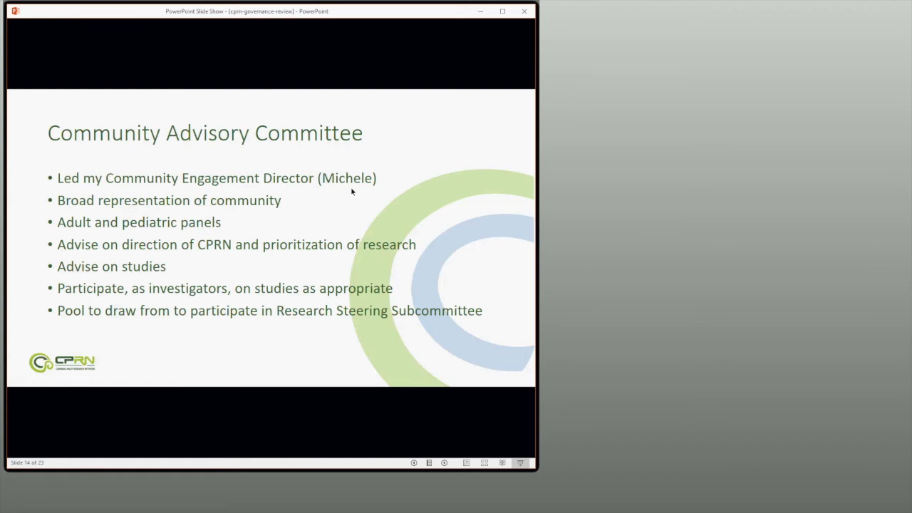
mouse_move(290, 202)
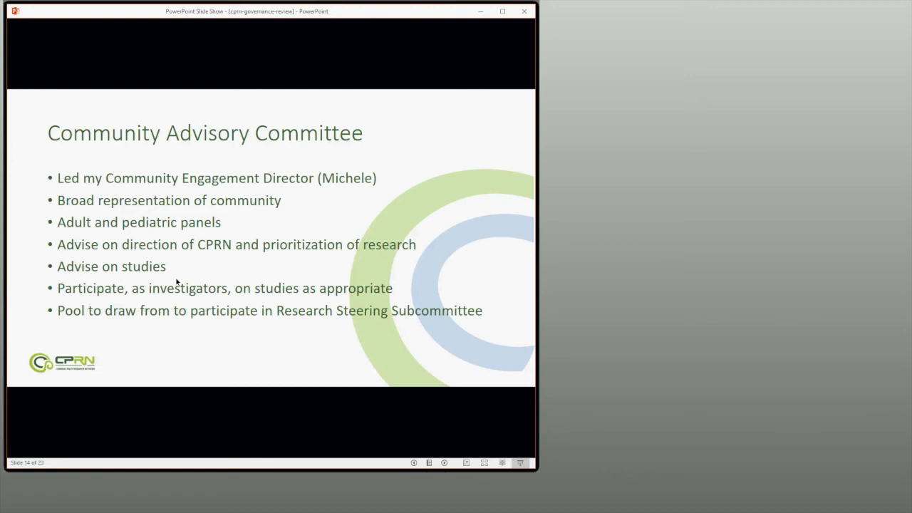
mouse_move(178, 281)
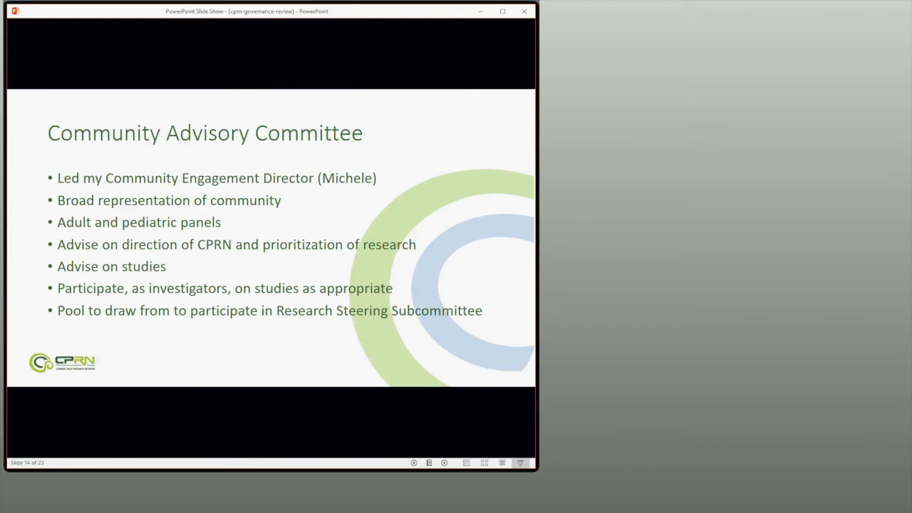
Advance the show to slide 15 of 23, 'Scientific Review Subcommittee (SRS)'
key(Right)
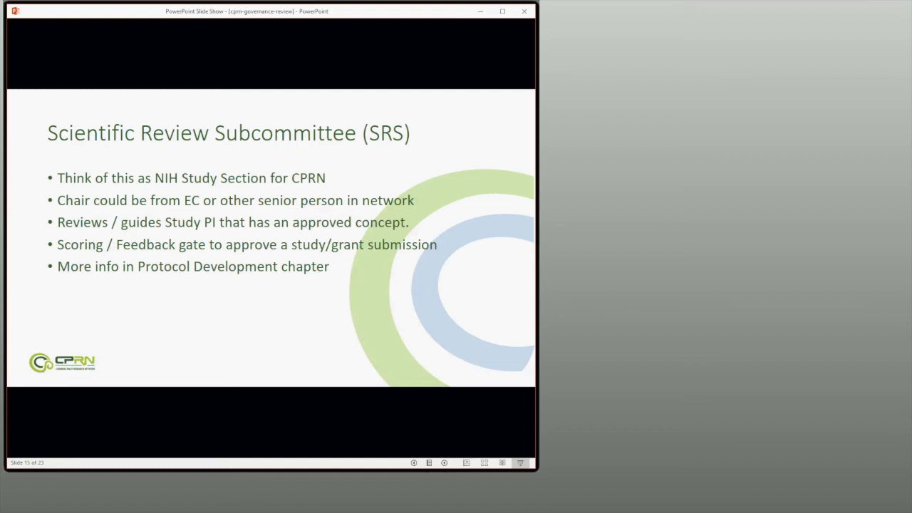
mouse_move(215, 178)
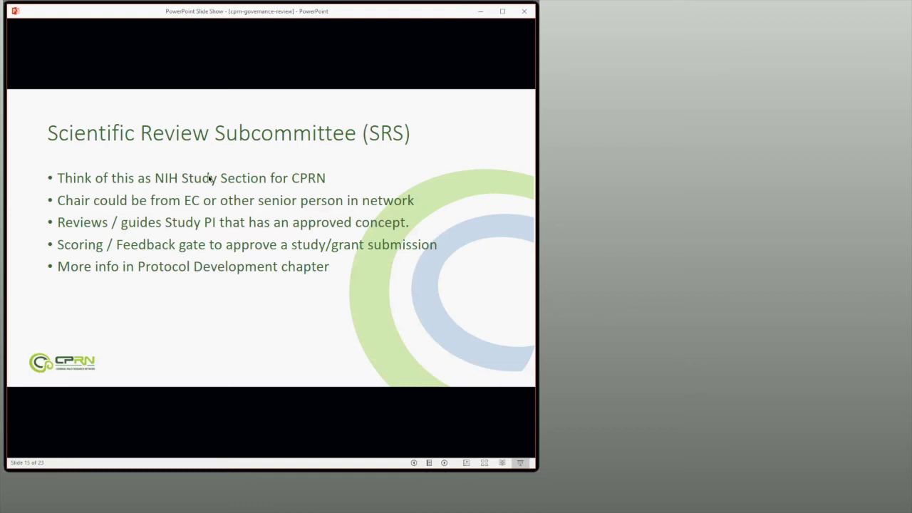
mouse_move(215, 206)
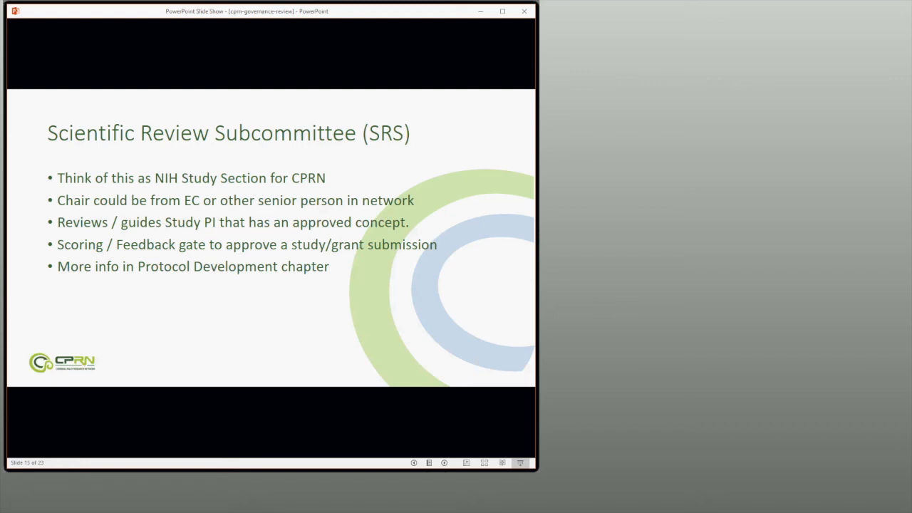
mouse_move(289, 94)
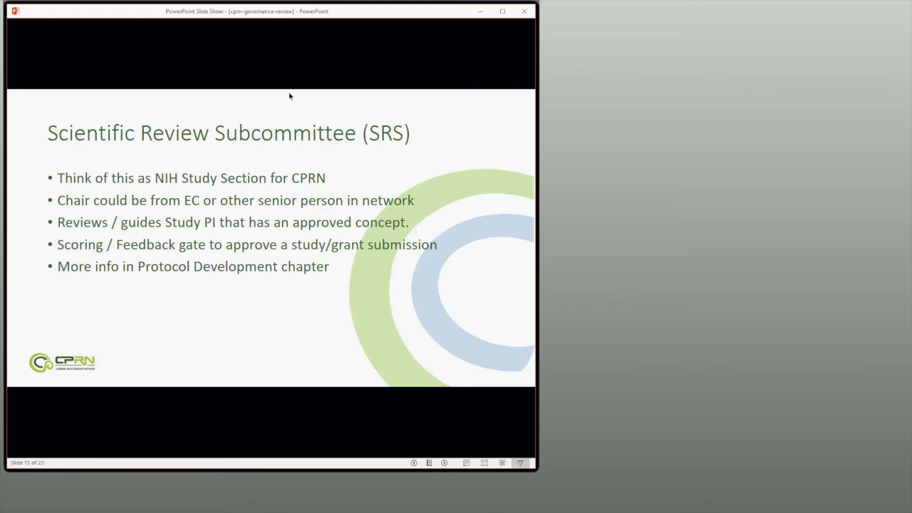
mouse_move(299, 153)
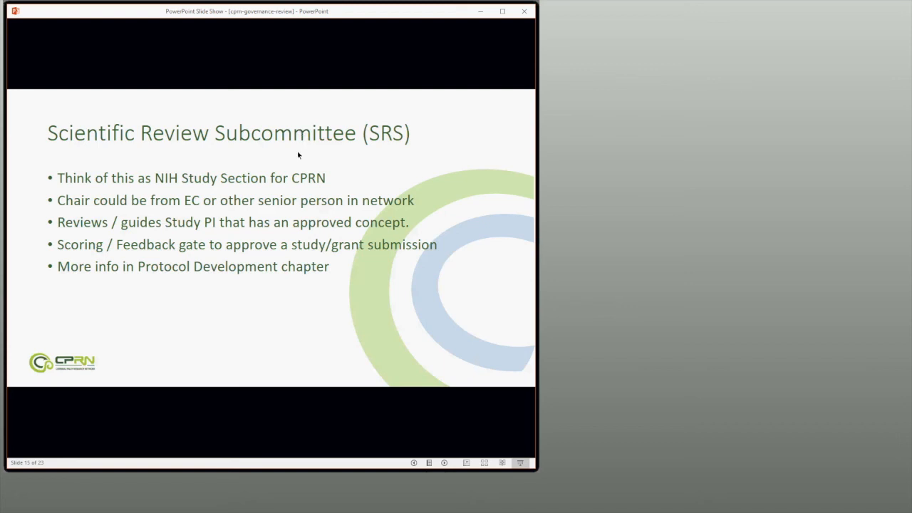
mouse_move(301, 146)
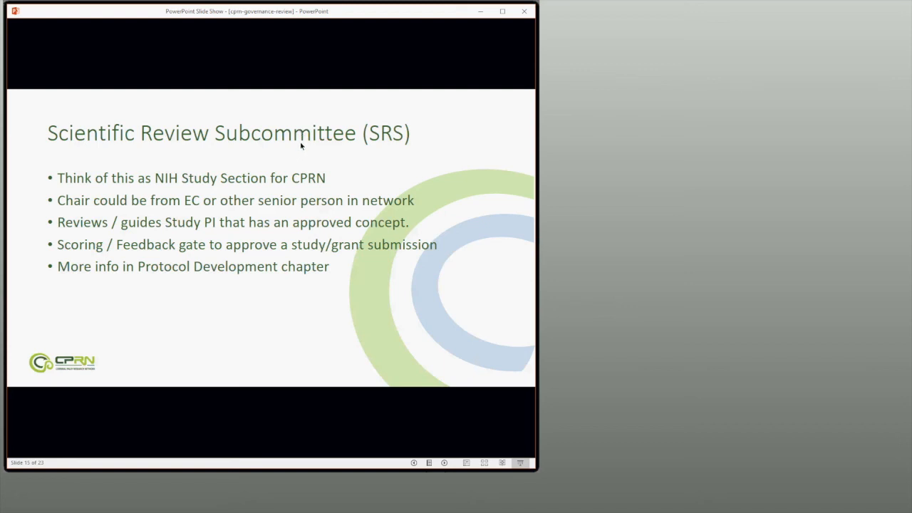
mouse_move(310, 144)
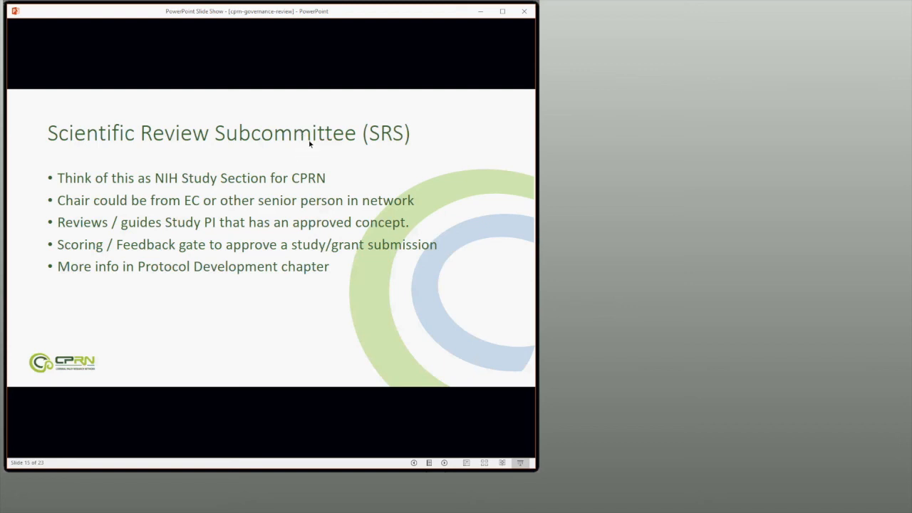
mouse_move(355, 132)
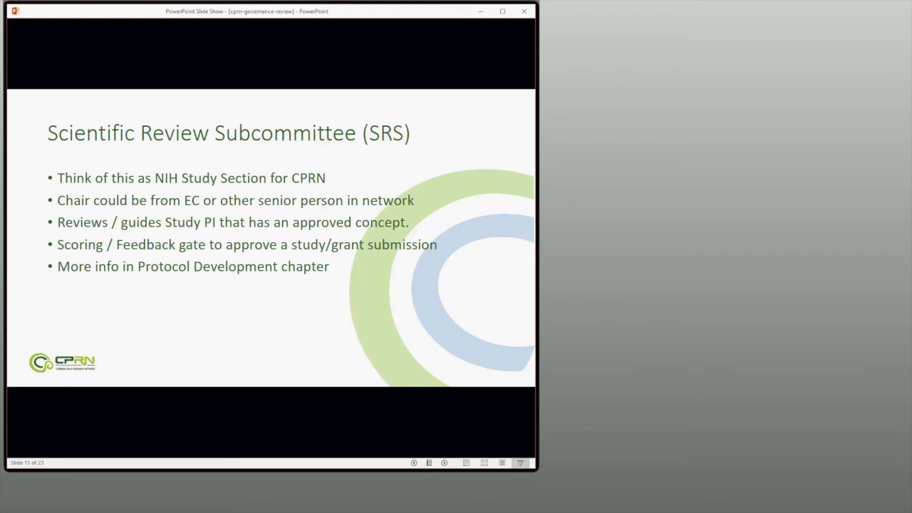
mouse_move(505, 50)
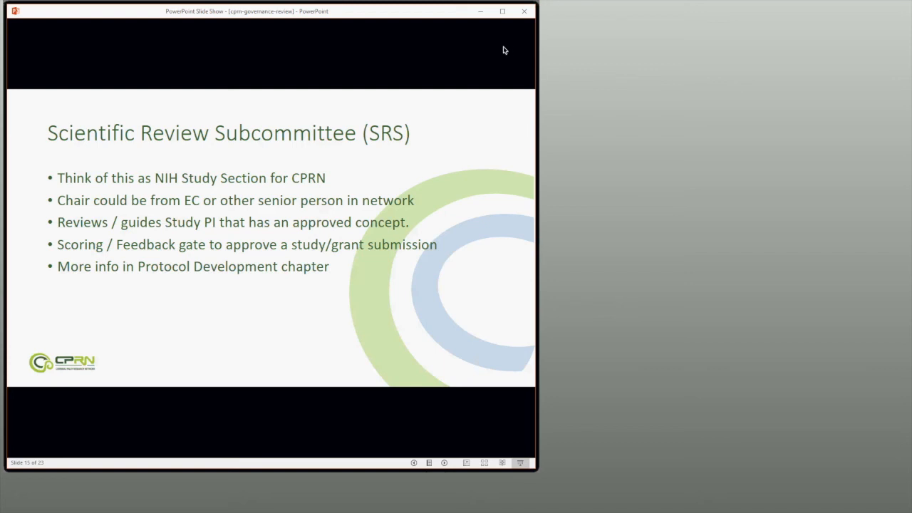
mouse_move(212, 476)
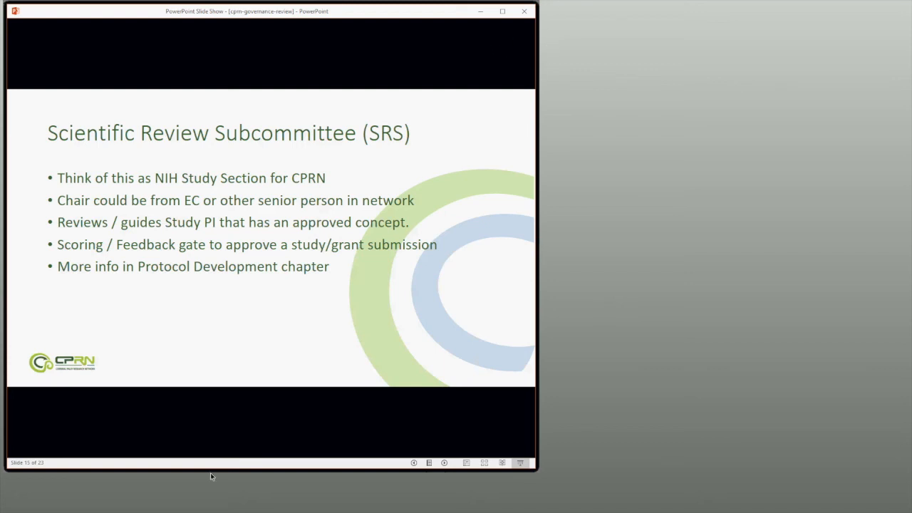
mouse_move(285, 506)
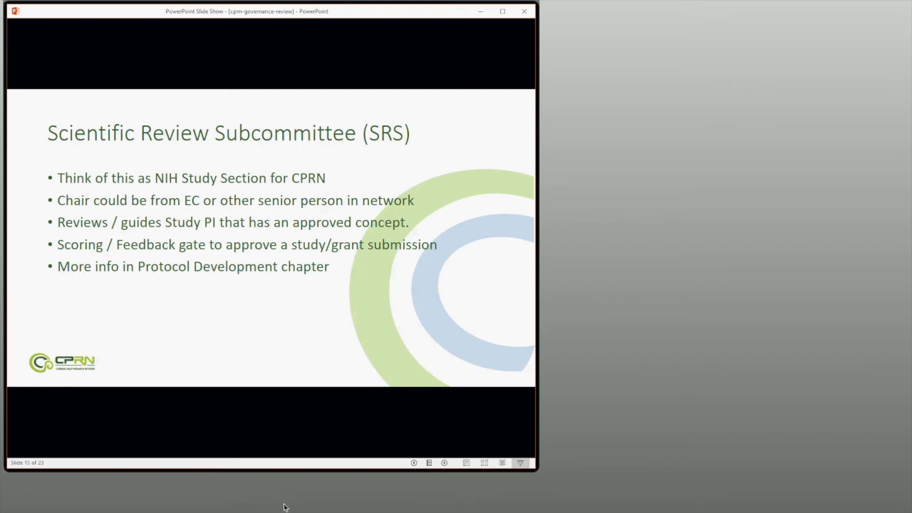
mouse_move(297, 508)
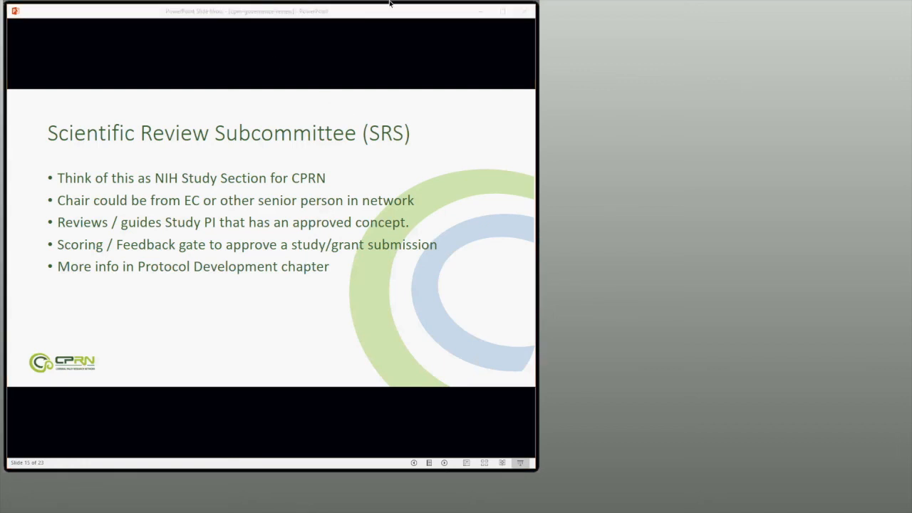
mouse_move(394, 5)
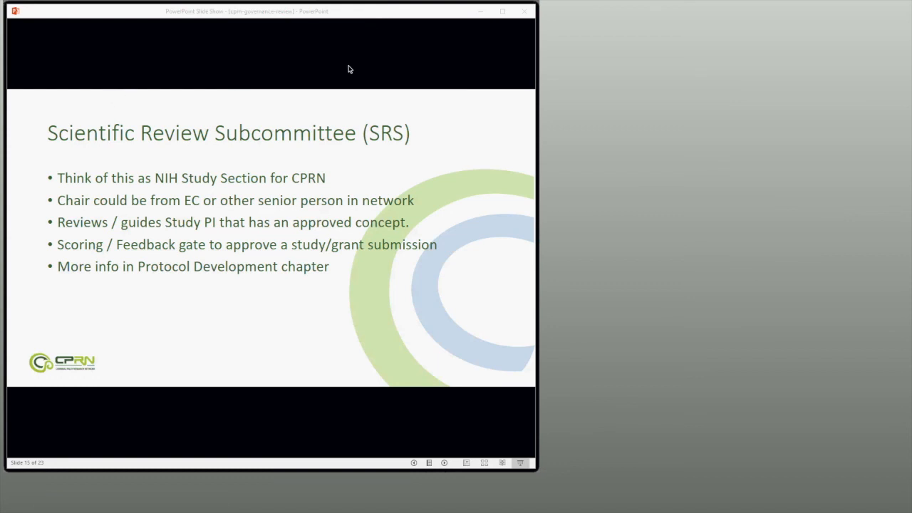
mouse_move(34, 171)
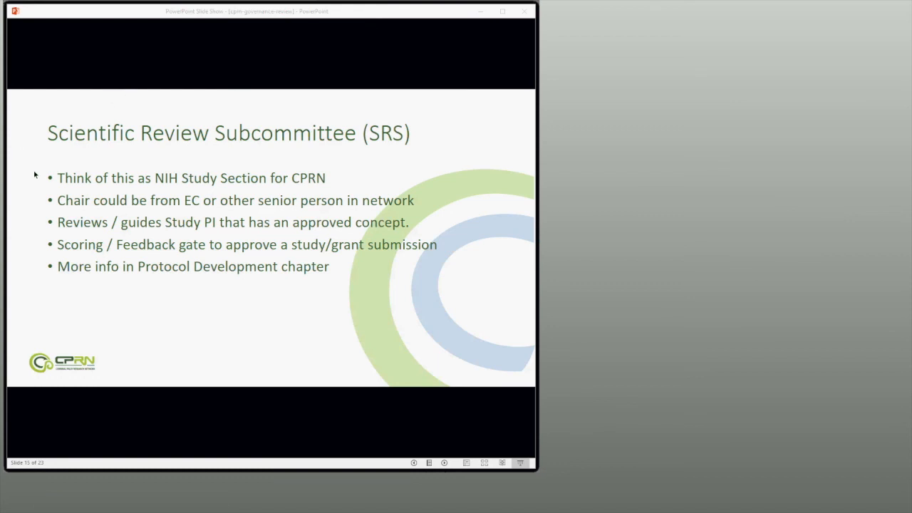
mouse_move(82, 124)
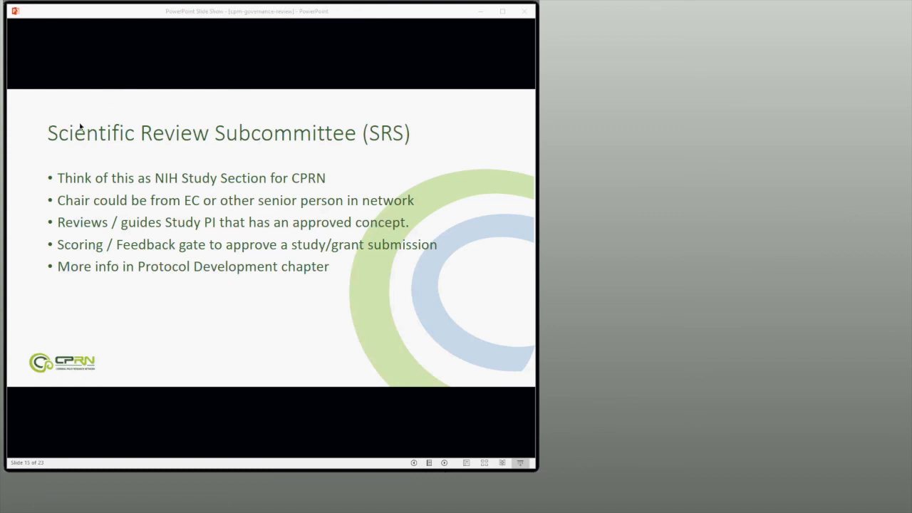
mouse_move(38, 174)
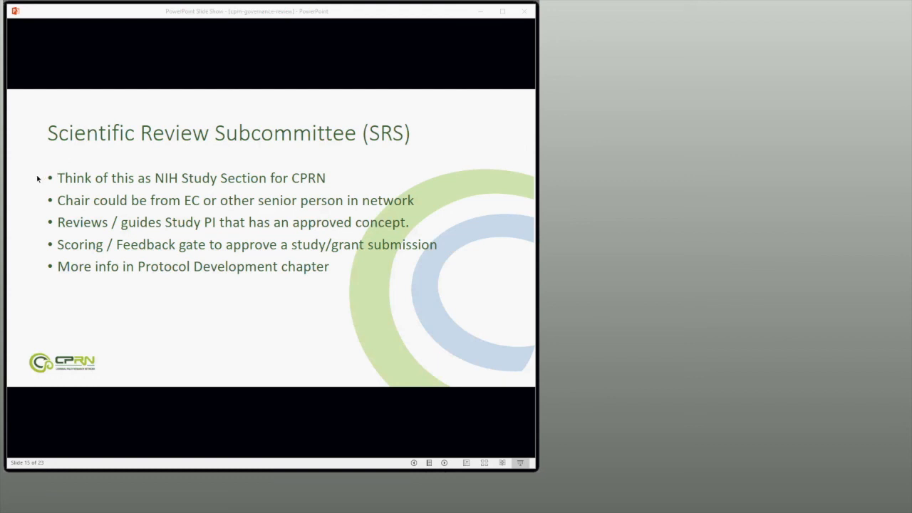
mouse_move(383, 261)
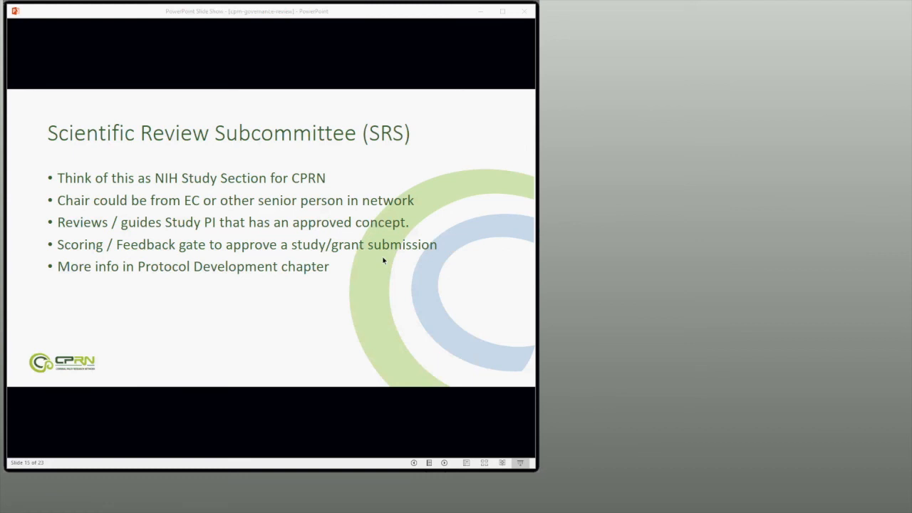
mouse_move(380, 250)
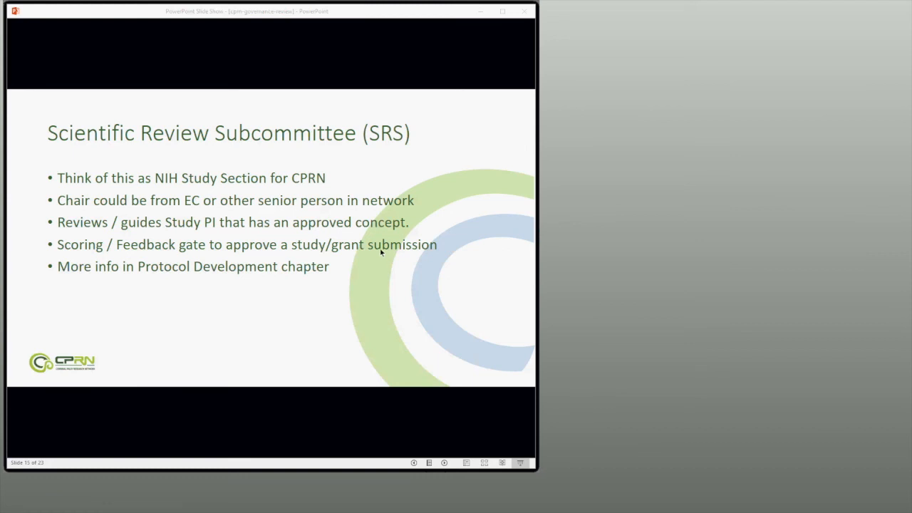
mouse_move(440, 190)
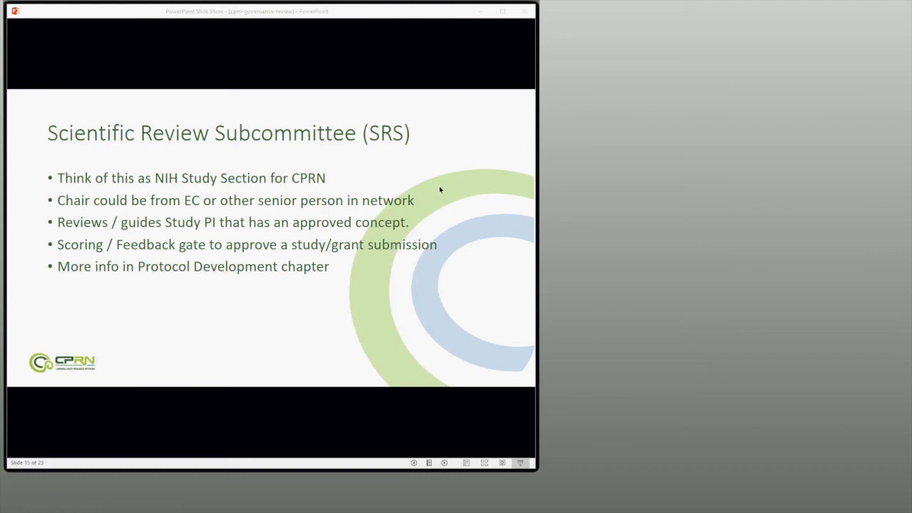
mouse_move(400, 71)
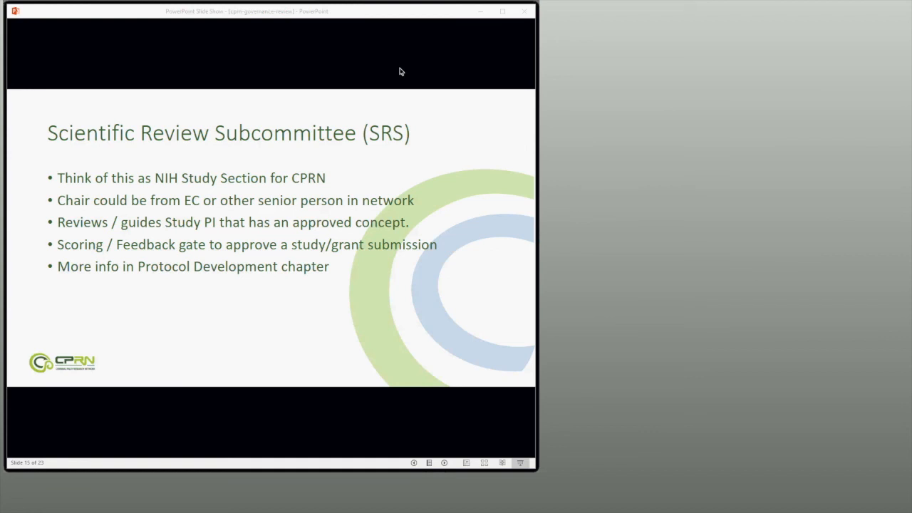
mouse_move(508, 144)
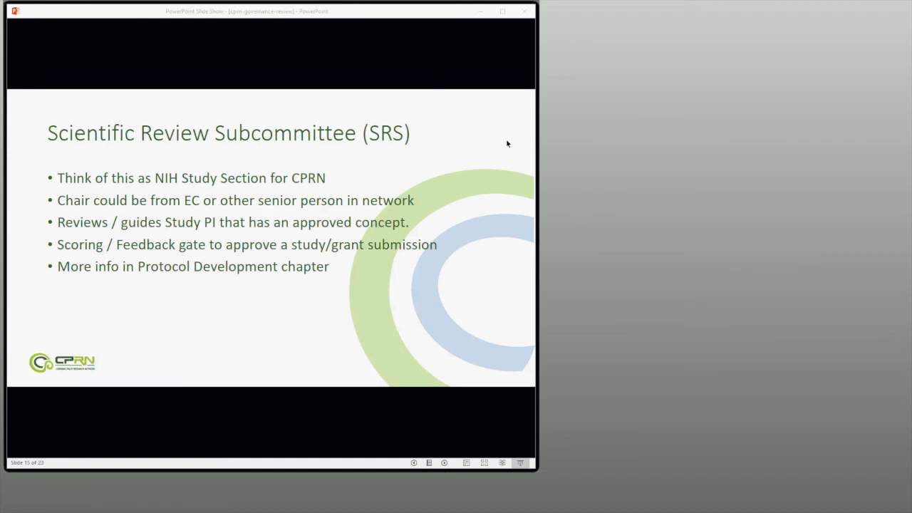
mouse_move(520, 155)
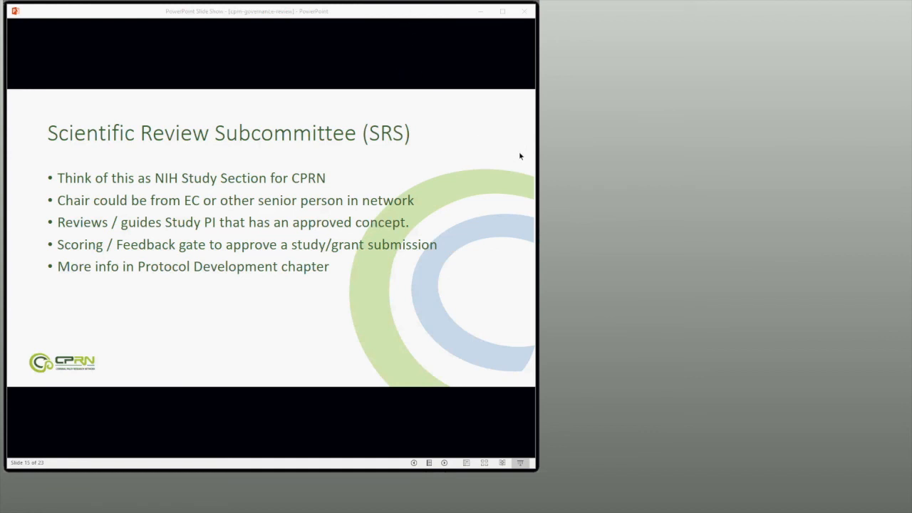
mouse_move(290, 49)
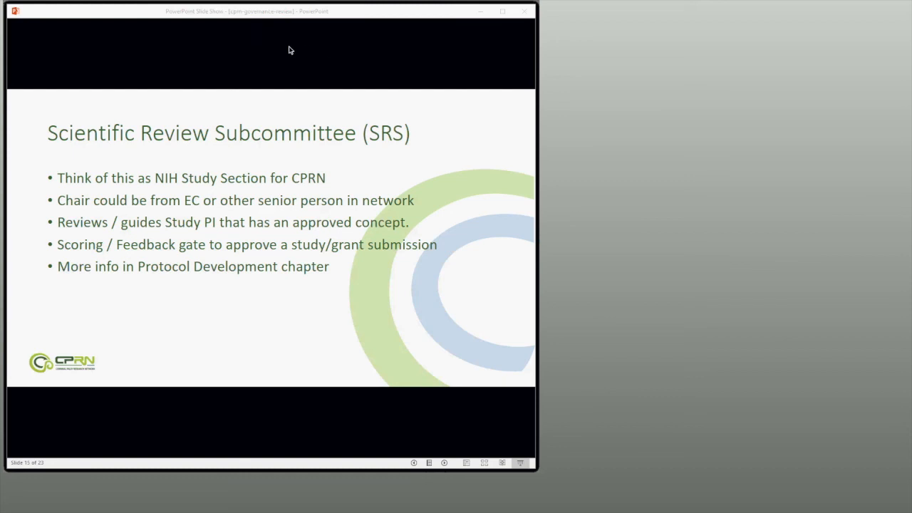
mouse_move(312, 26)
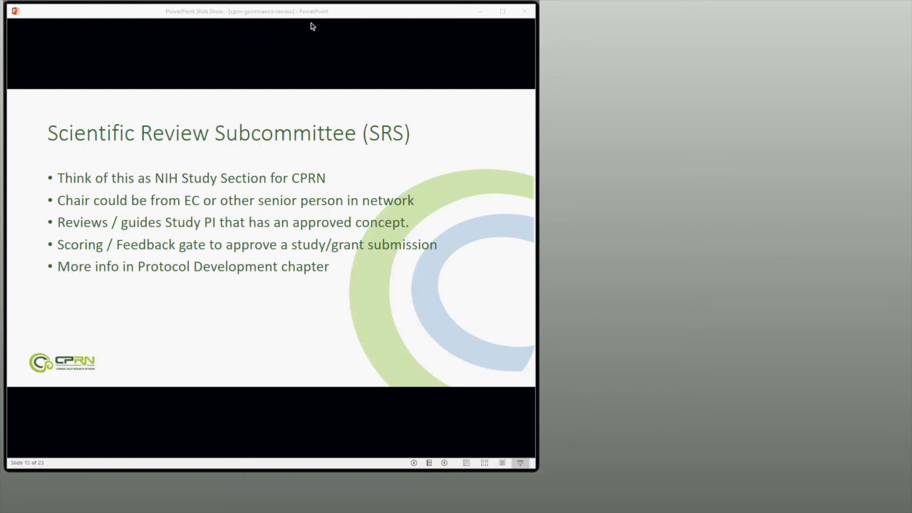
mouse_move(304, 46)
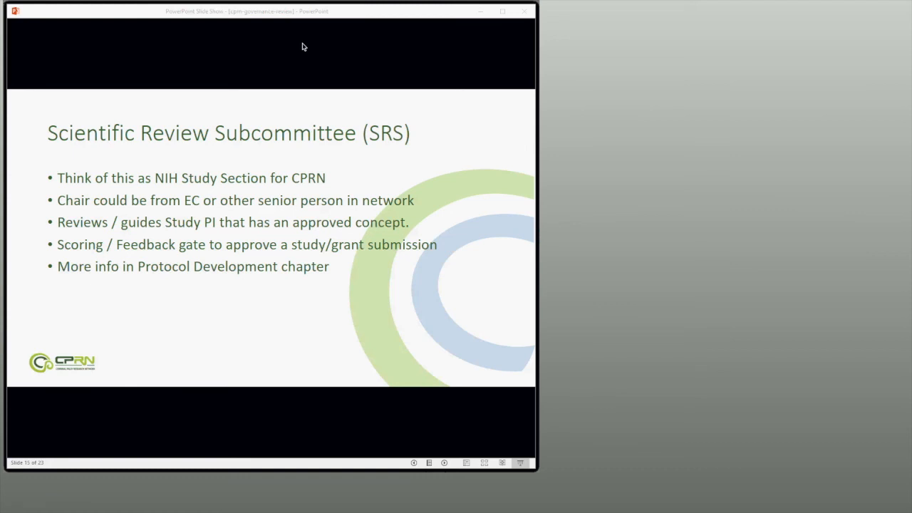
mouse_move(519, 34)
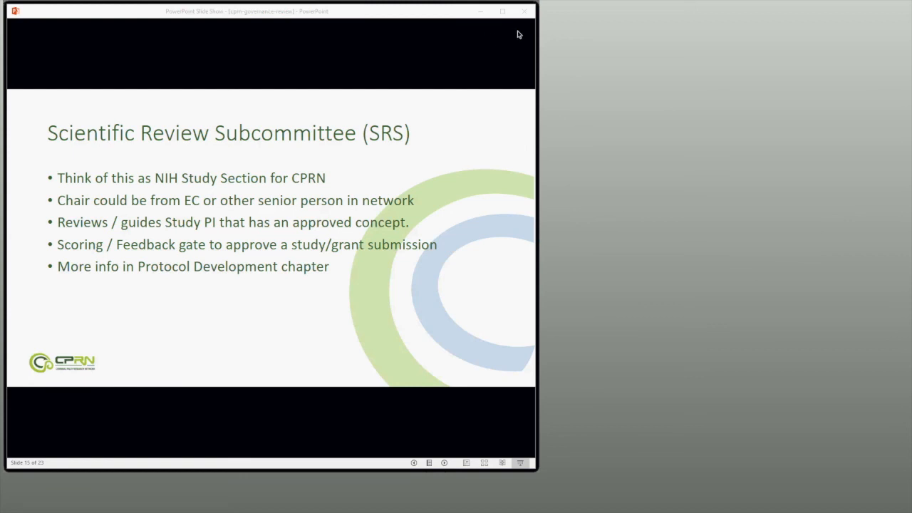
mouse_move(537, 52)
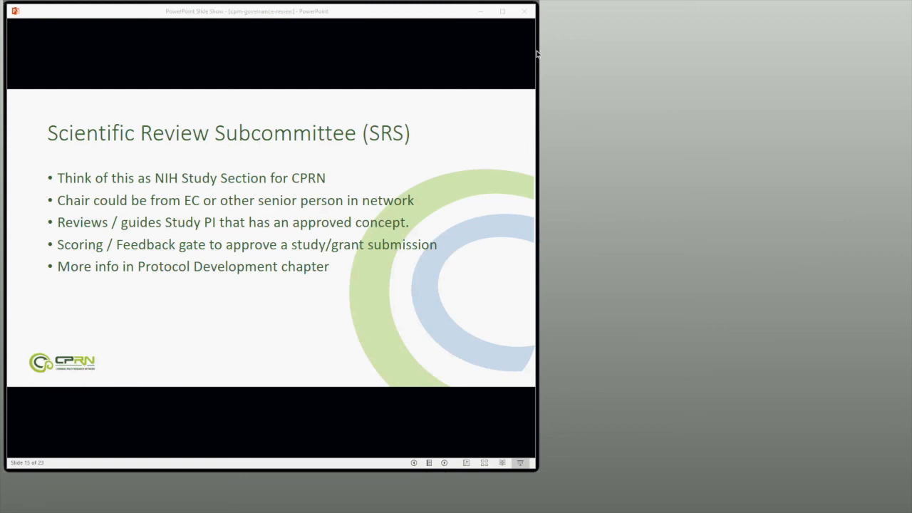